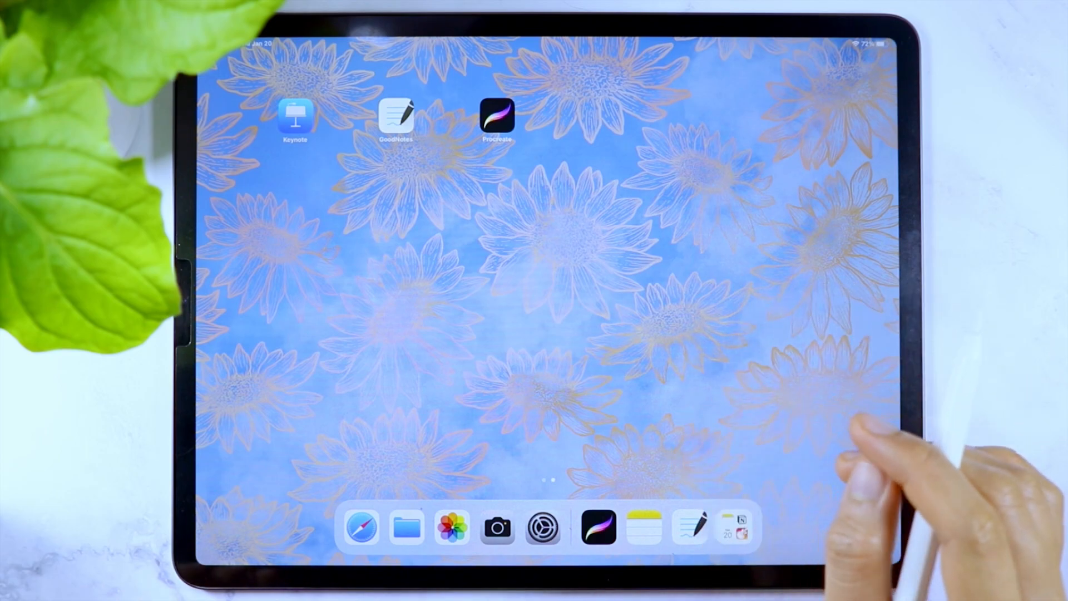
Launch GoodNotes from the Home Screen to the blank page of The Notebook
{"action": "left_click", "coordinate": [396, 119]}
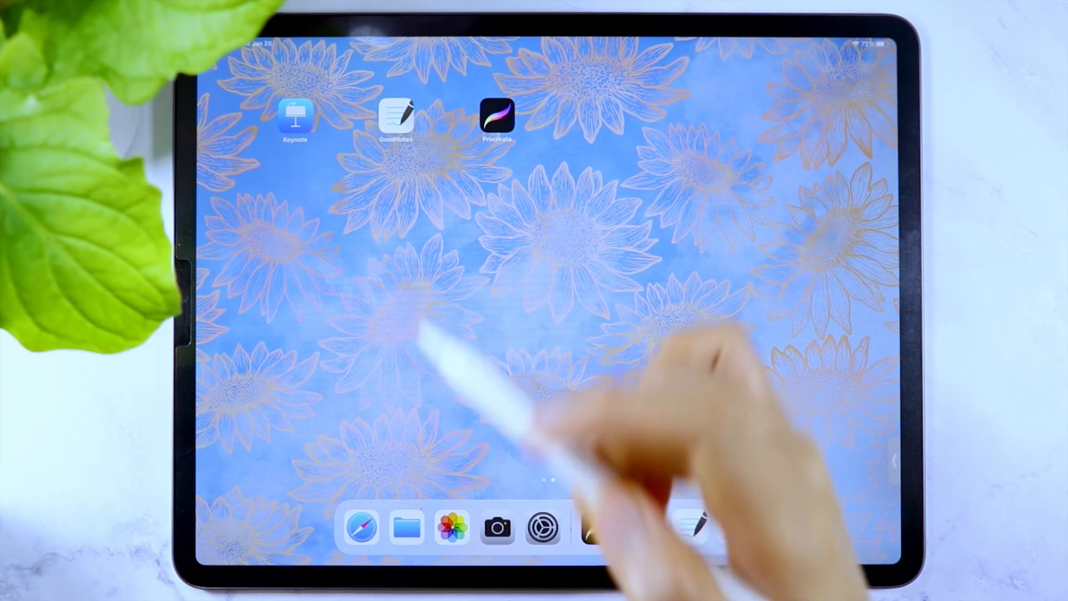
{"action": "left_click", "coordinate": [396, 121]}
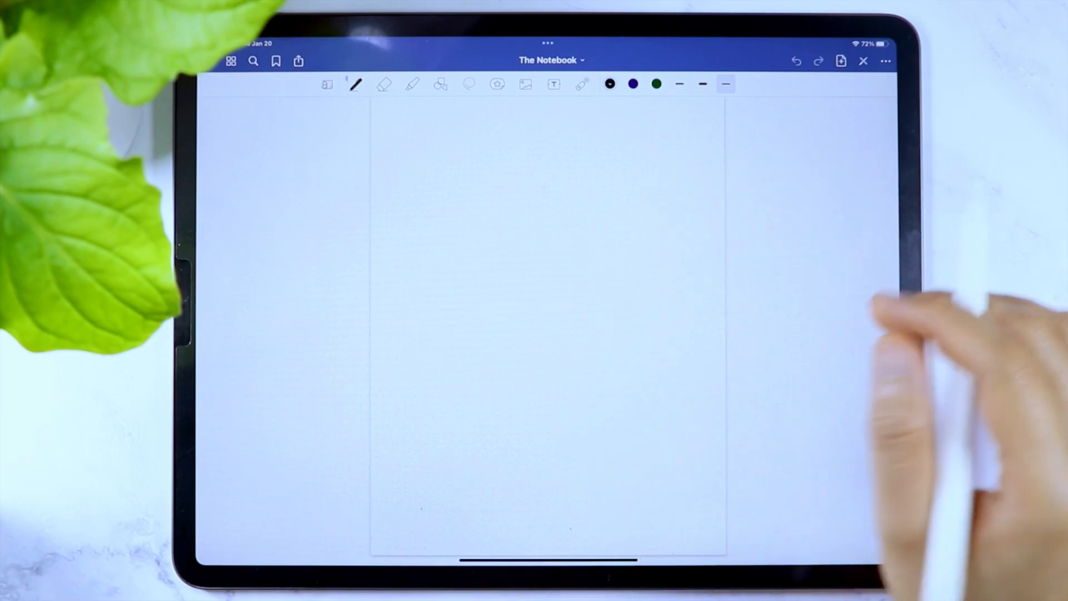
Apply a Letter-size, White Paper, Landscape template to the notebook page
{"action": "left_click", "coordinate": [841, 60]}
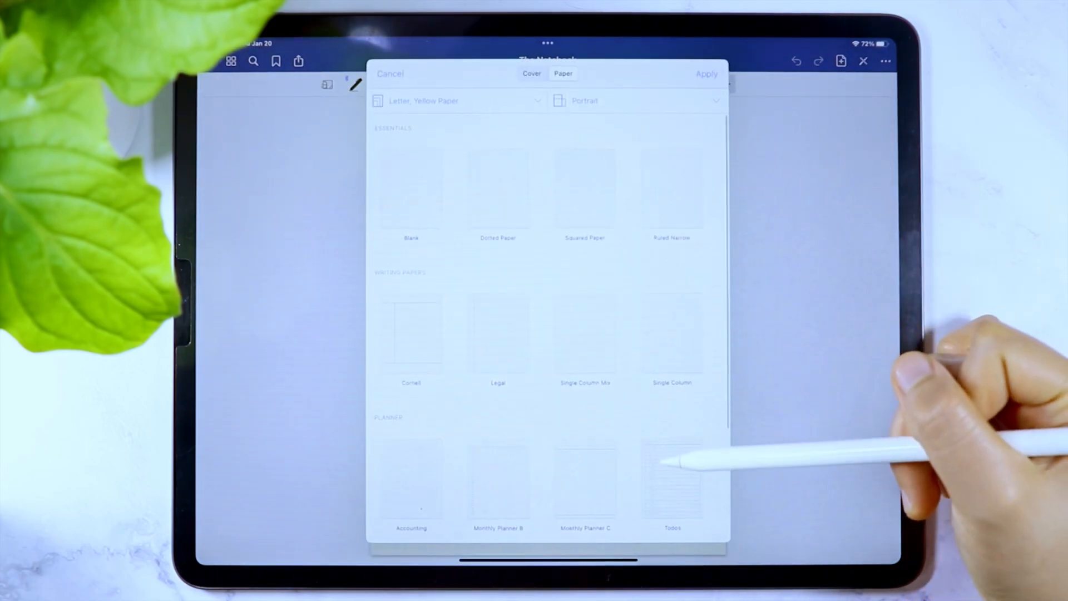
{"action": "left_click", "coordinate": [456, 100]}
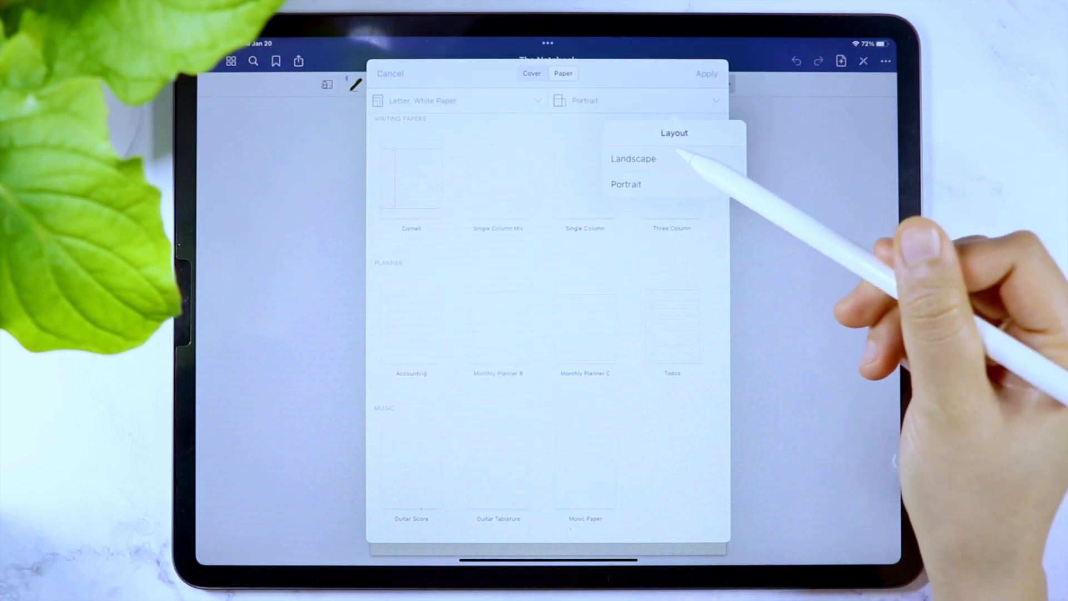
{"action": "left_click", "coordinate": [633, 158]}
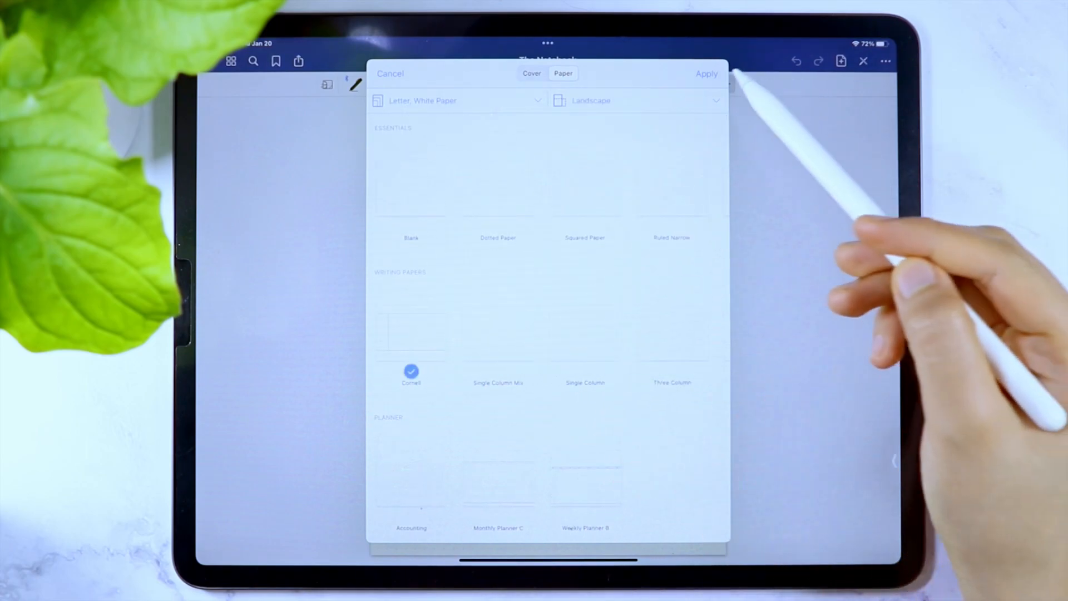
{"action": "left_click", "coordinate": [706, 73]}
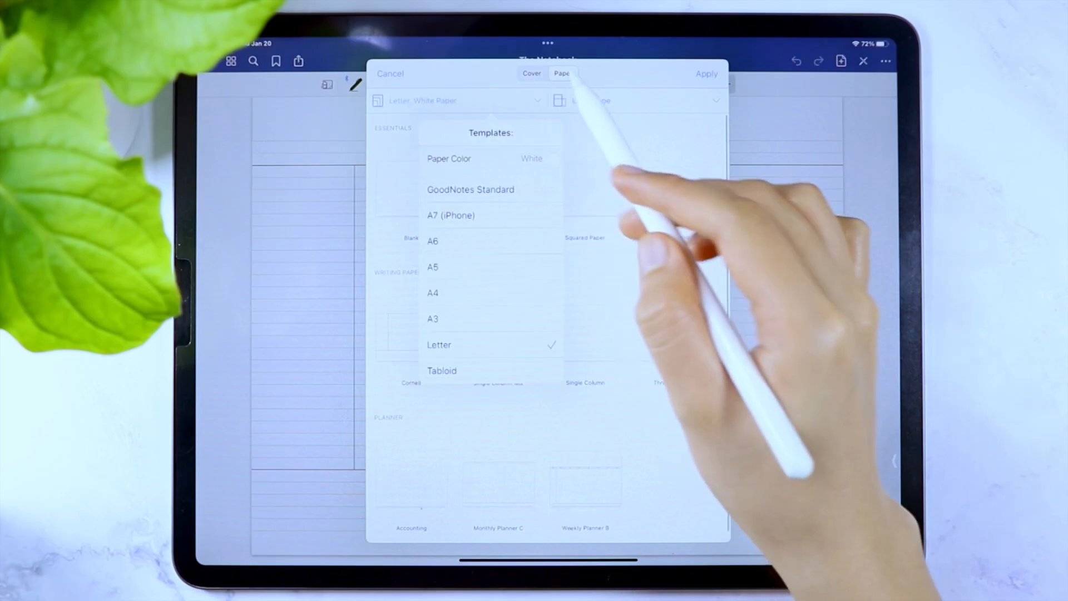
{"action": "left_click", "coordinate": [470, 189]}
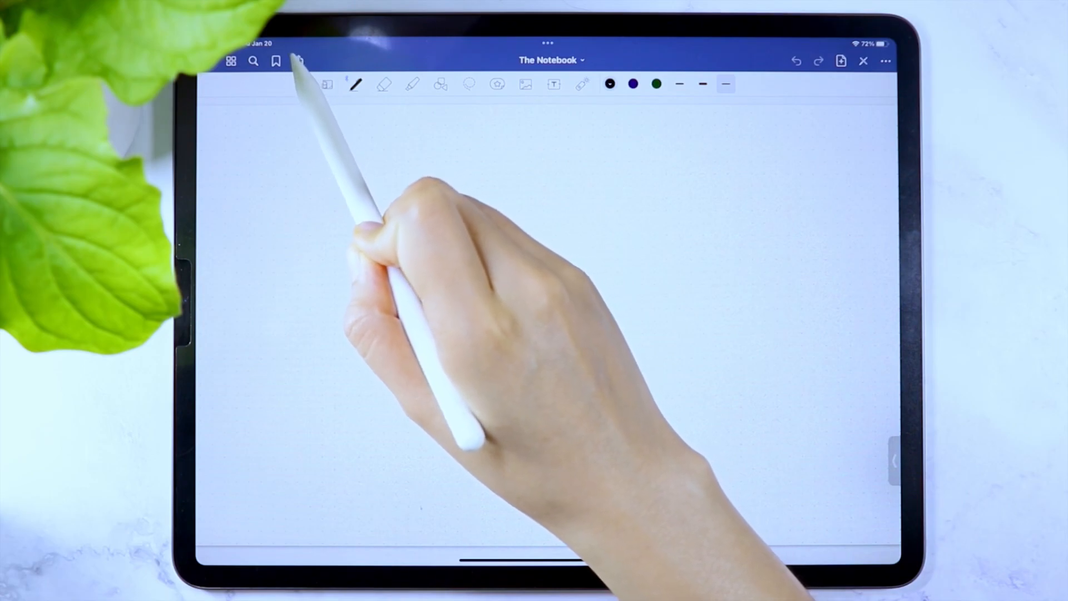
Export only the current page as a PDF
{"action": "left_click", "coordinate": [298, 60]}
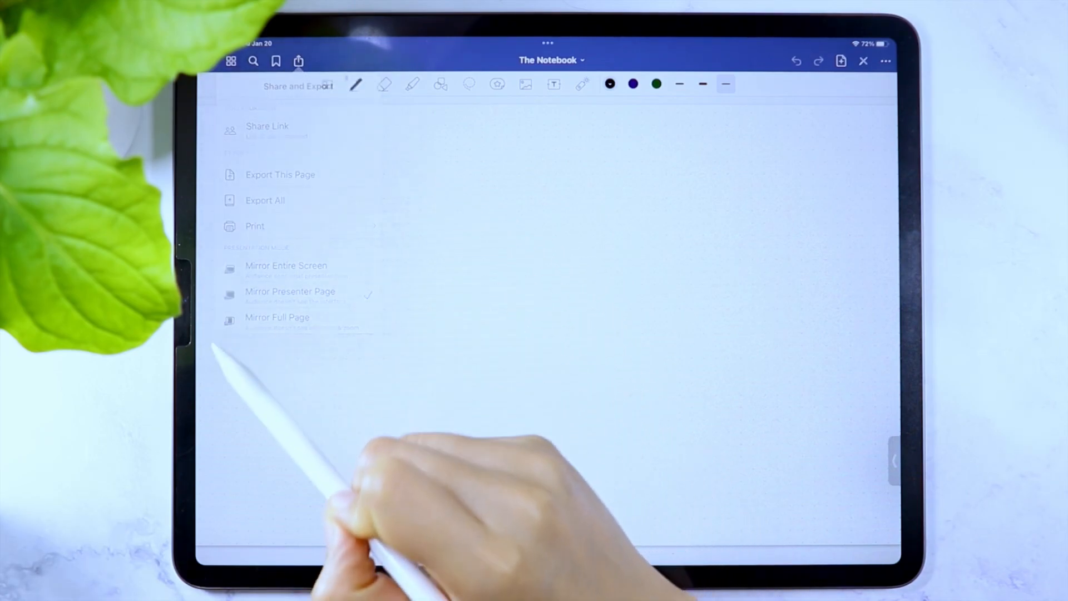
{"action": "left_click", "coordinate": [280, 175]}
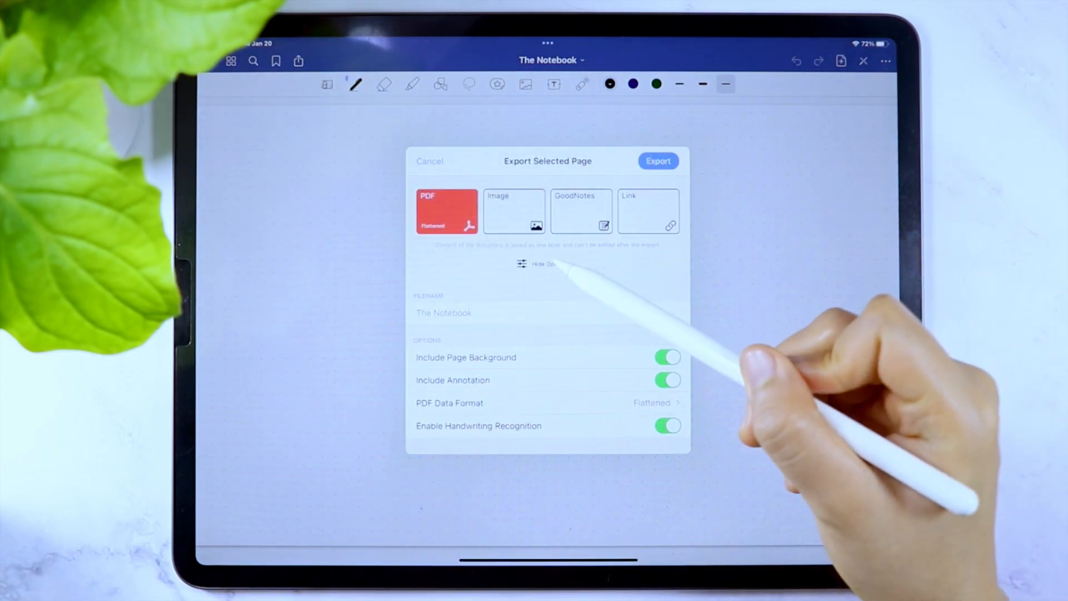
{"action": "left_click", "coordinate": [543, 264]}
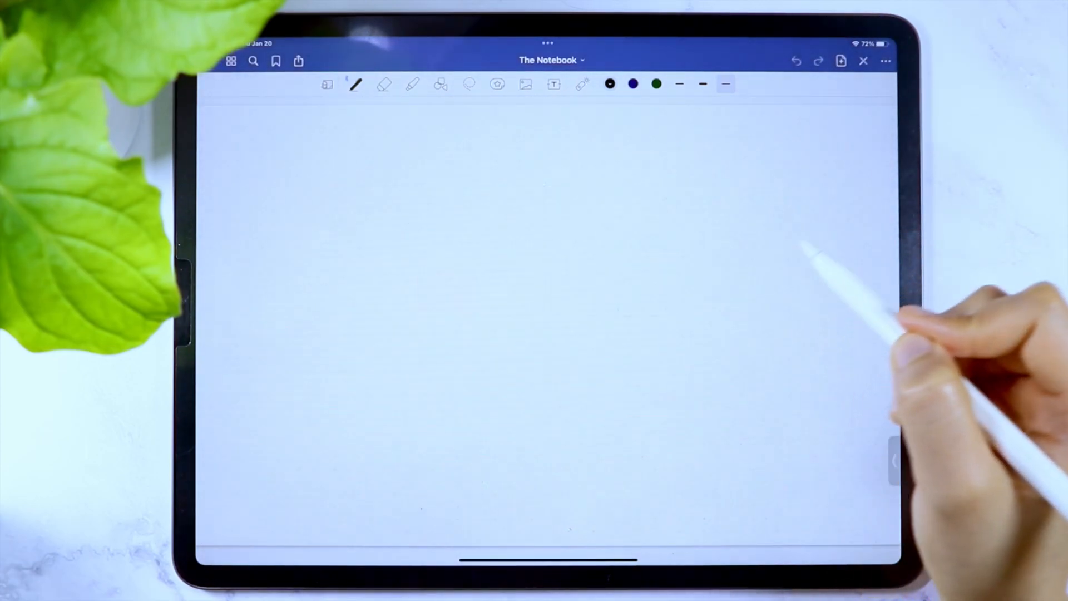
Save the exported PDF to Files in the Tutorial folder on iCloud Drive
{"action": "left_click", "coordinate": [298, 60]}
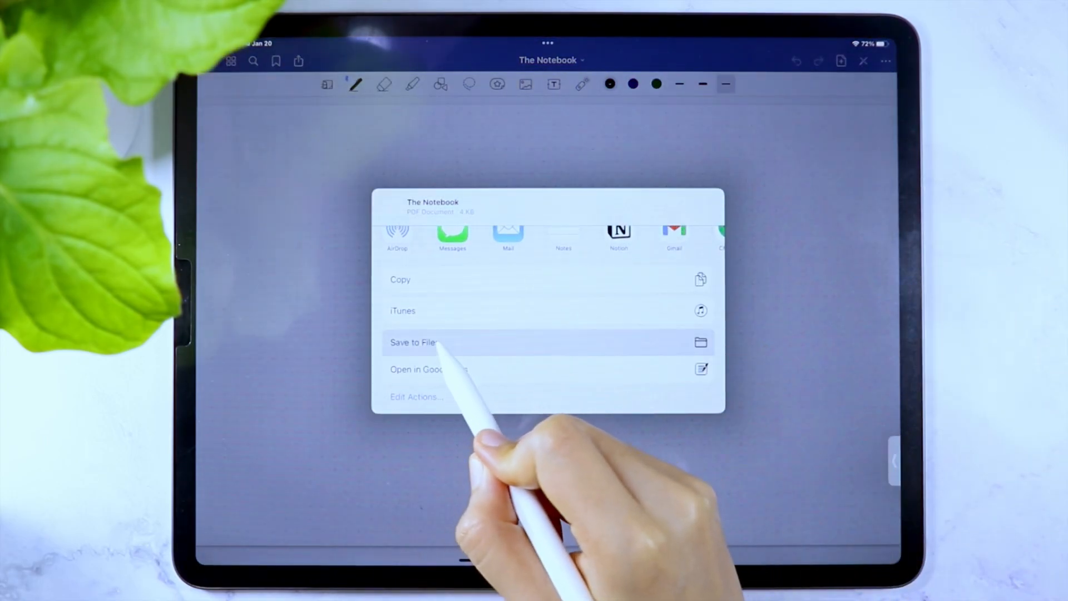
{"action": "left_click", "coordinate": [412, 341]}
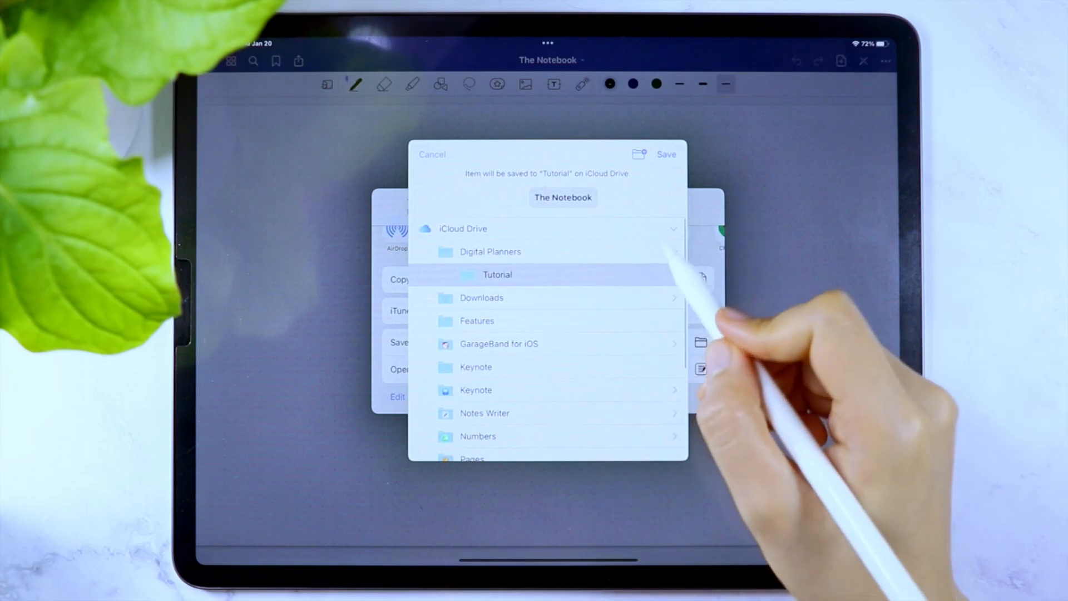
{"action": "left_click", "coordinate": [665, 153]}
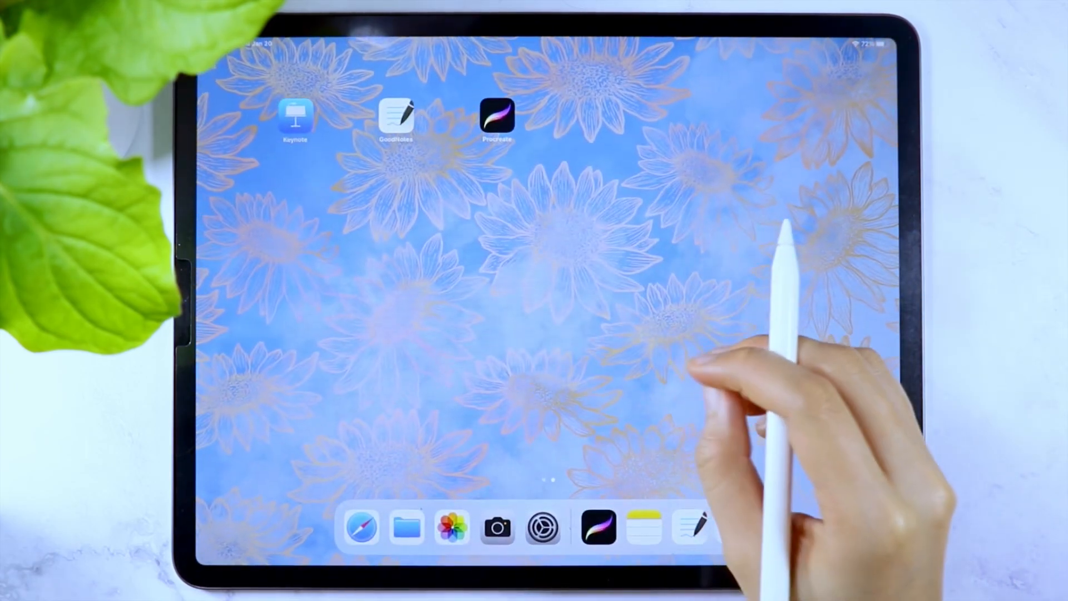
In Files, view Get Info details for The Notebook PDF in the Tutorial folder
{"action": "left_click", "coordinate": [406, 526]}
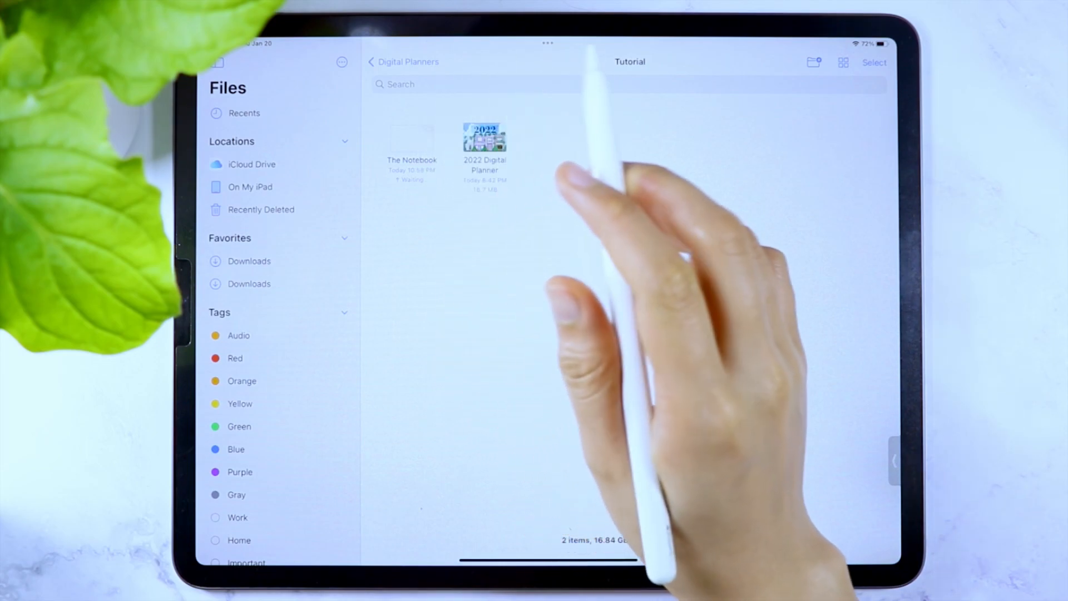
{"action": "left_click", "coordinate": [412, 144]}
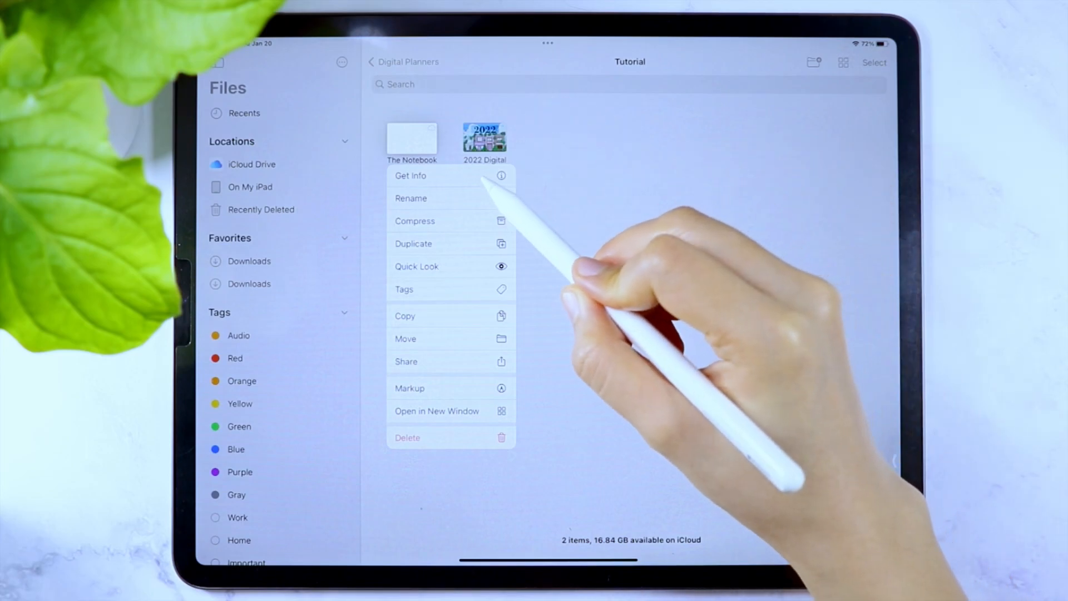
{"action": "left_click", "coordinate": [410, 174]}
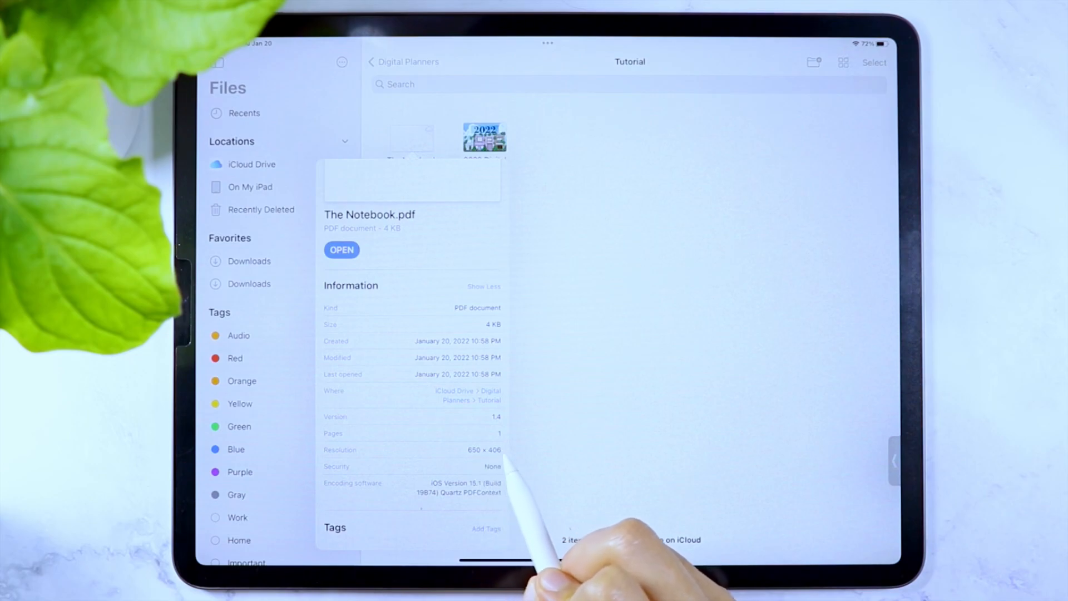
{"action": "mouse_move", "coordinate": [579, 443]}
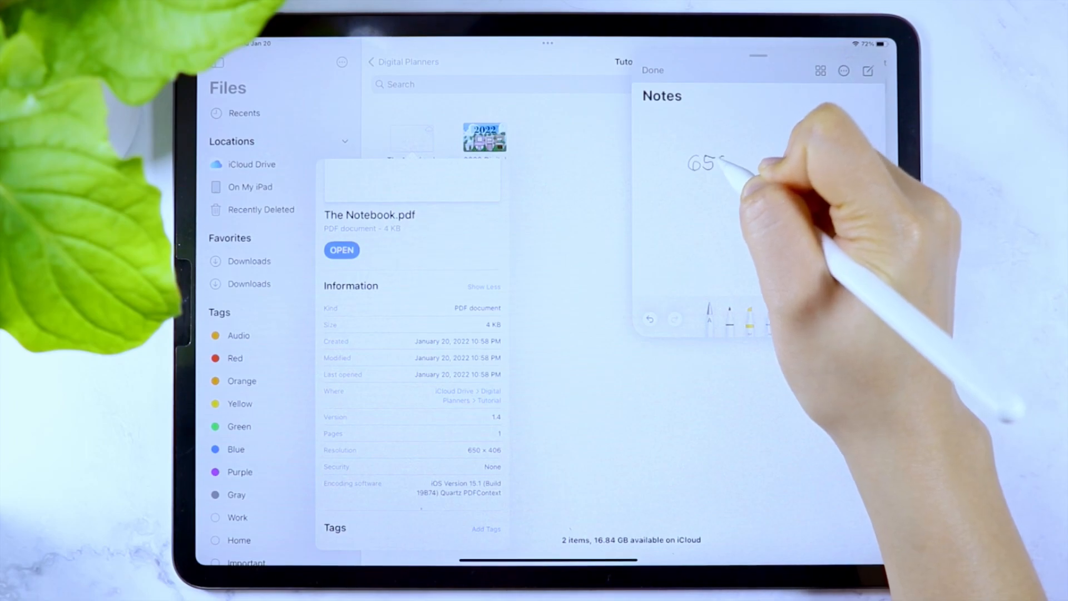
Jot the PDF resolution '650x406' into a Quick Note and dismiss the details
{"action": "type", "text": "650x"}
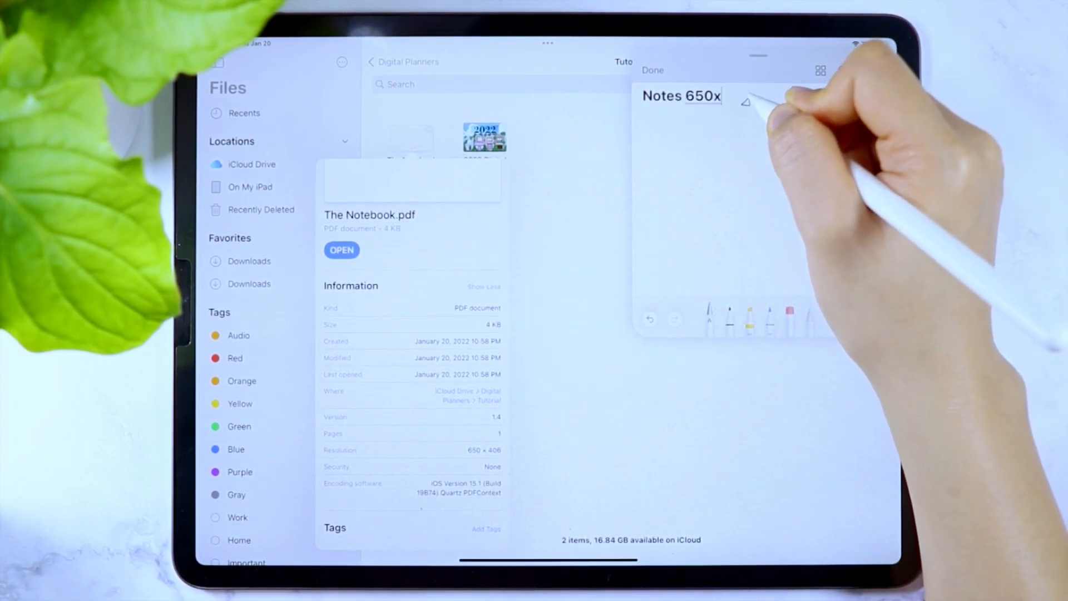
{"action": "type", "text": "406"}
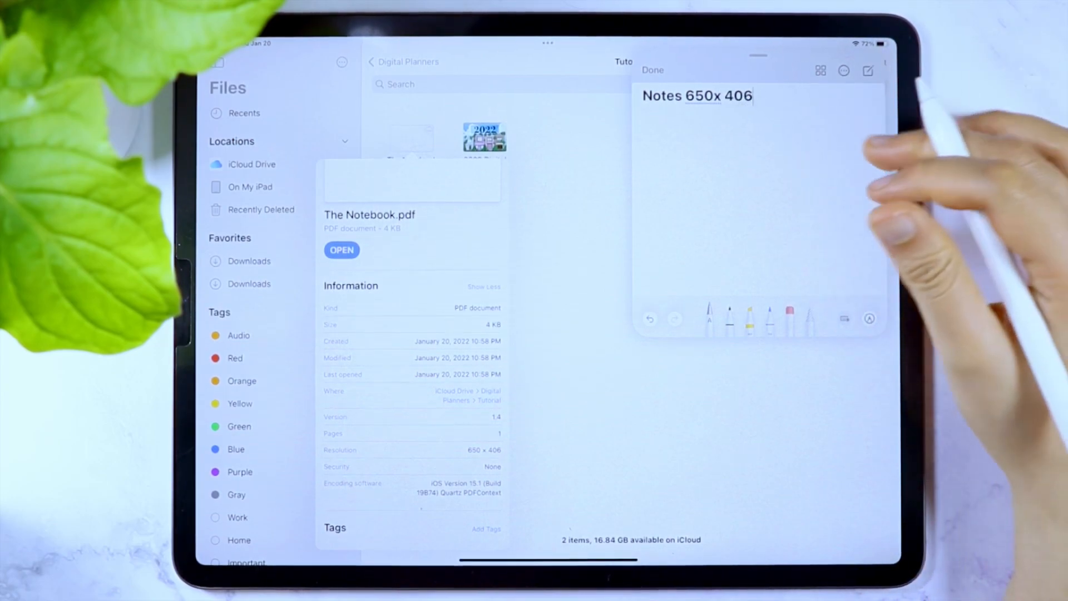
{"action": "left_click", "coordinate": [651, 70]}
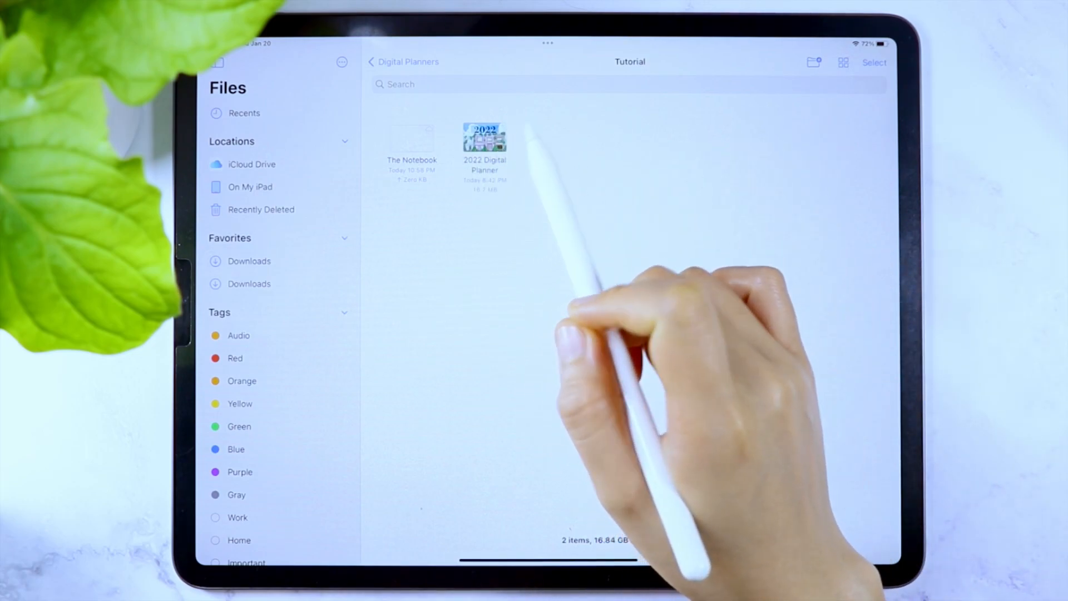
Tap the 2022 Digital Planner file, then leave Files for the Home Screen
{"action": "left_click", "coordinate": [484, 142]}
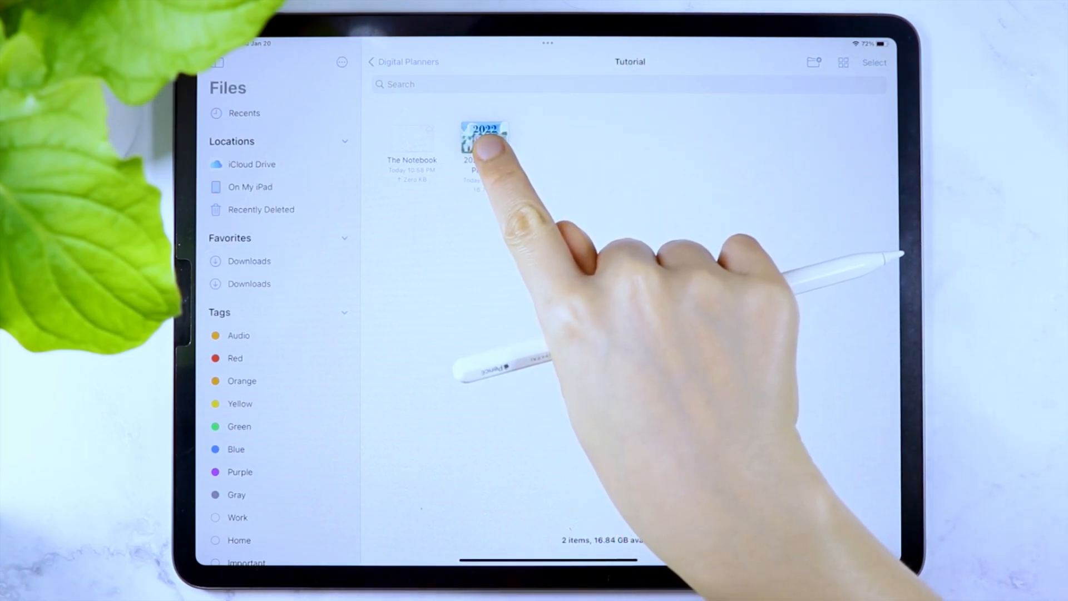
{"action": "left_click", "coordinate": [486, 140]}
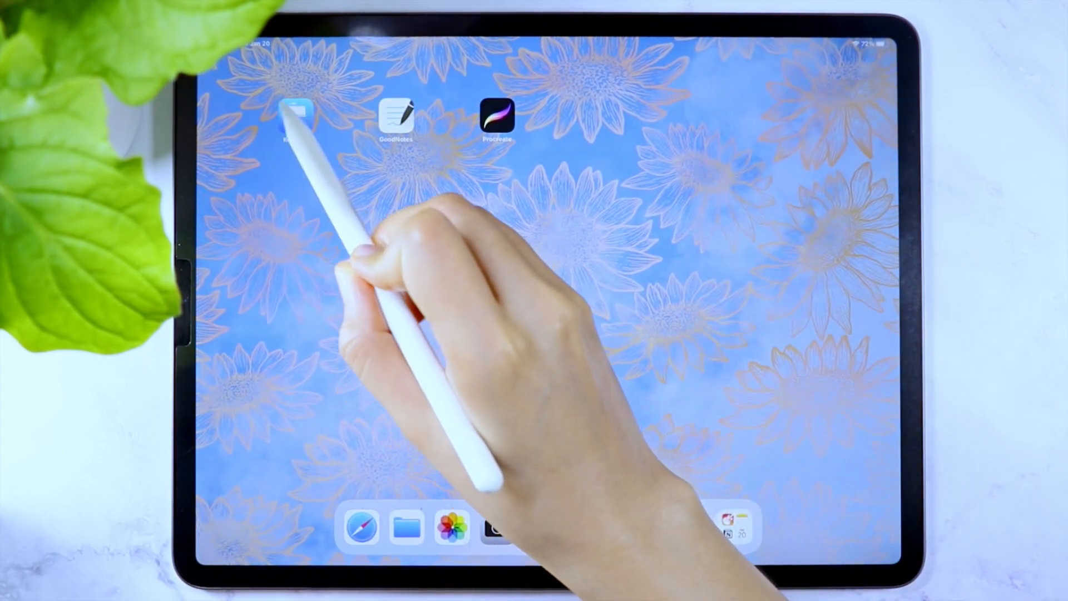
Create a new Keynote presentation and go to its Document Setup
{"action": "left_click", "coordinate": [299, 116]}
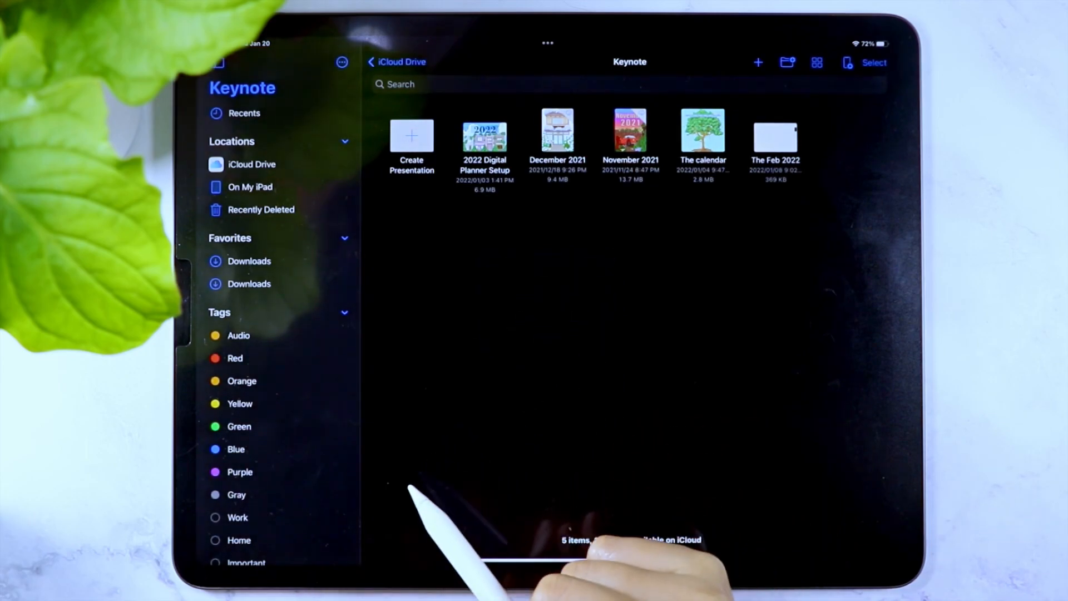
{"action": "left_click", "coordinate": [412, 135]}
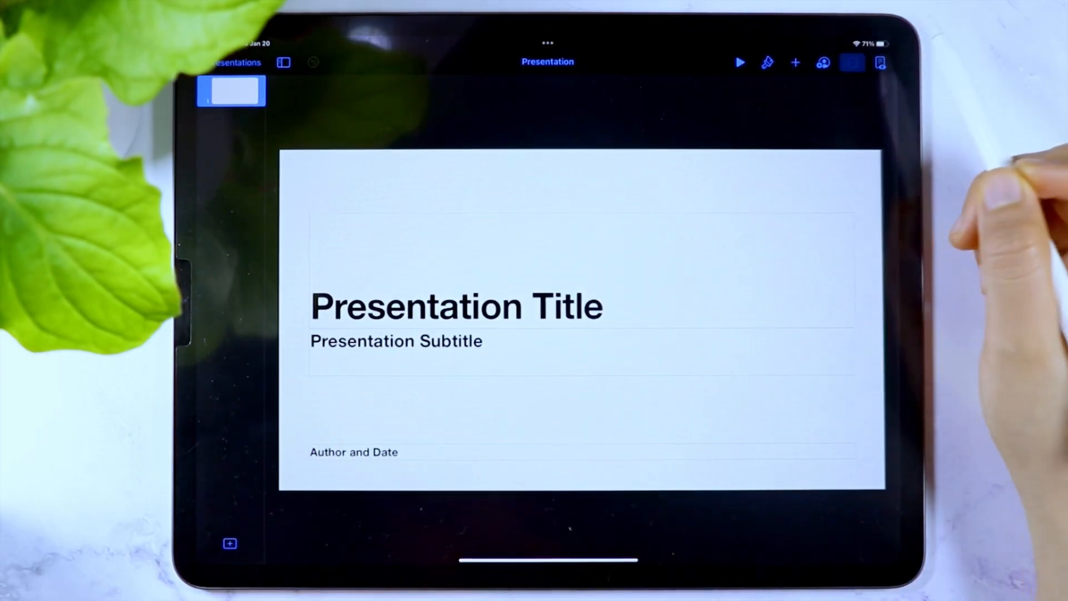
{"action": "left_click", "coordinate": [852, 62]}
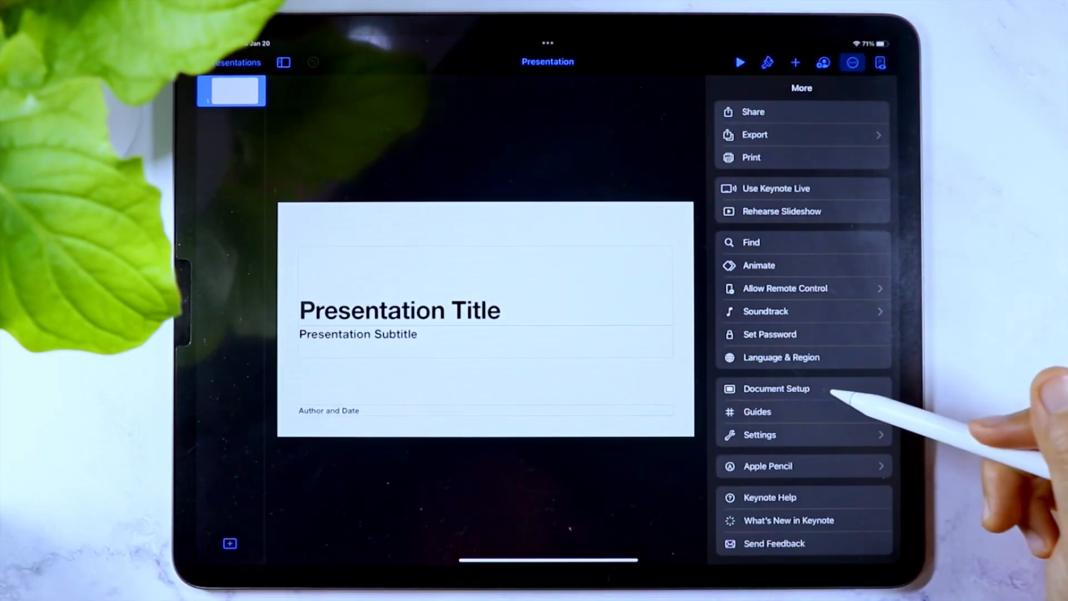
{"action": "left_click", "coordinate": [776, 389]}
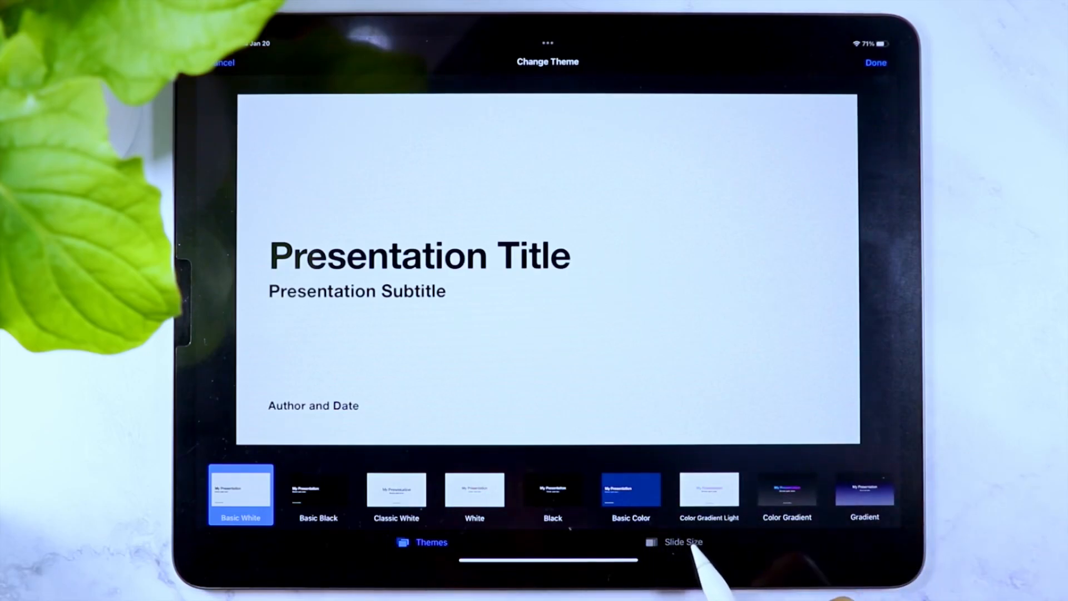
Change the slide size to a custom dimension and confirm it
{"action": "left_click", "coordinate": [673, 542]}
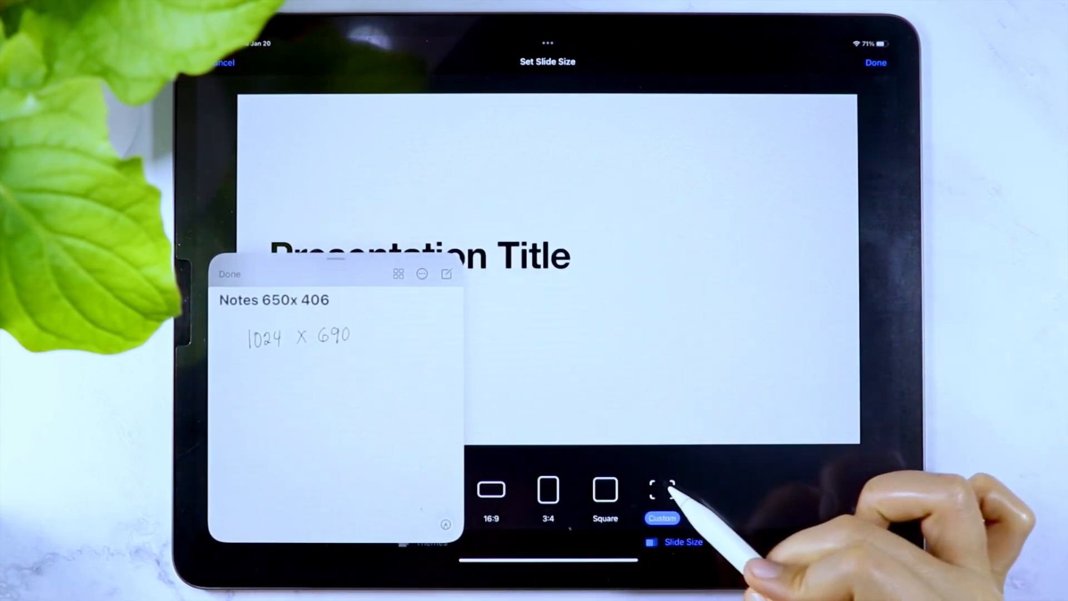
{"action": "left_click", "coordinate": [661, 489]}
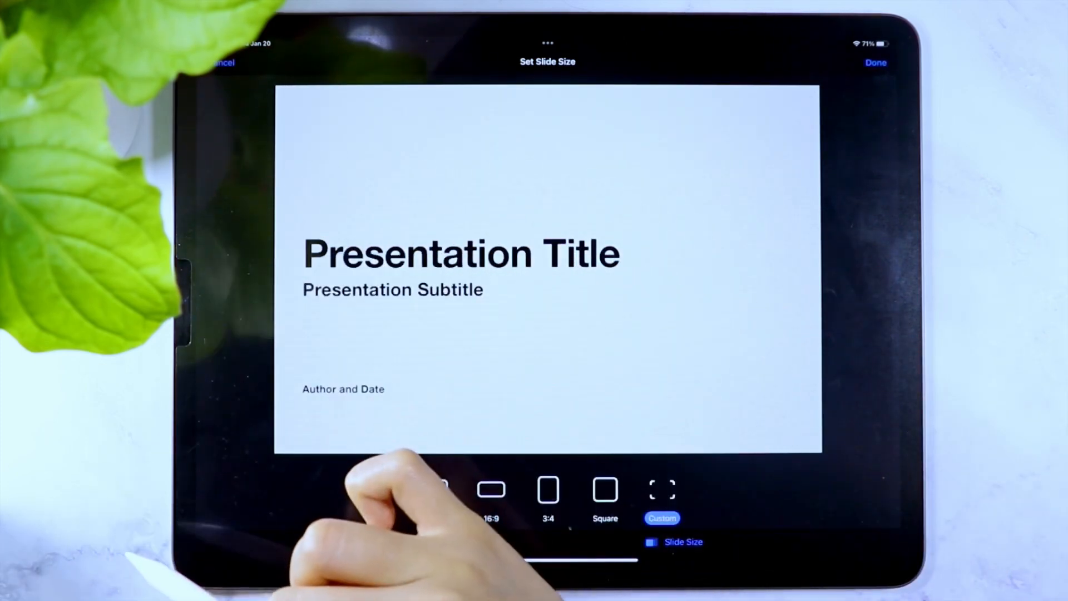
{"action": "left_click", "coordinate": [434, 489]}
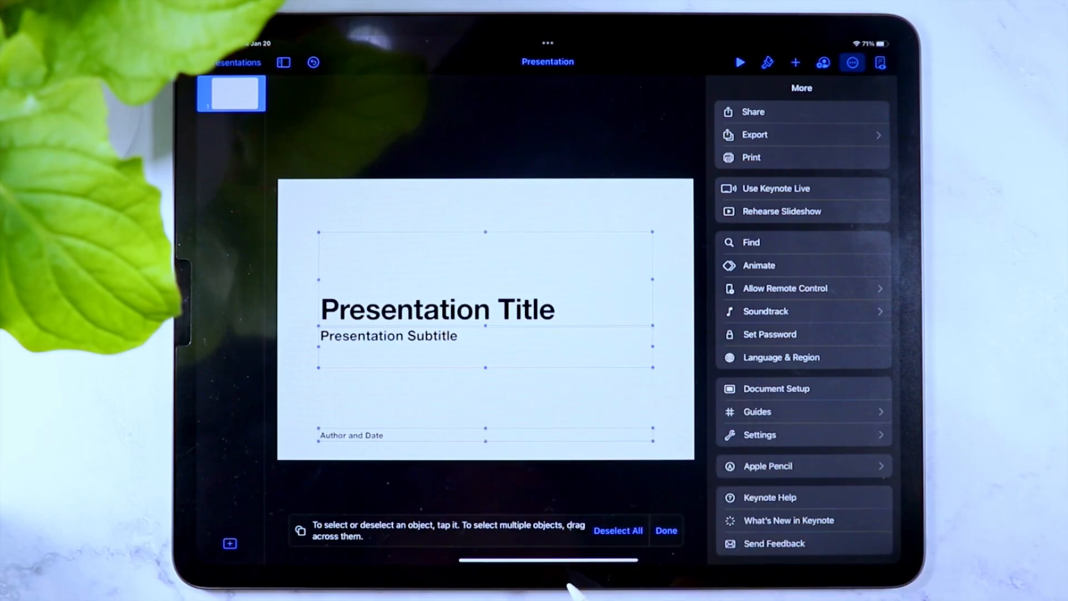
Insert a black rounded square, reshaped into a wide rectangle at the slide's lower right
{"action": "left_click", "coordinate": [485, 307]}
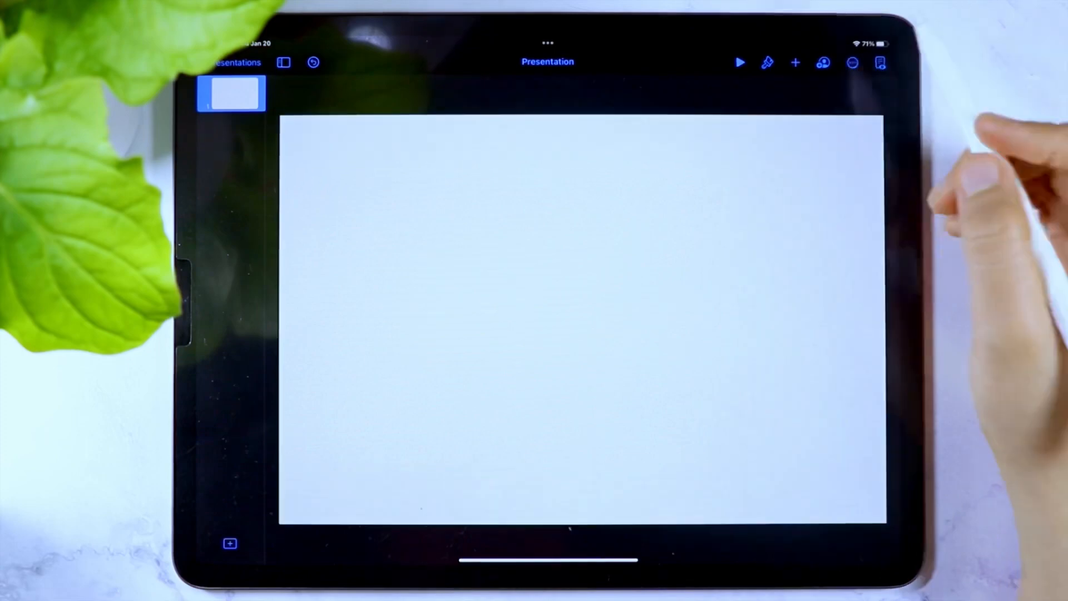
{"action": "left_click", "coordinate": [794, 62]}
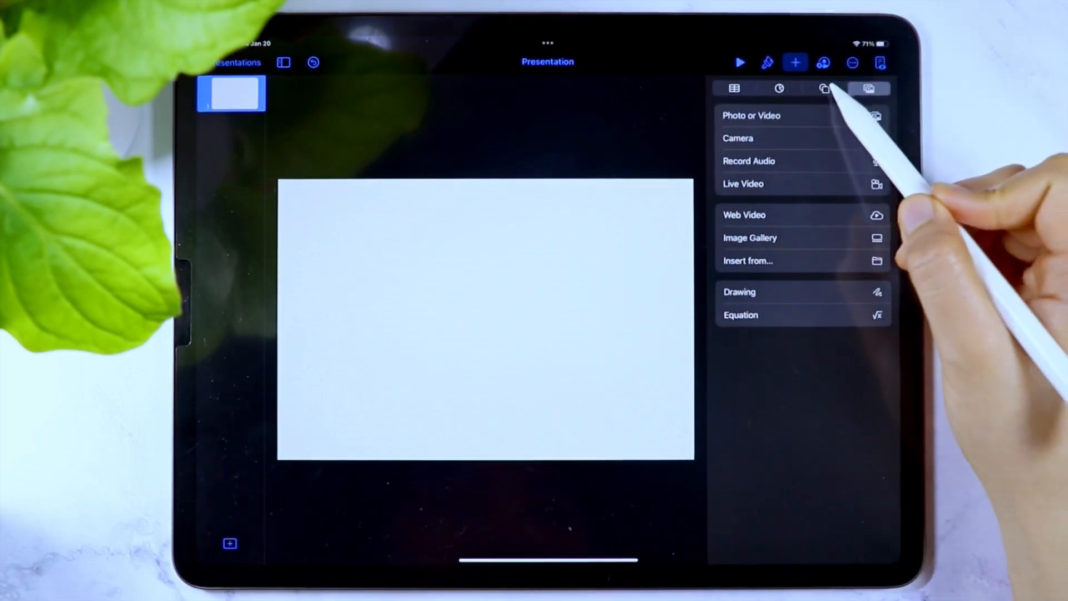
{"action": "left_click", "coordinate": [825, 88]}
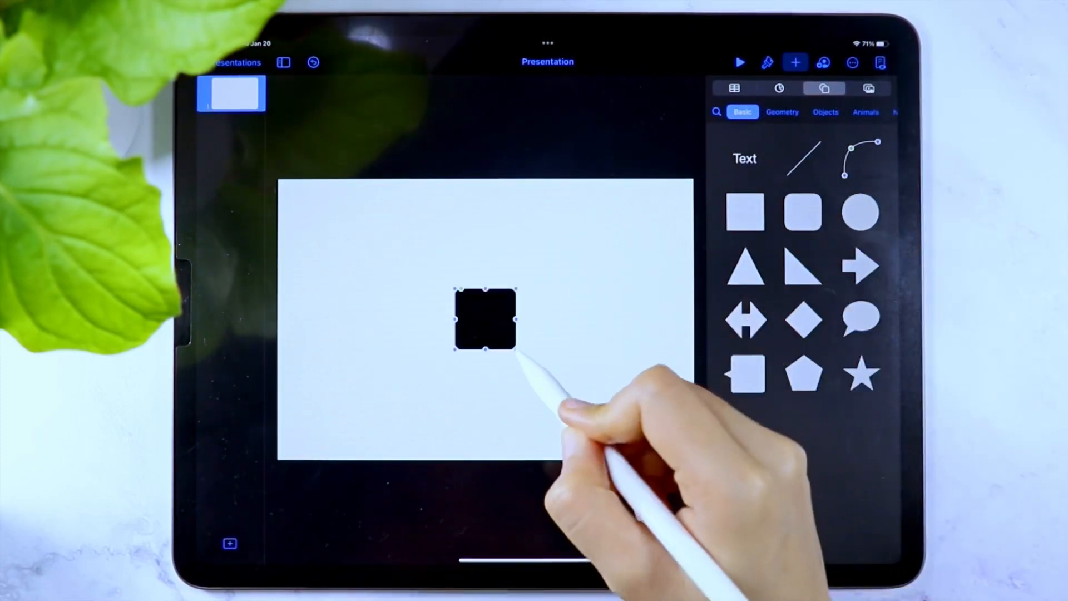
{"action": "left_click_drag", "start_coordinate": [514, 347], "coordinate": [613, 365]}
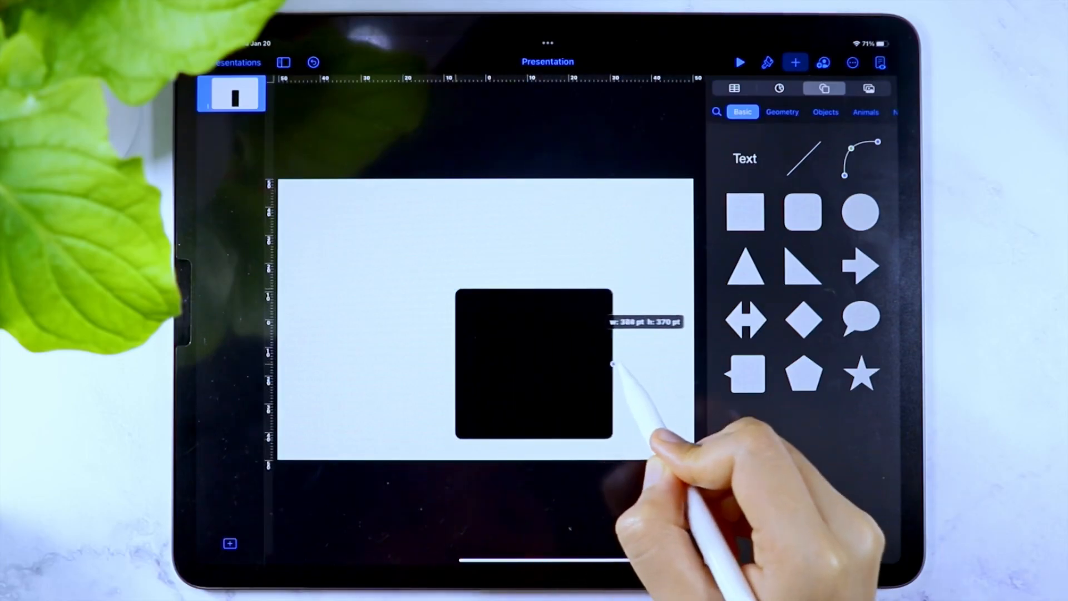
{"action": "left_click_drag", "start_coordinate": [532, 369], "coordinate": [597, 408]}
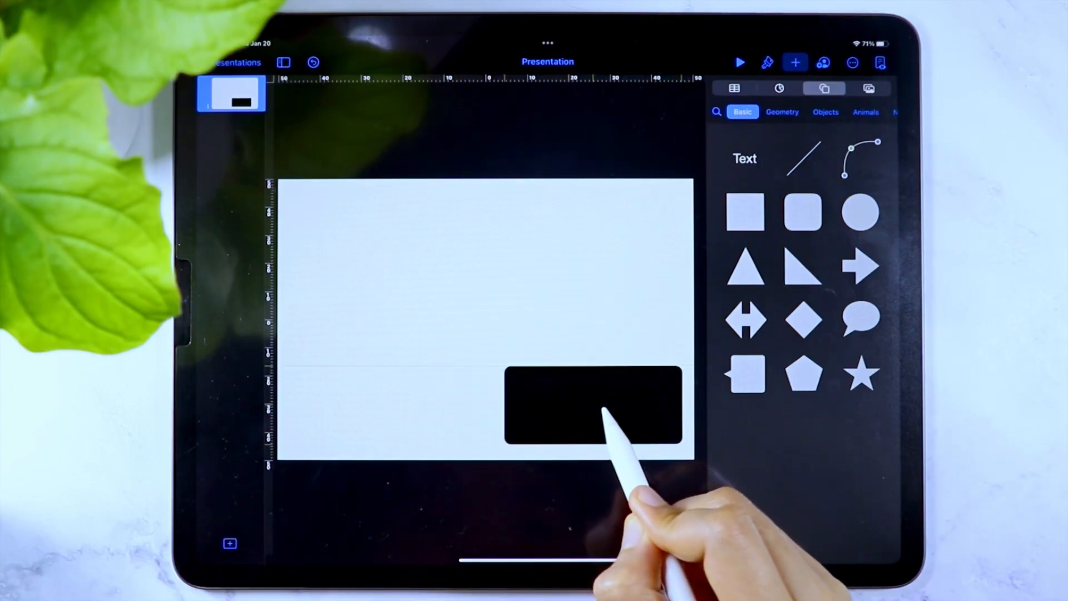
{"action": "left_click", "coordinate": [853, 63]}
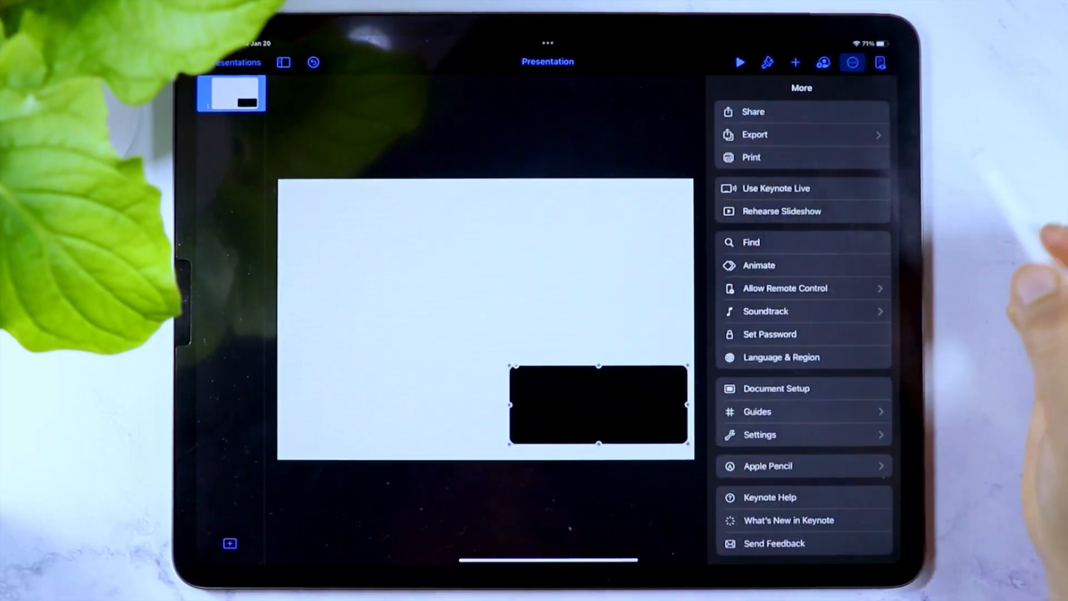
{"action": "left_click", "coordinate": [757, 412]}
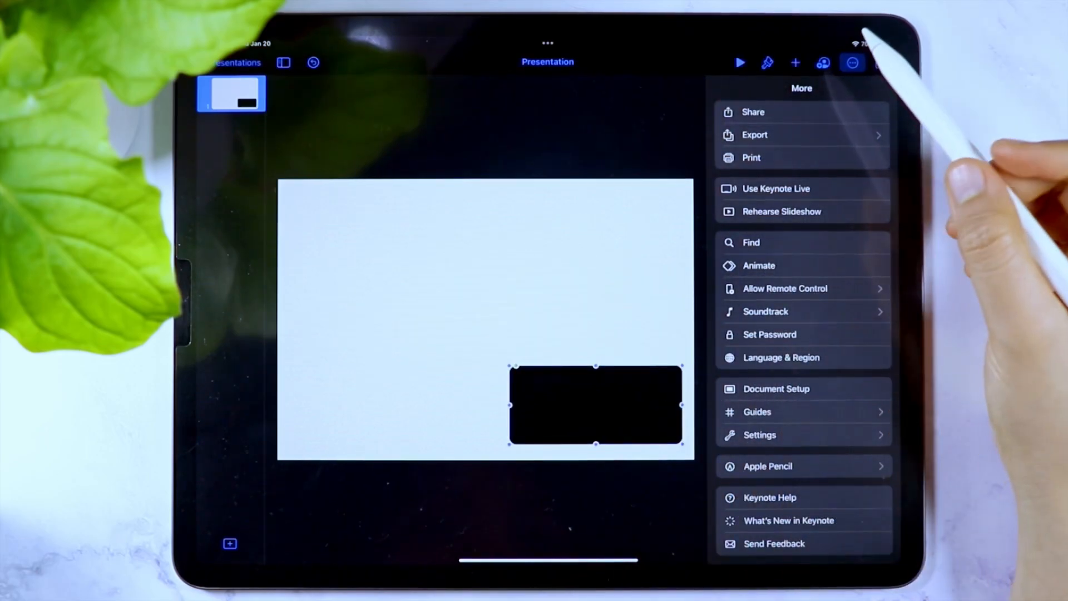
Fill the rectangle pale lavender and give its border a purple colour
{"action": "left_click", "coordinate": [767, 63]}
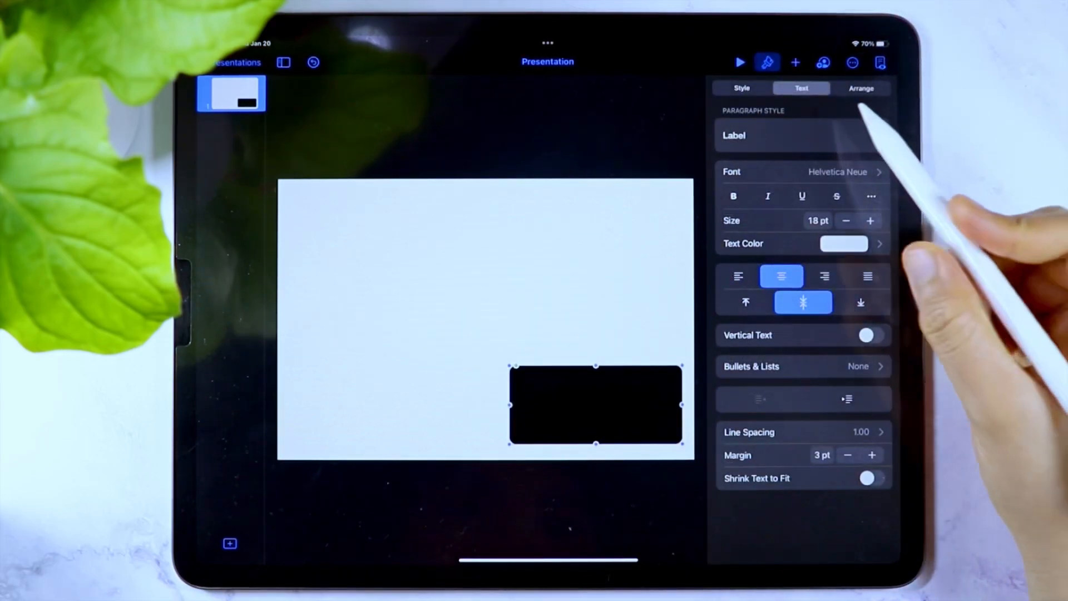
{"action": "left_click", "coordinate": [741, 88]}
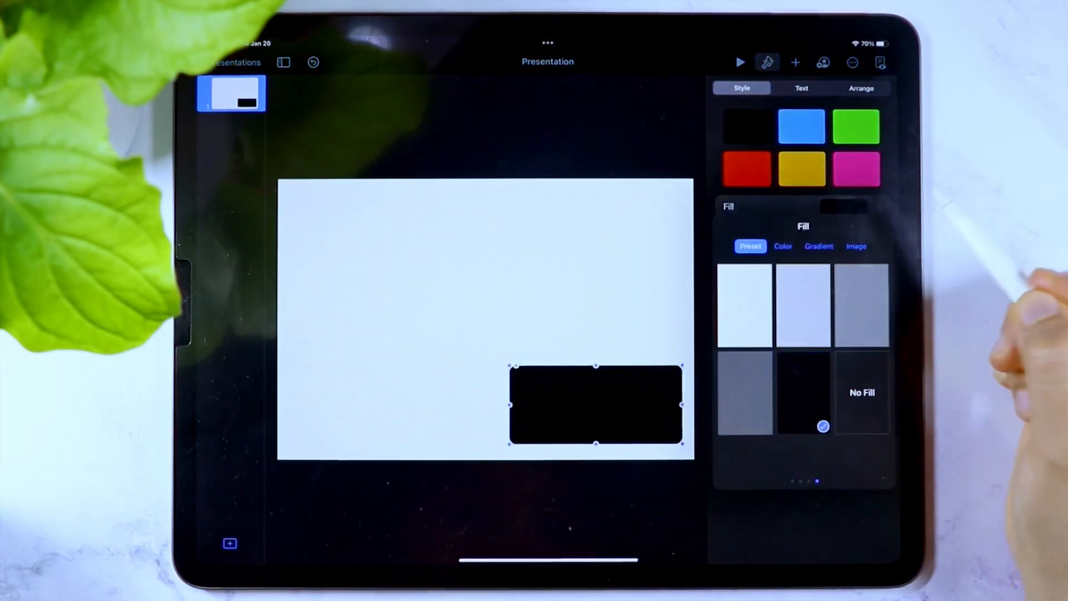
{"action": "left_click", "coordinate": [783, 246]}
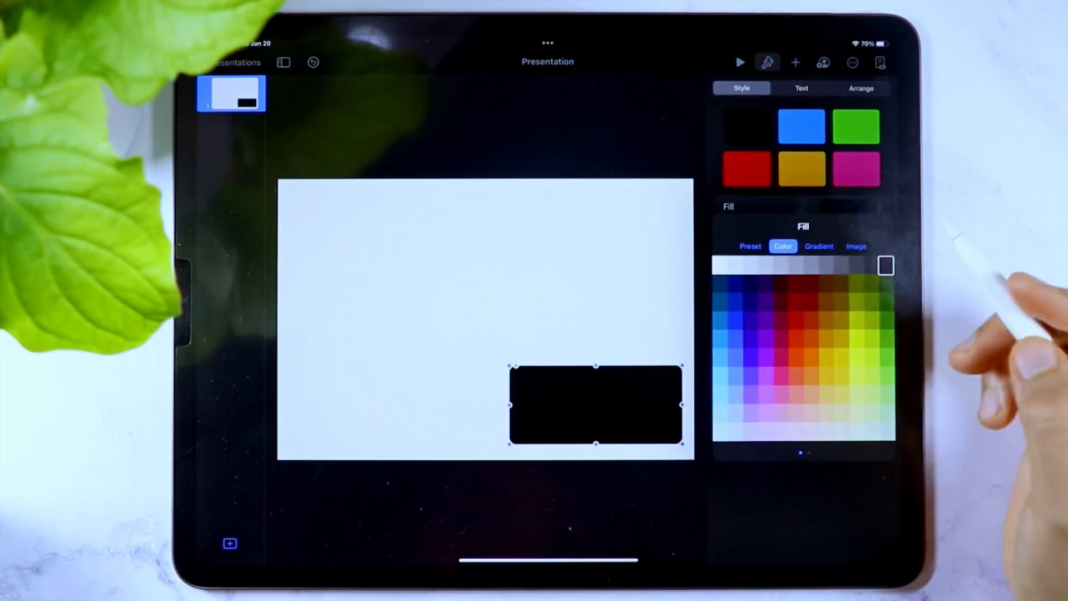
{"action": "left_click", "coordinate": [886, 406]}
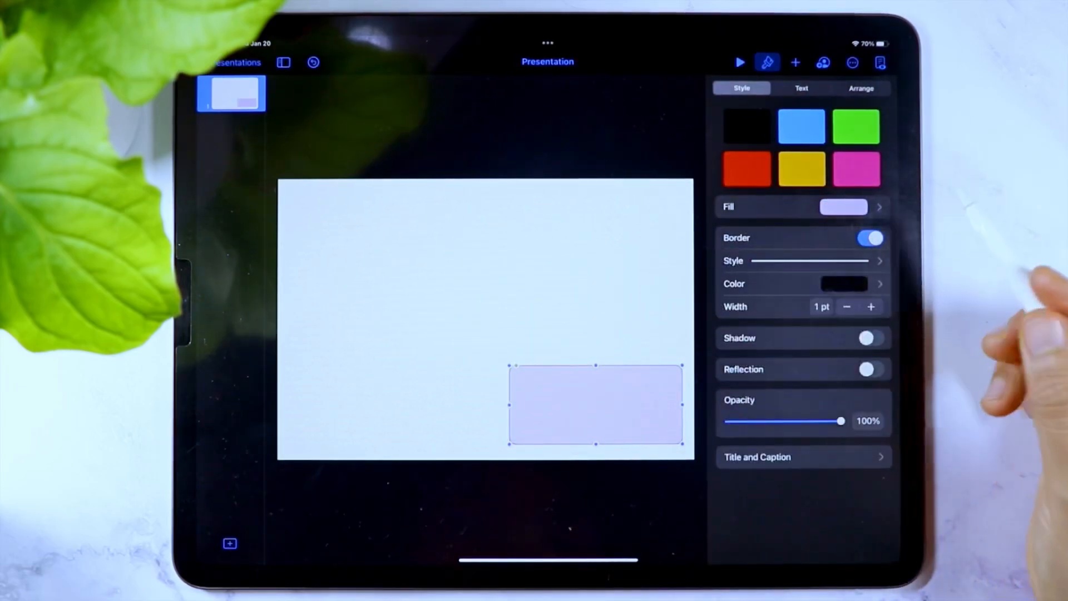
{"action": "left_click", "coordinate": [845, 284]}
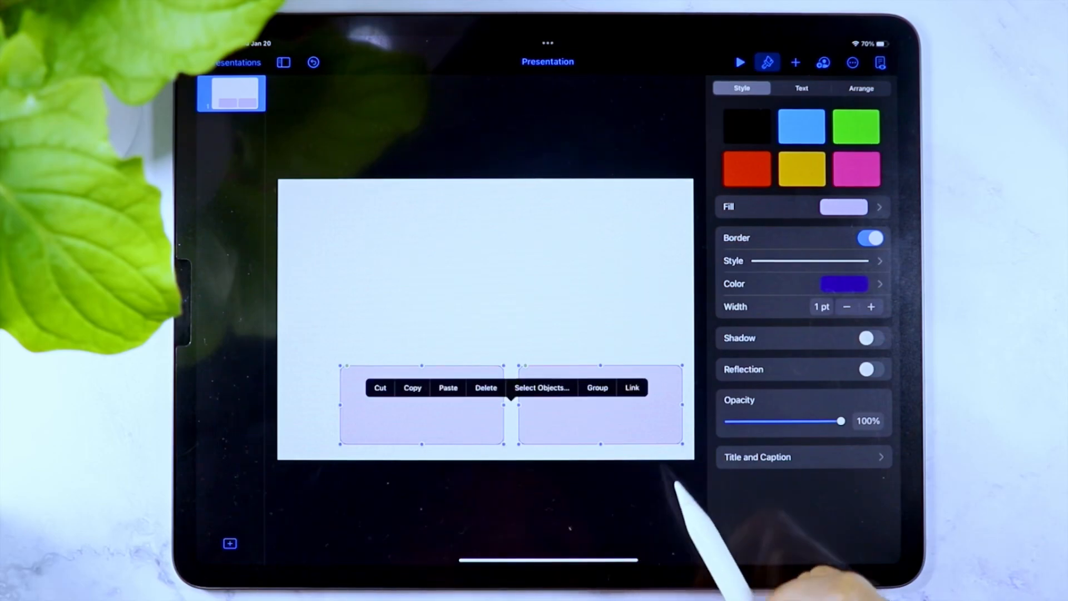
Group the pair, stretch it to slide width and paste more rows of boxes
{"action": "left_click", "coordinate": [860, 87]}
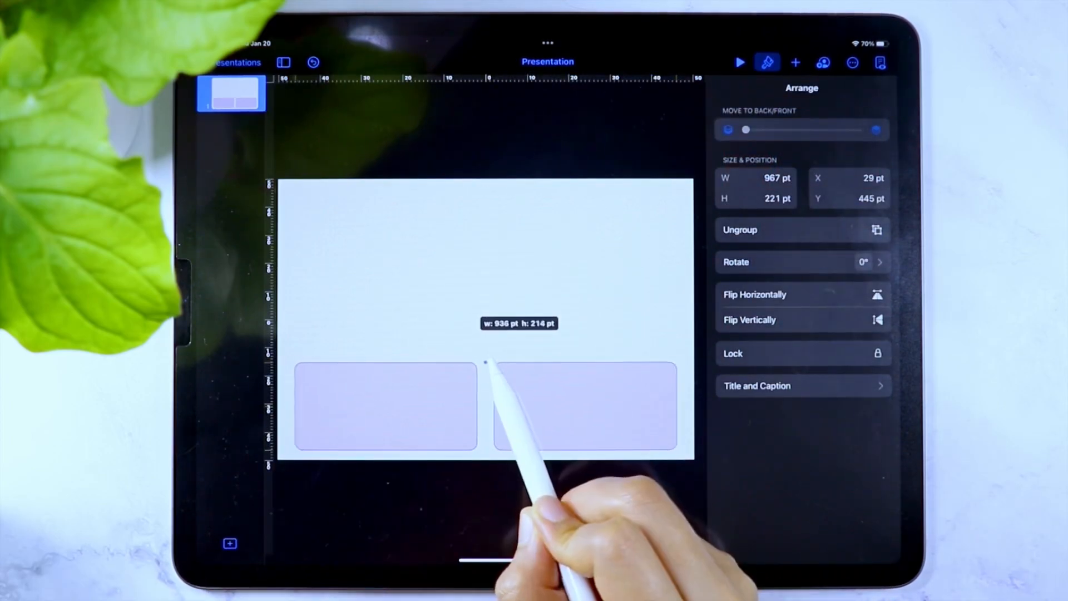
{"action": "left_click", "coordinate": [742, 87]}
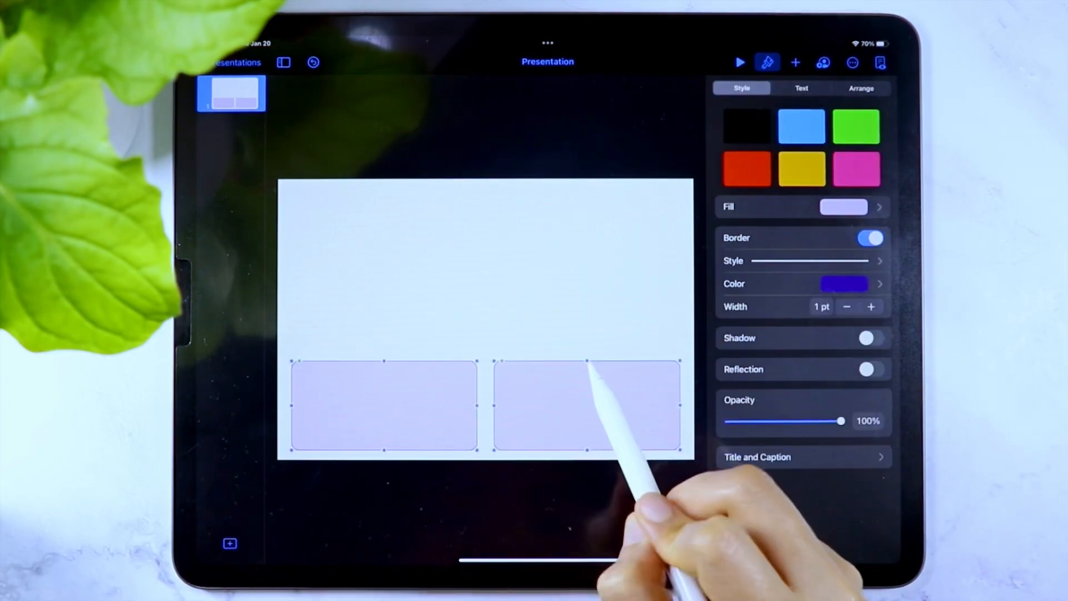
{"action": "left_click", "coordinate": [860, 88]}
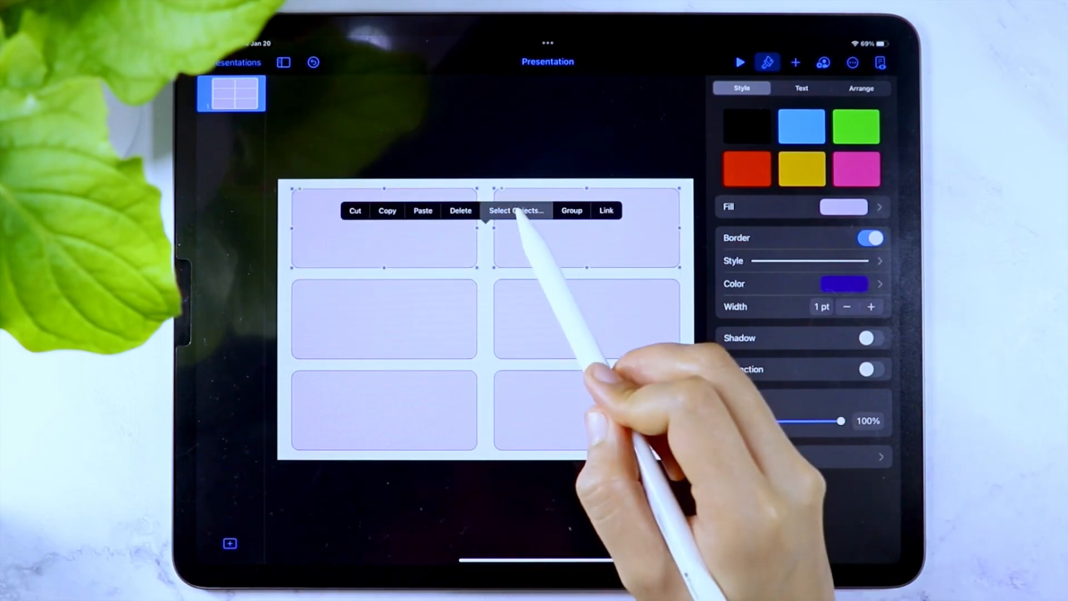
{"action": "left_click", "coordinate": [860, 88]}
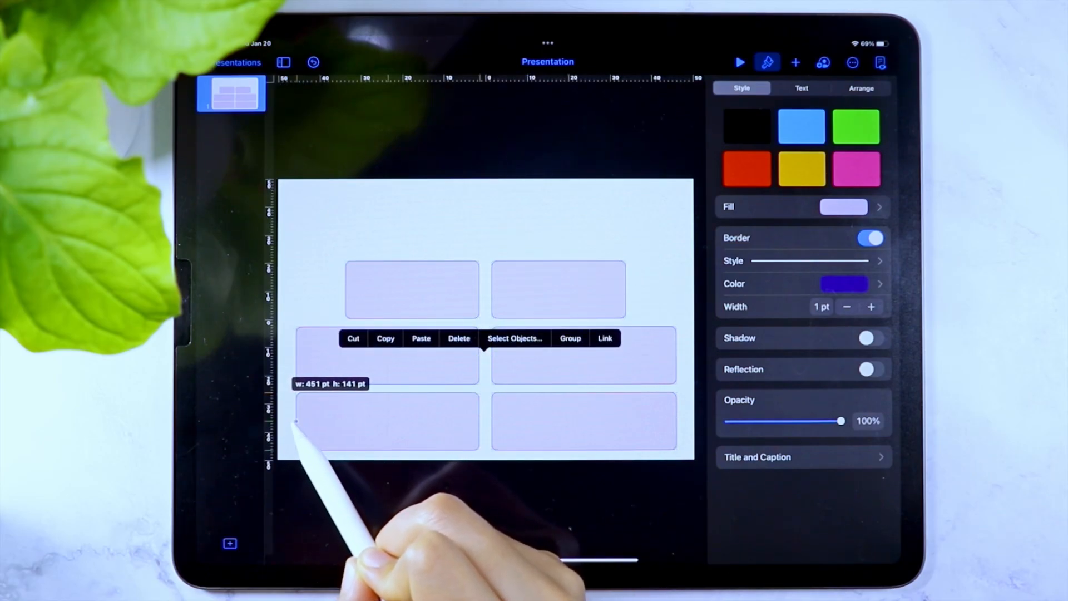
Shorten the boxes to 460×141 pt and align them into four rows of two
{"action": "left_click_drag", "start_coordinate": [294, 429], "coordinate": [294, 357]}
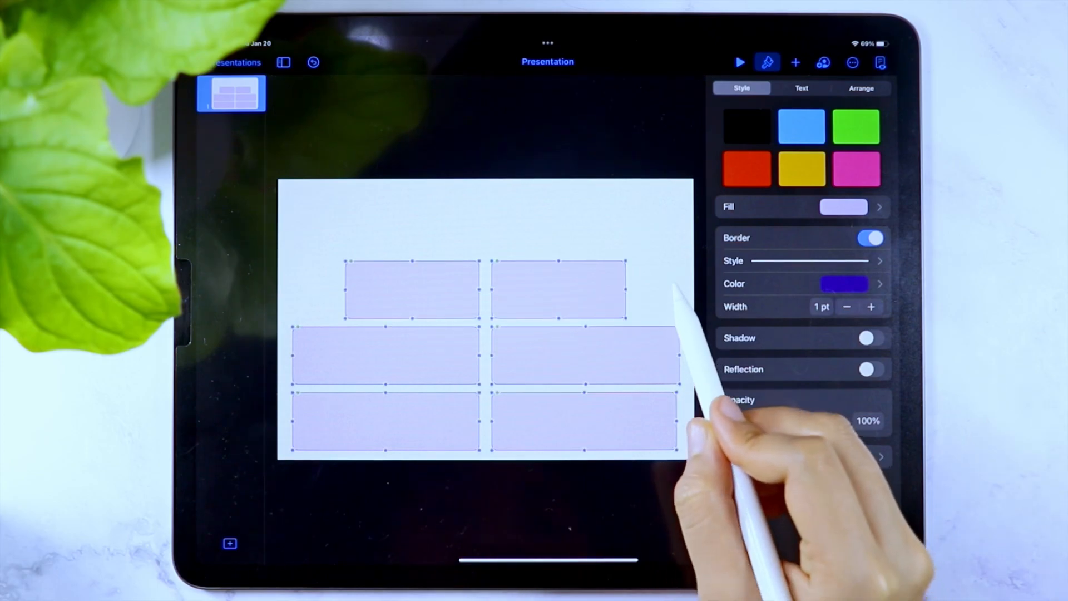
{"action": "left_click", "coordinate": [861, 88]}
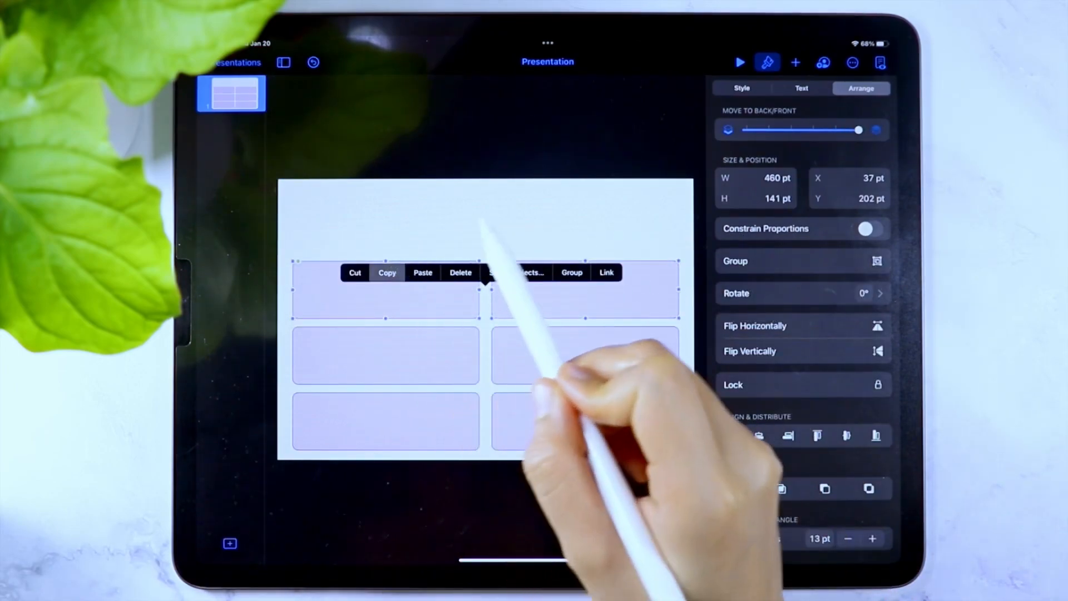
{"action": "left_click", "coordinate": [741, 88]}
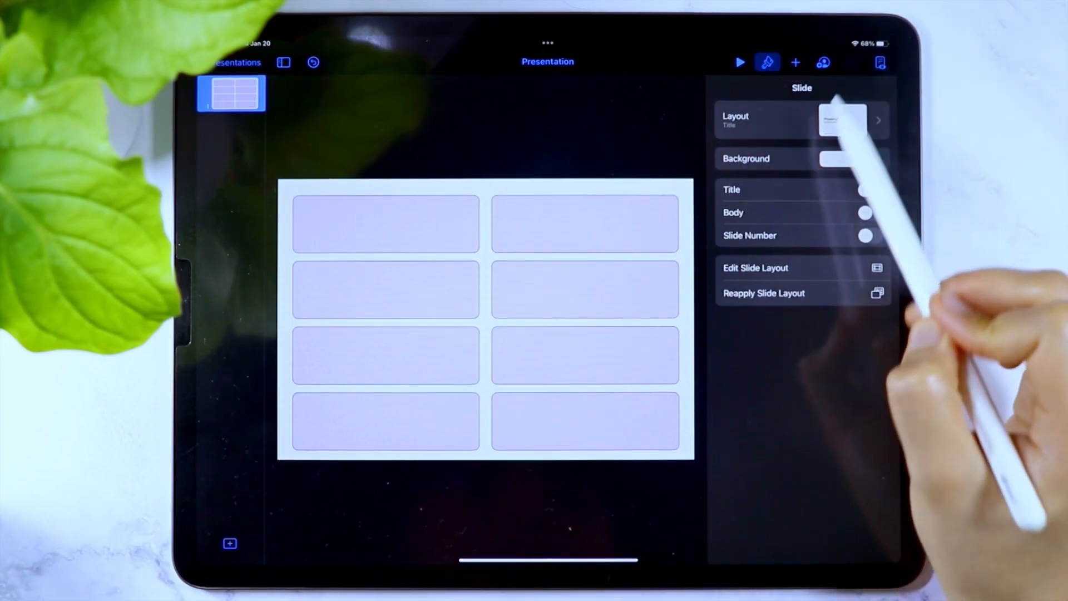
Export the eight-box grid slide as a PNG image via the share sheet
{"action": "left_click", "coordinate": [852, 63]}
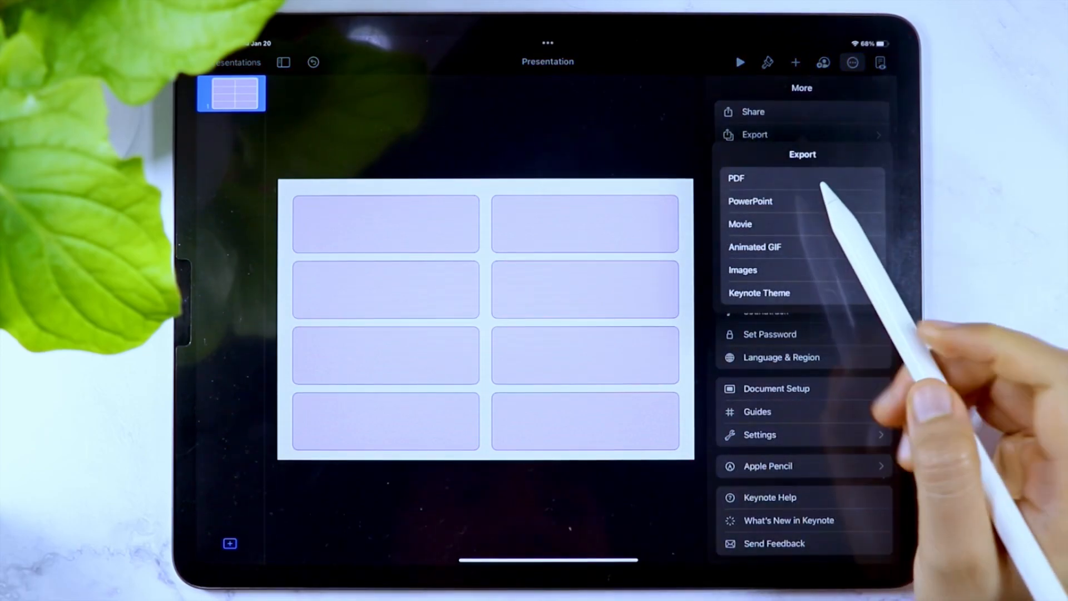
{"action": "left_click", "coordinate": [744, 270]}
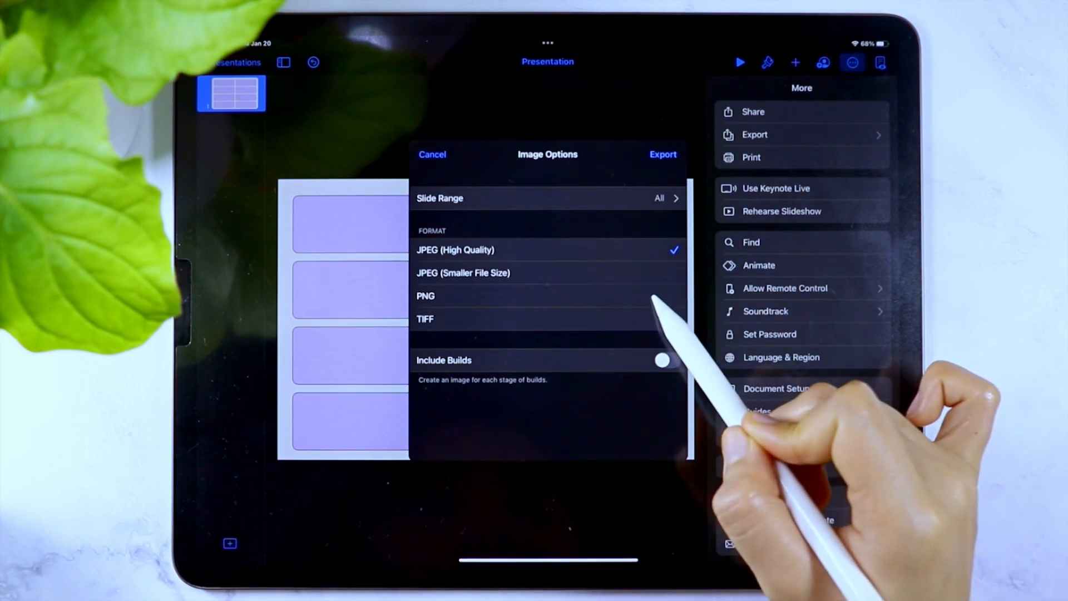
{"action": "left_click", "coordinate": [425, 296]}
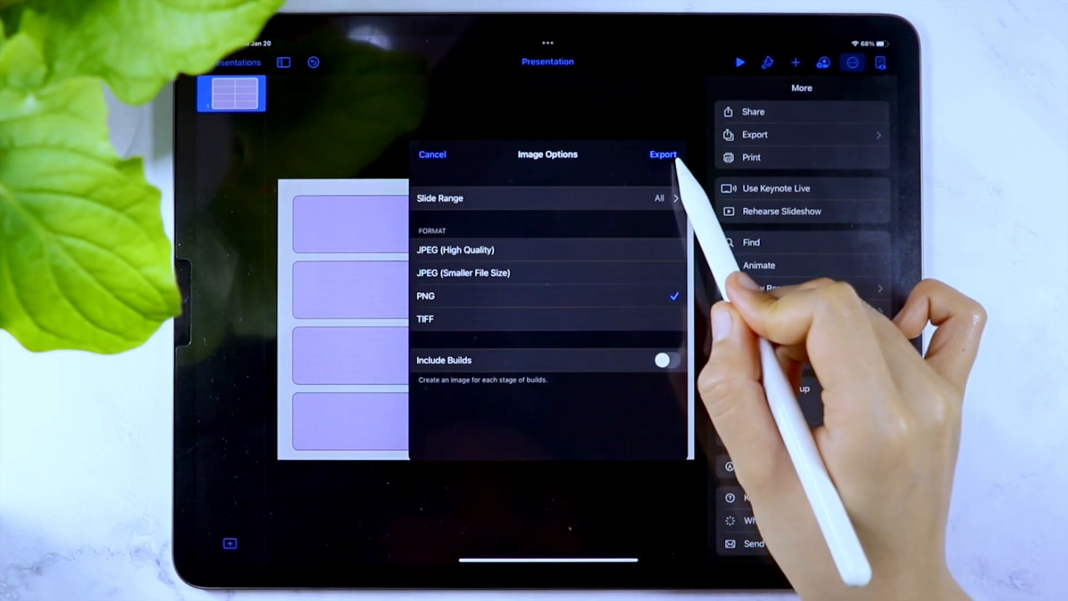
{"action": "left_click", "coordinate": [661, 153]}
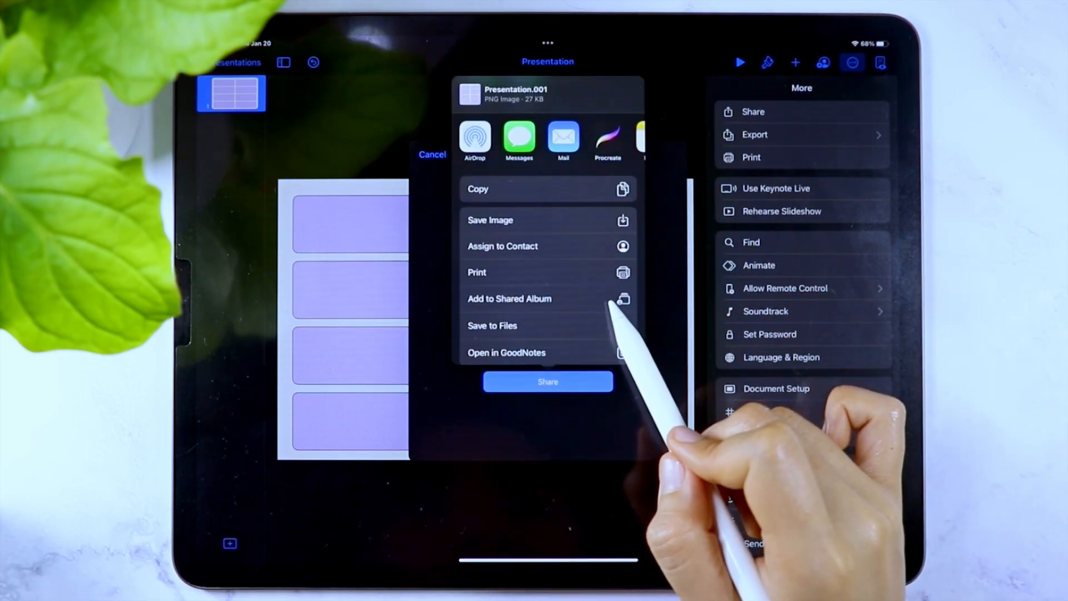
{"action": "left_click", "coordinate": [489, 219]}
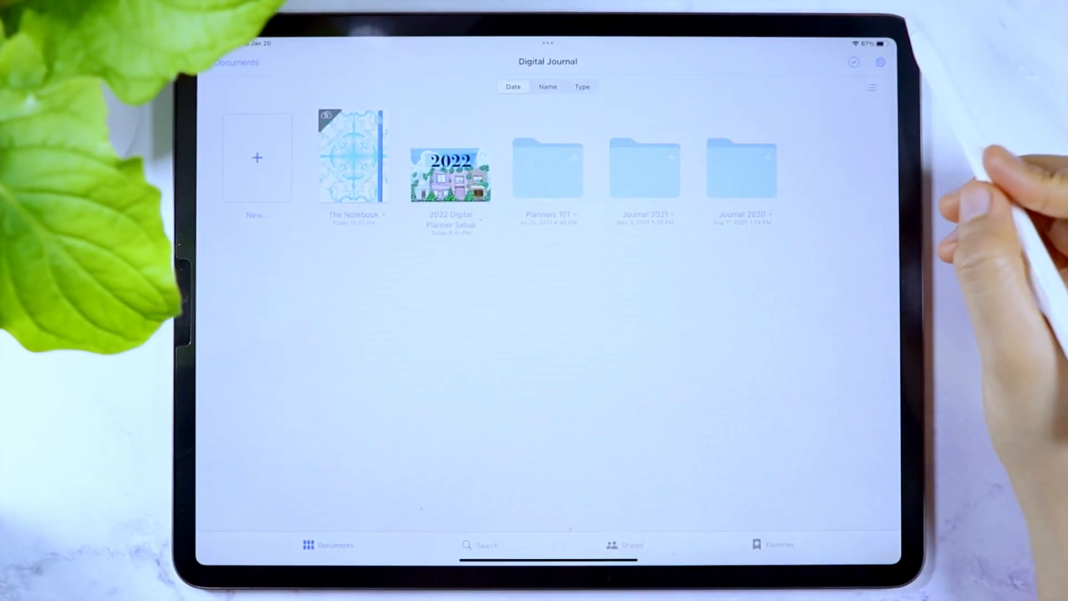
In Notebook Templates settings, create a new template group named 'Custom Templates'
{"action": "left_click", "coordinate": [879, 62]}
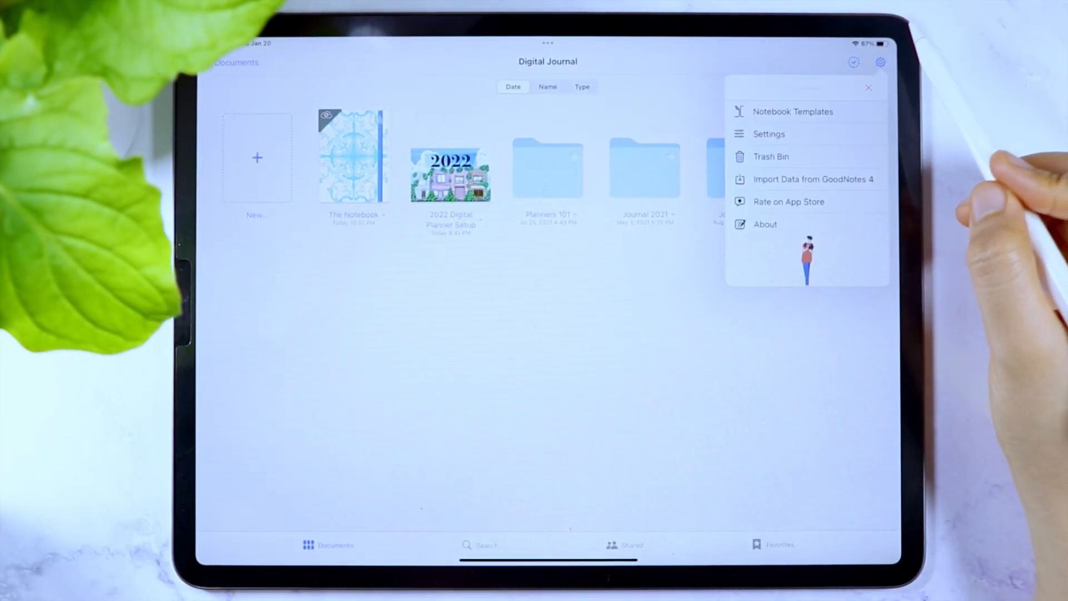
{"action": "left_click", "coordinate": [793, 111]}
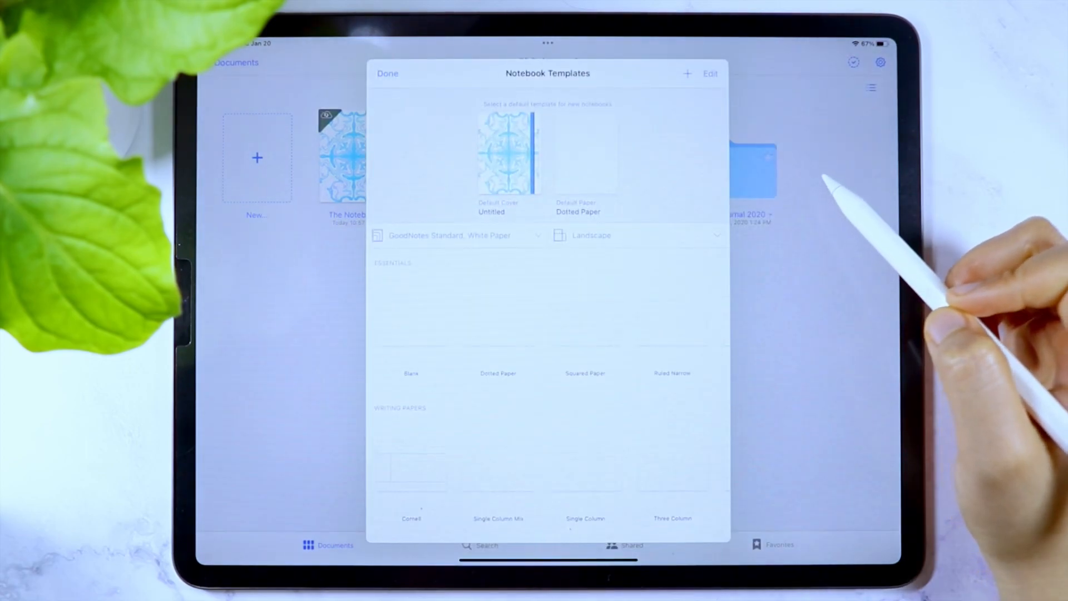
{"action": "scroll", "scroll_direction": "down", "scroll_amount": 3}
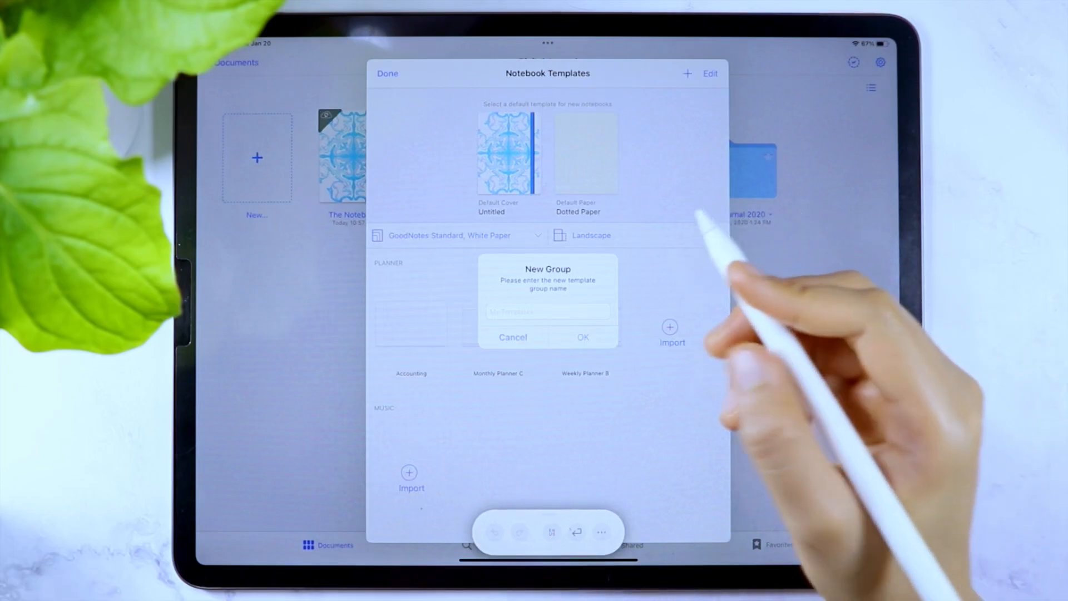
{"action": "type", "text": "Custom"}
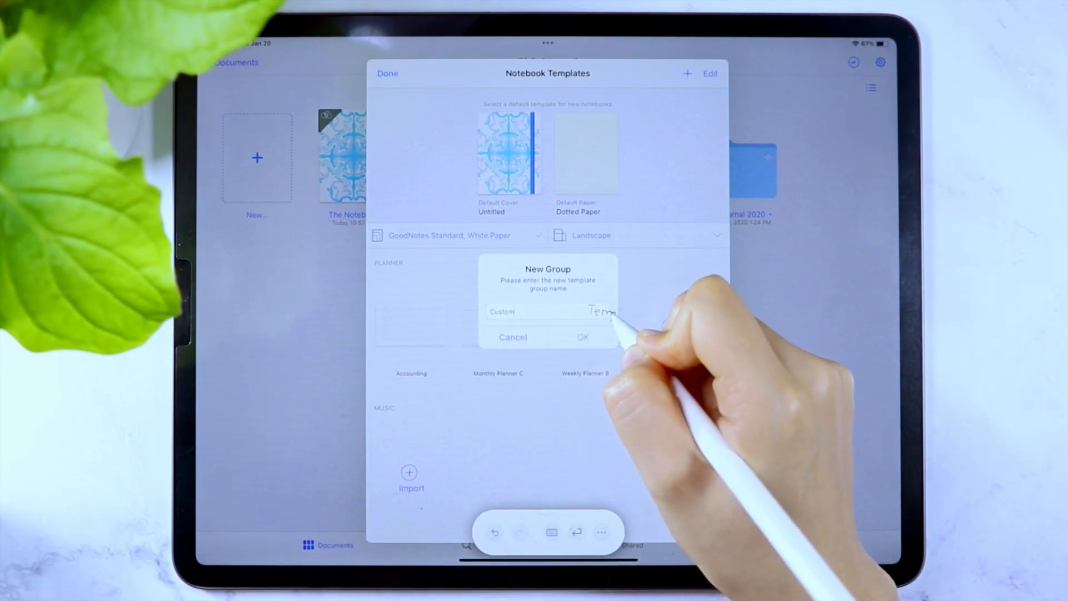
{"action": "type", "text": "Templates"}
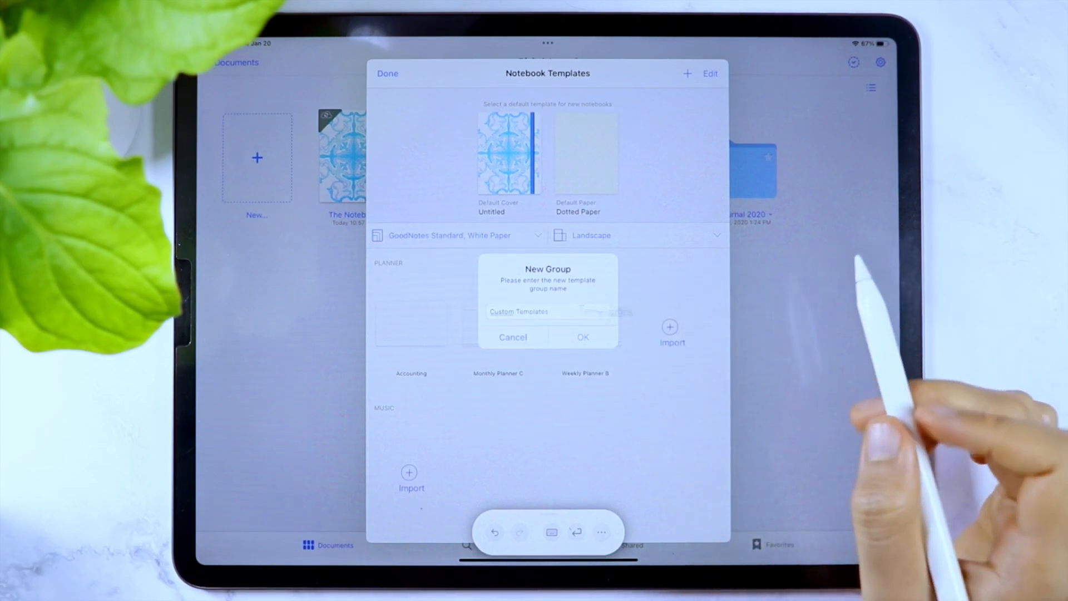
{"action": "left_click", "coordinate": [512, 337]}
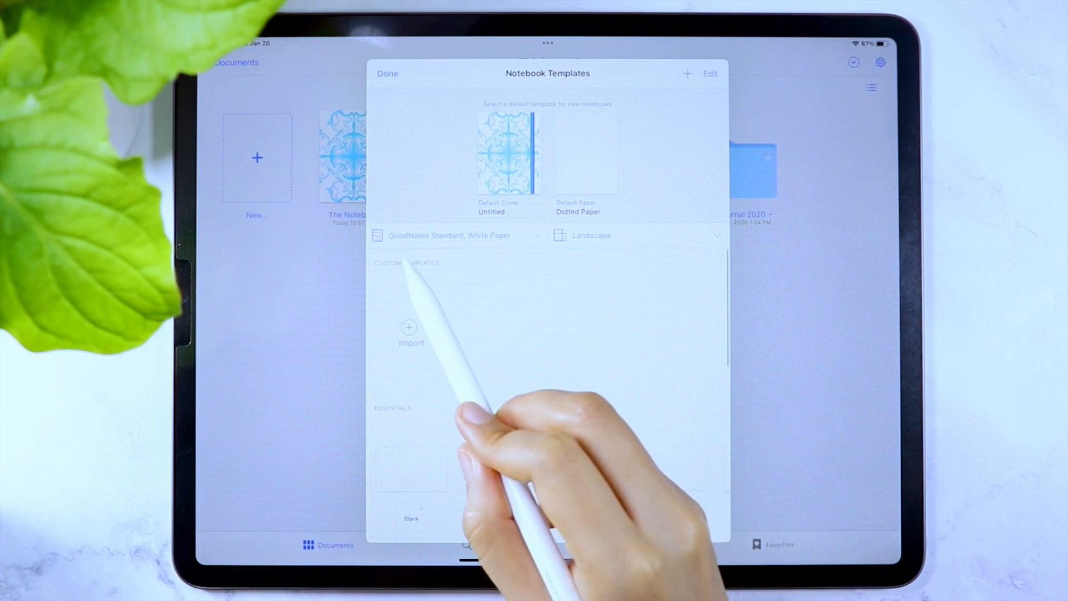
Import the purple grid image from Photos into the Custom Templates group and begin editing it
{"action": "left_click", "coordinate": [411, 327]}
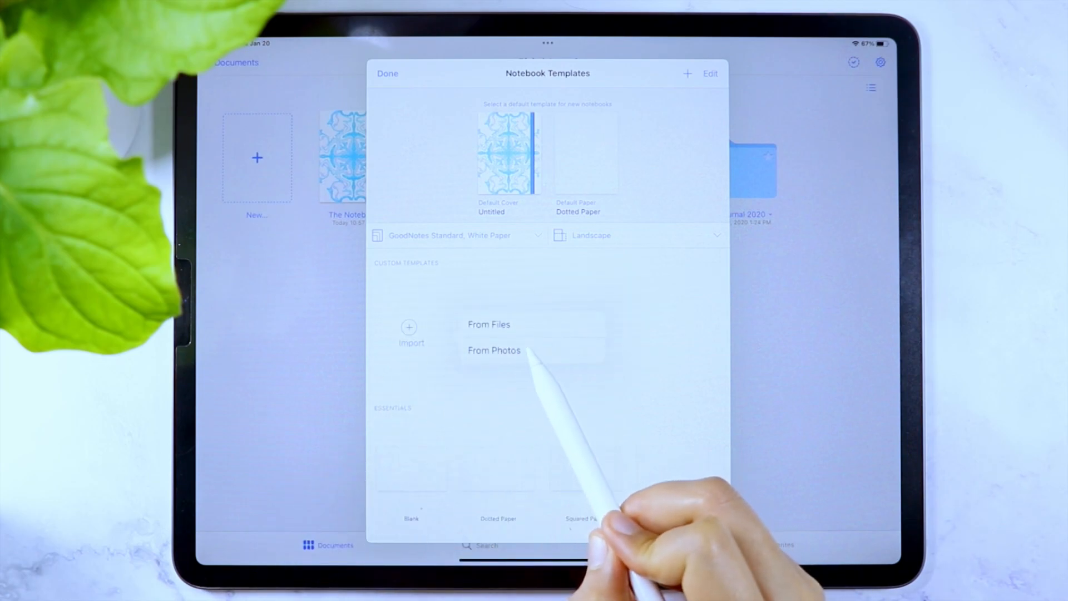
{"action": "left_click", "coordinate": [495, 350]}
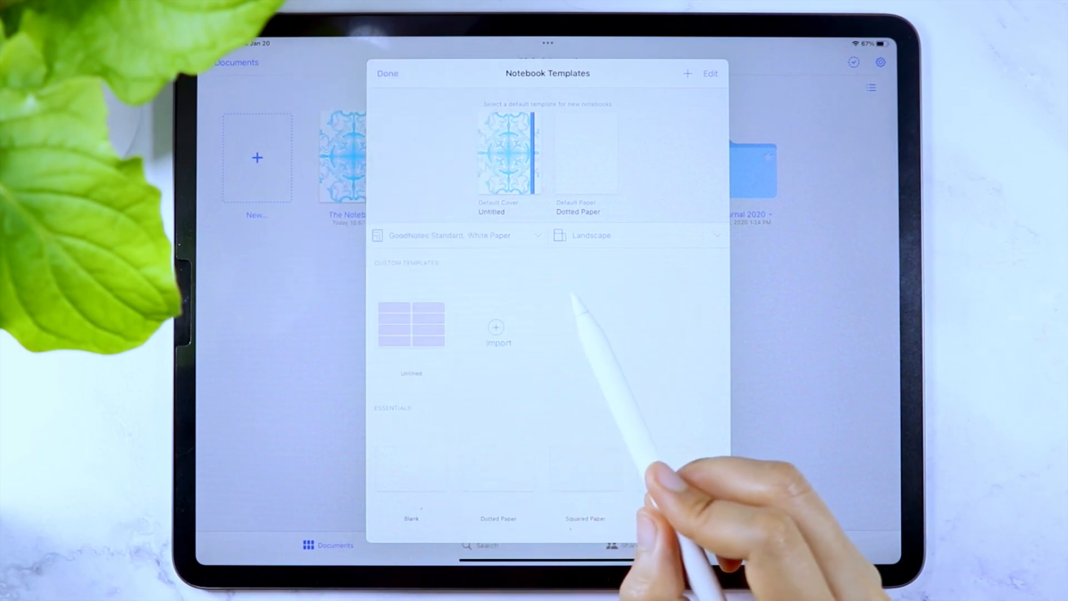
{"action": "left_click", "coordinate": [710, 74]}
{"action": "type", "text": "p"}
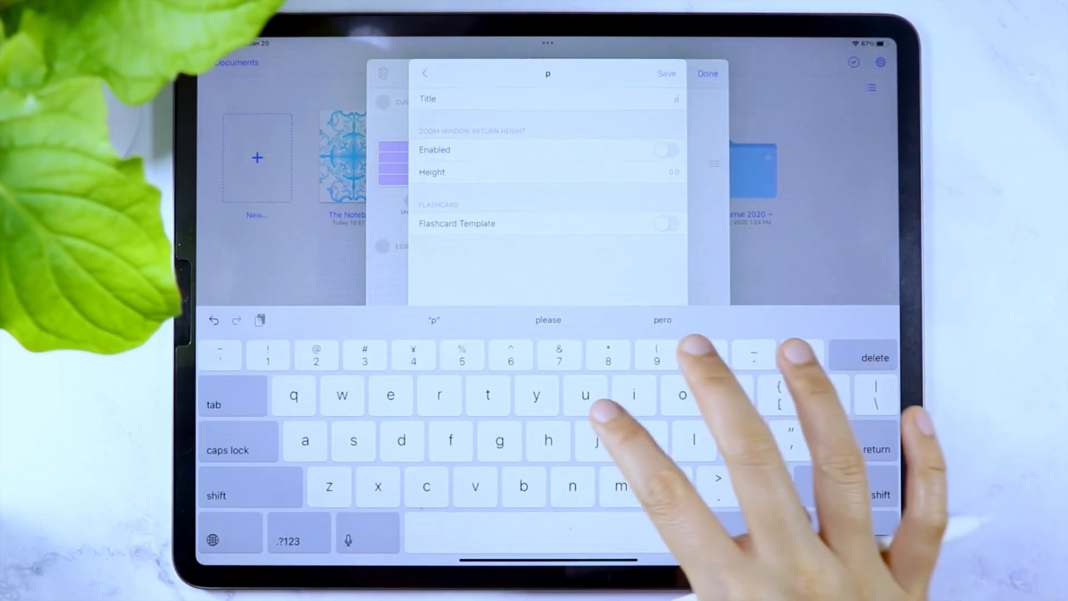
Title the imported template 'purple weekly', save it and return to the planner notebook
{"action": "type", "text": "urple"}
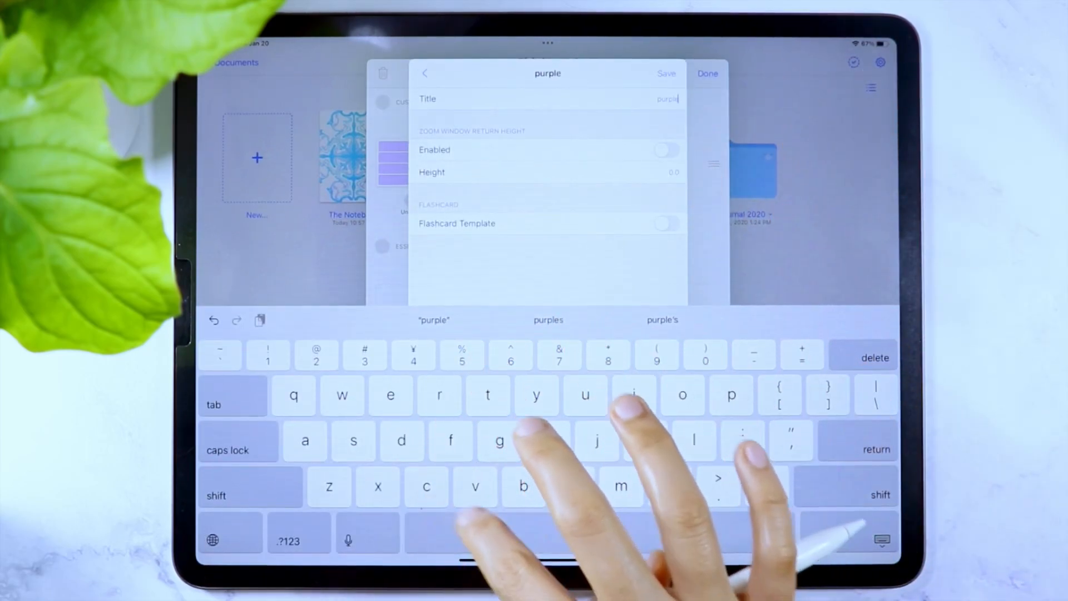
{"action": "type", "text": "weekly"}
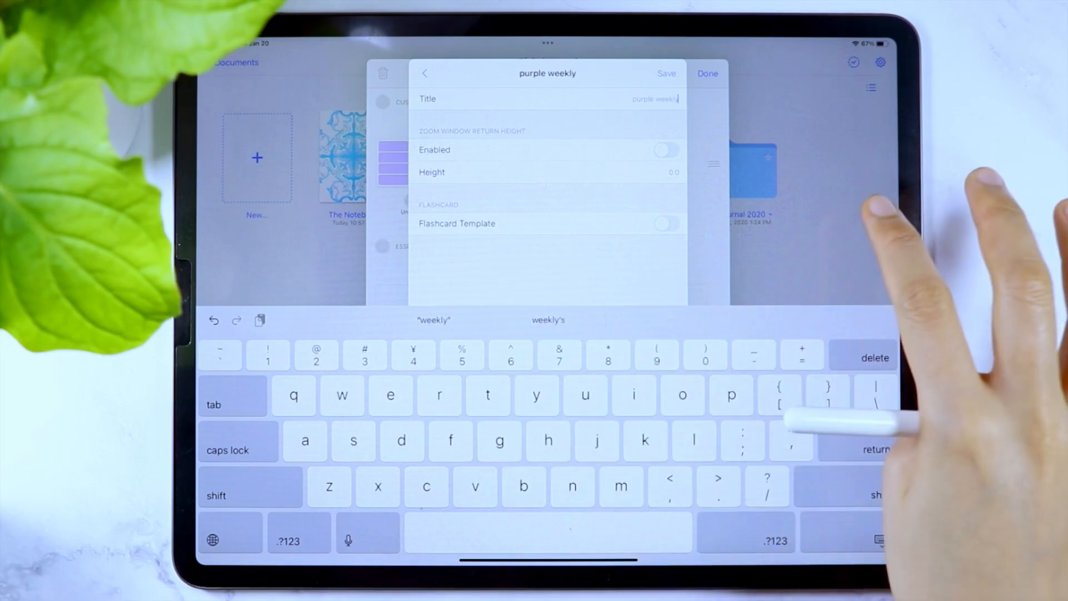
{"action": "left_click", "coordinate": [425, 73]}
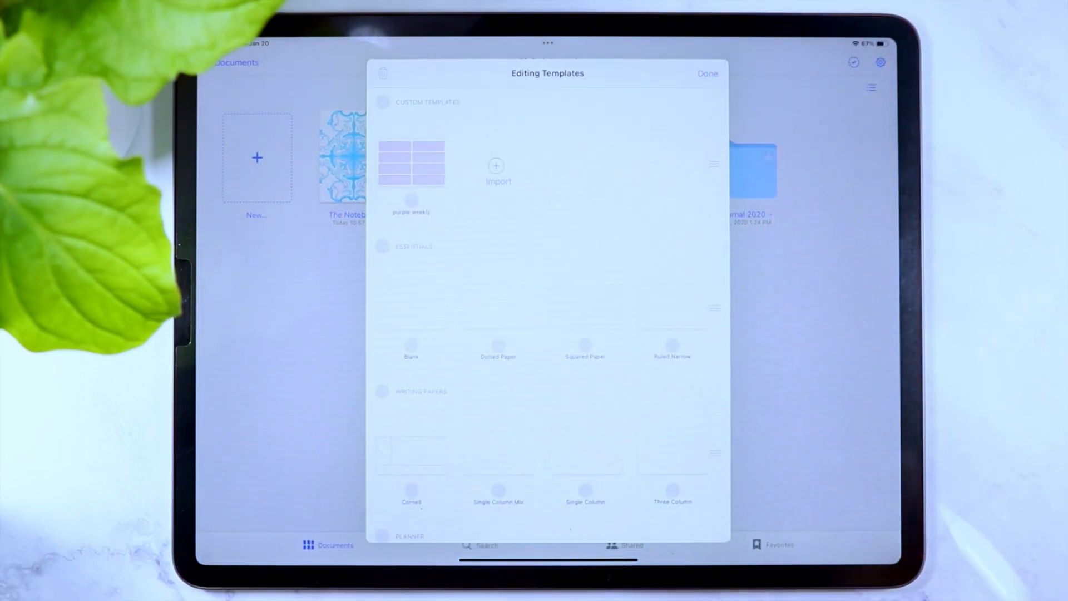
{"action": "left_click", "coordinate": [708, 73]}
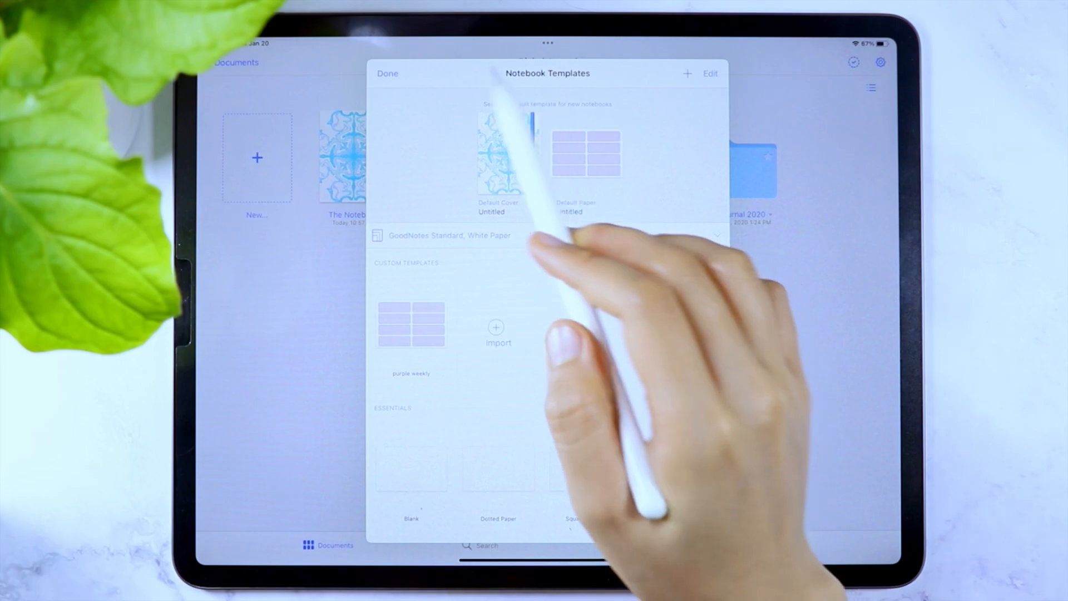
{"action": "left_click", "coordinate": [388, 74]}
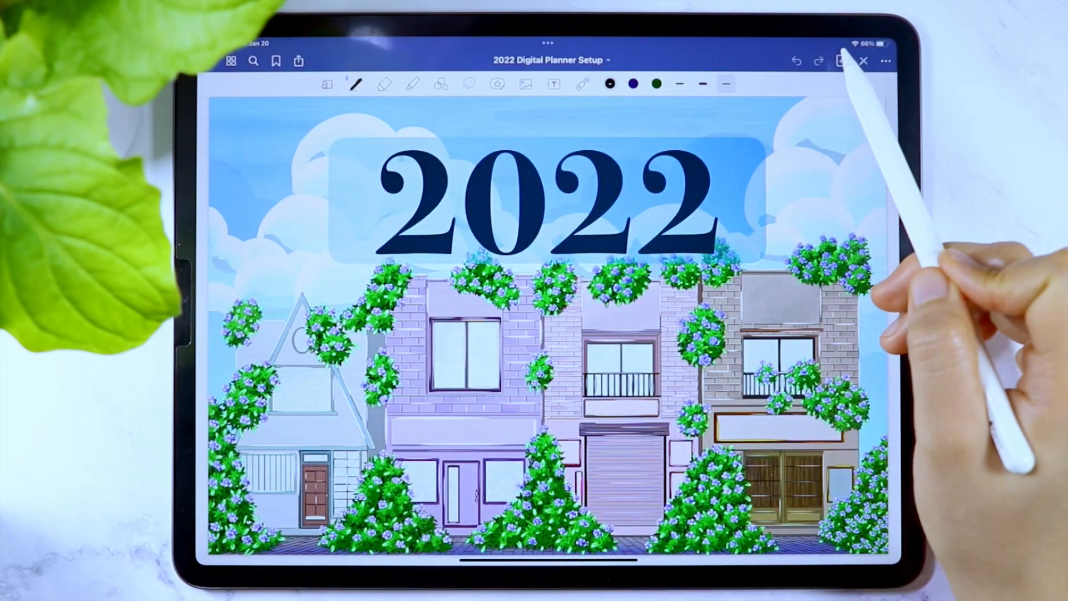
Add a new page using the purple weekly custom template from More Templates
{"action": "left_click", "coordinate": [841, 60]}
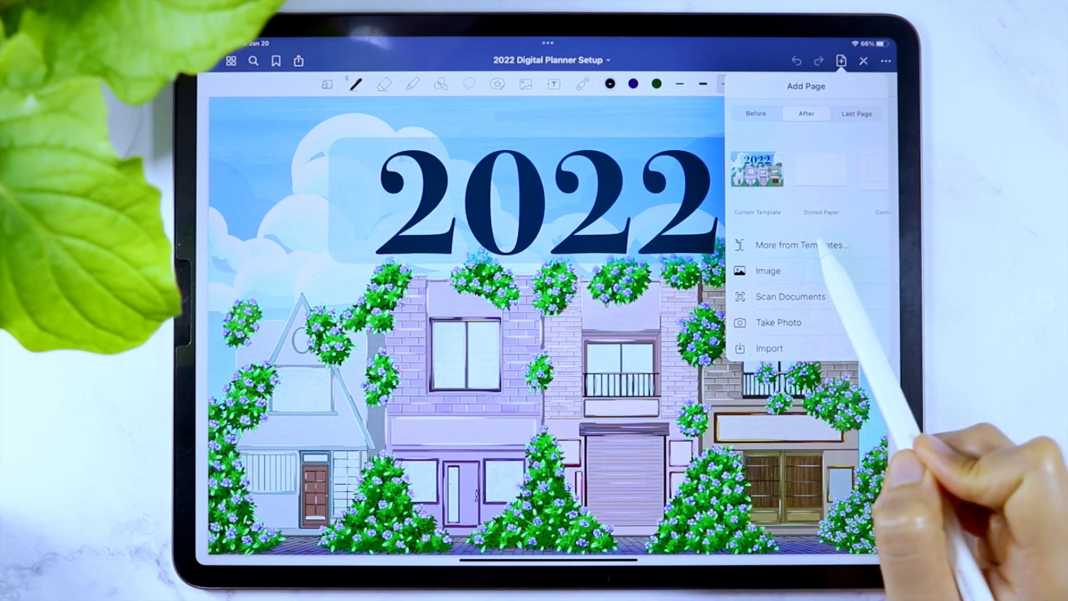
{"action": "left_click", "coordinate": [802, 245]}
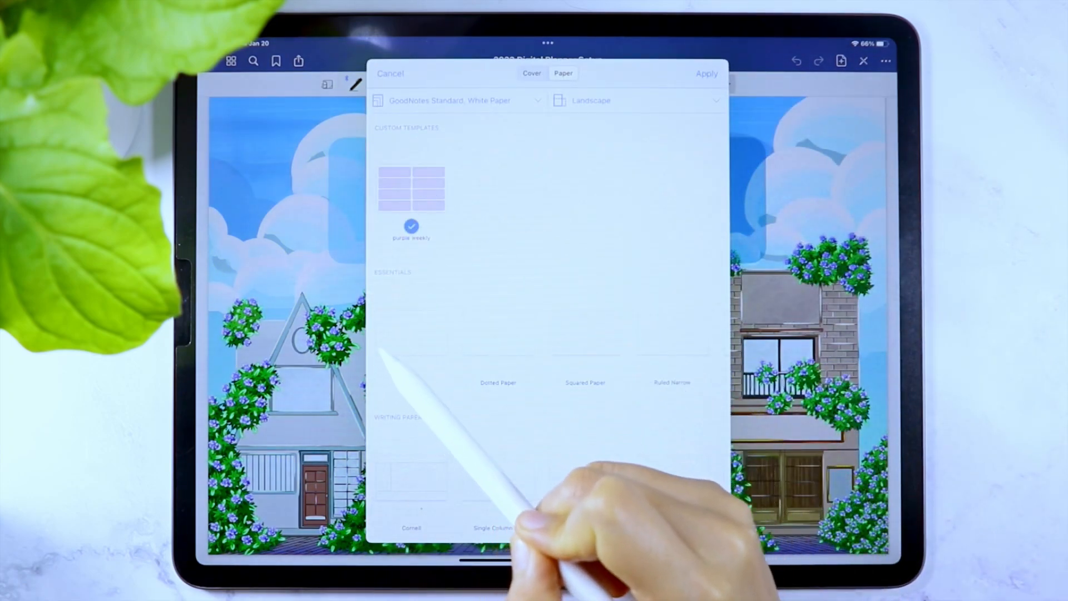
{"action": "left_click", "coordinate": [707, 74]}
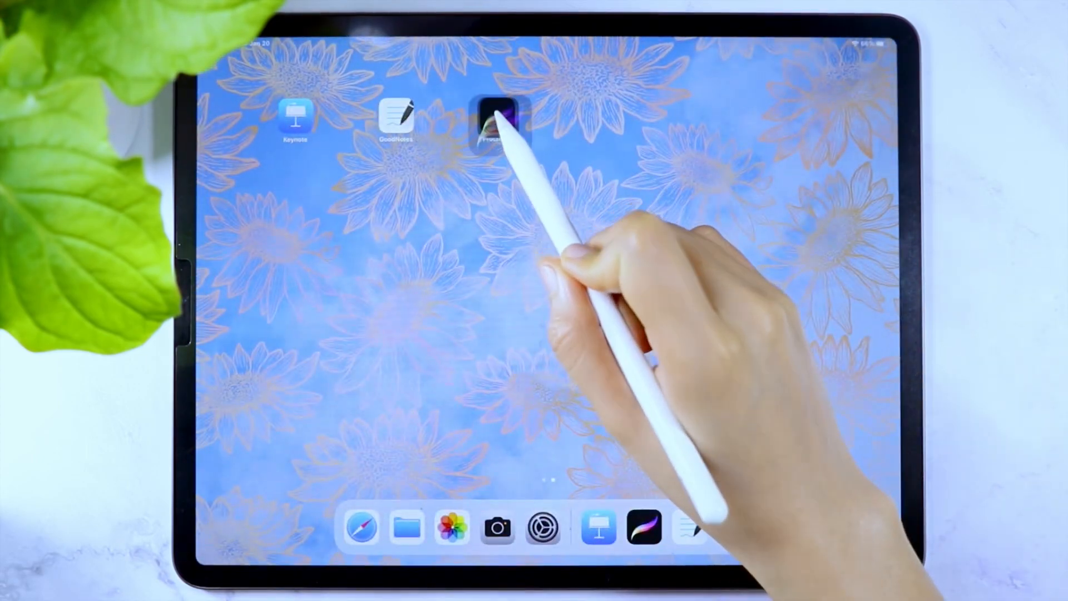
Launch Procreate and create a new custom canvas of 650 × 406 pixels
{"action": "left_click", "coordinate": [501, 119]}
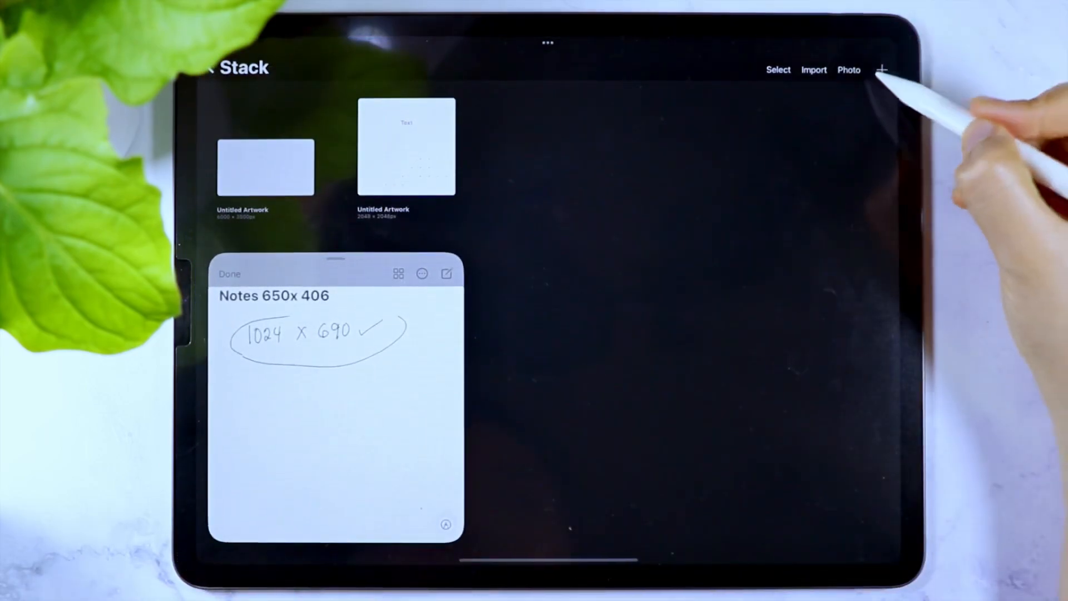
{"action": "left_click", "coordinate": [883, 69]}
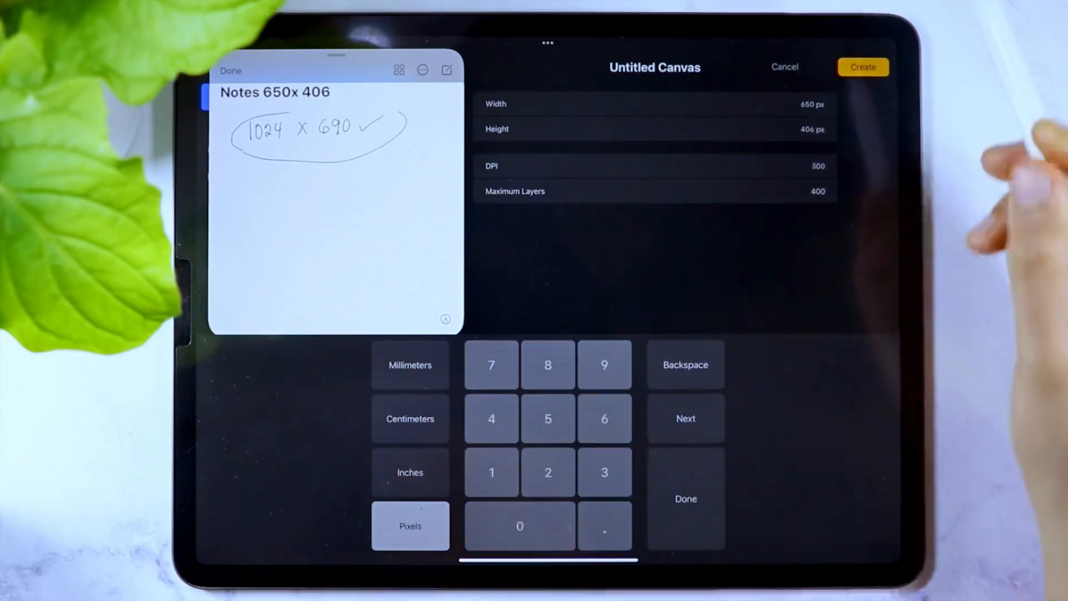
{"action": "left_click", "coordinate": [862, 67]}
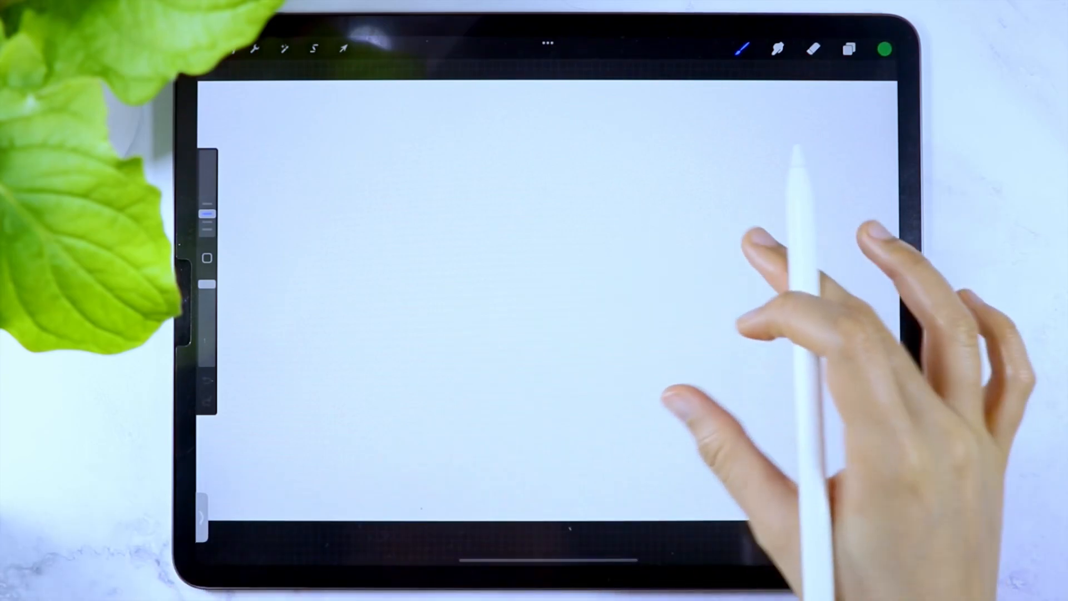
Pick a purple drawing colour from the colour picker
{"action": "left_click", "coordinate": [741, 48]}
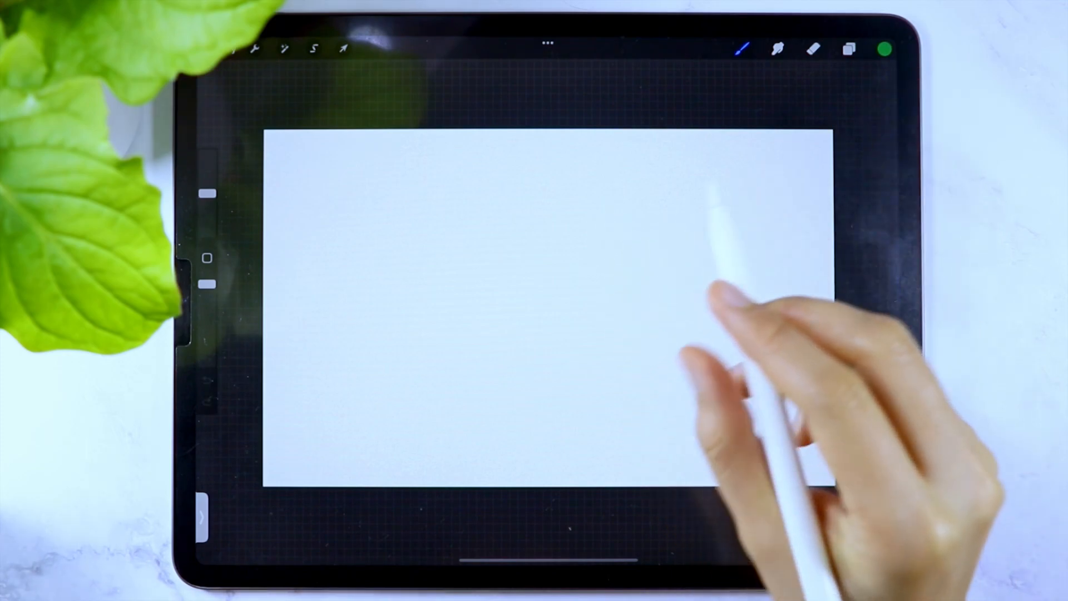
{"action": "left_click", "coordinate": [885, 48]}
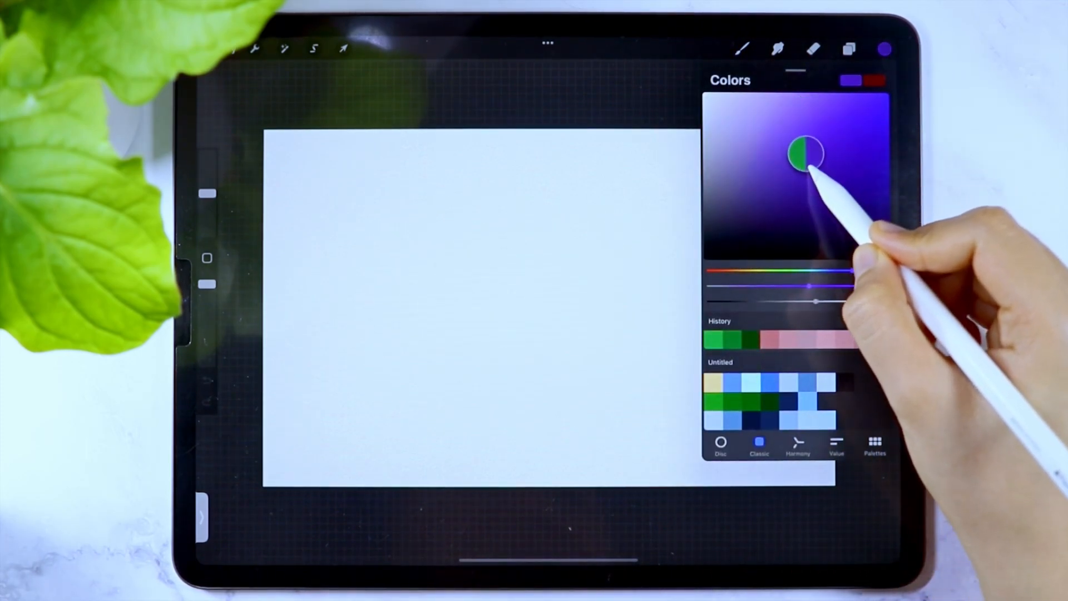
{"action": "left_click_drag", "start_coordinate": [808, 157], "coordinate": [614, 423]}
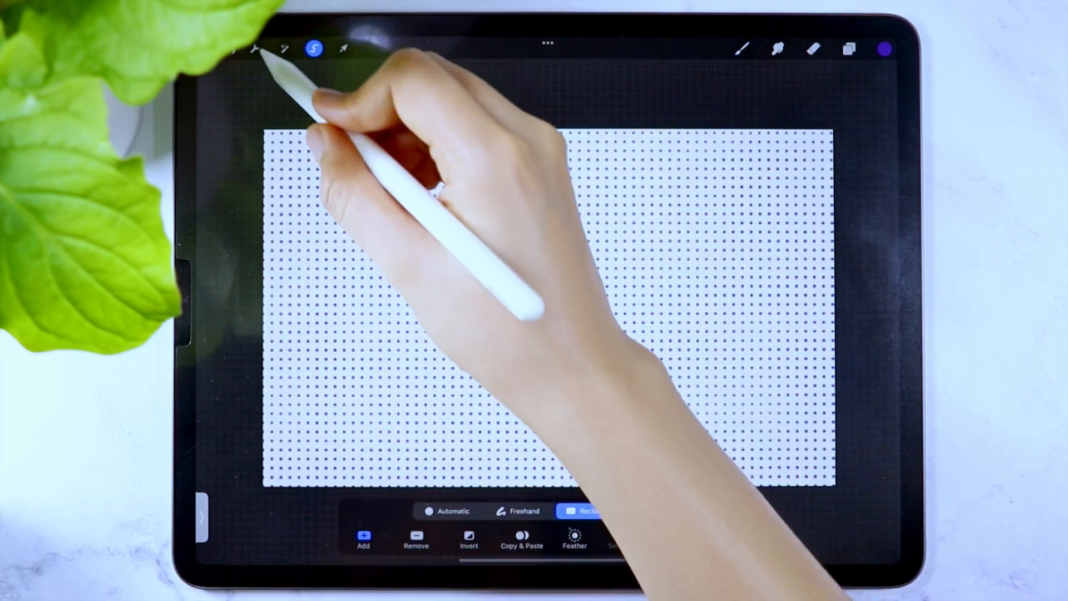
Set the drawing guide grid to maximum thickness and 61px spacing, then select the canvas area for dots
{"action": "left_click", "coordinate": [255, 48]}
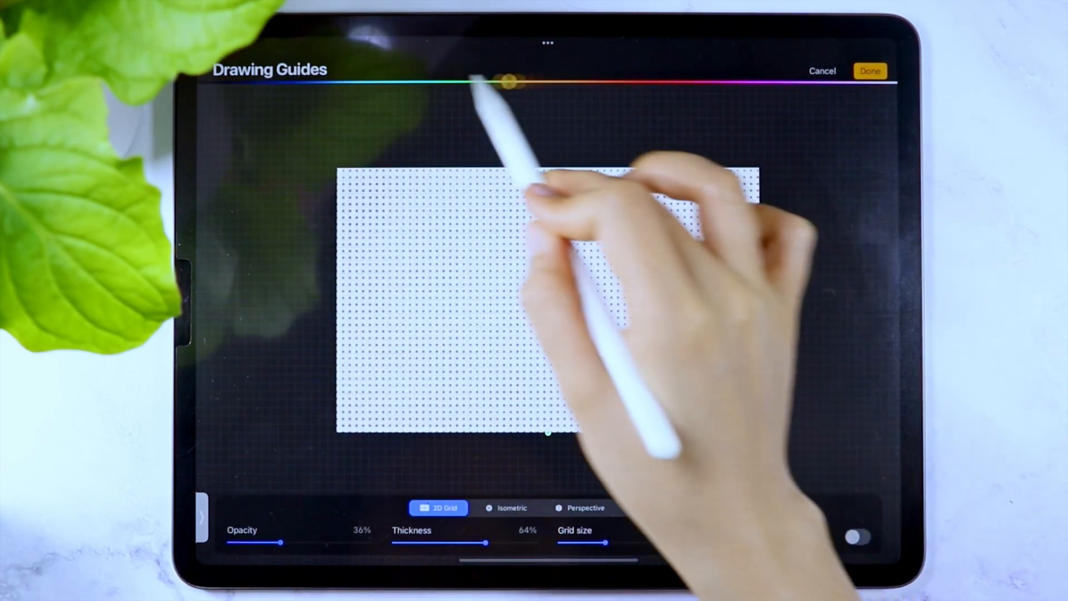
{"action": "left_click_drag", "start_coordinate": [485, 542], "coordinate": [538, 542]}
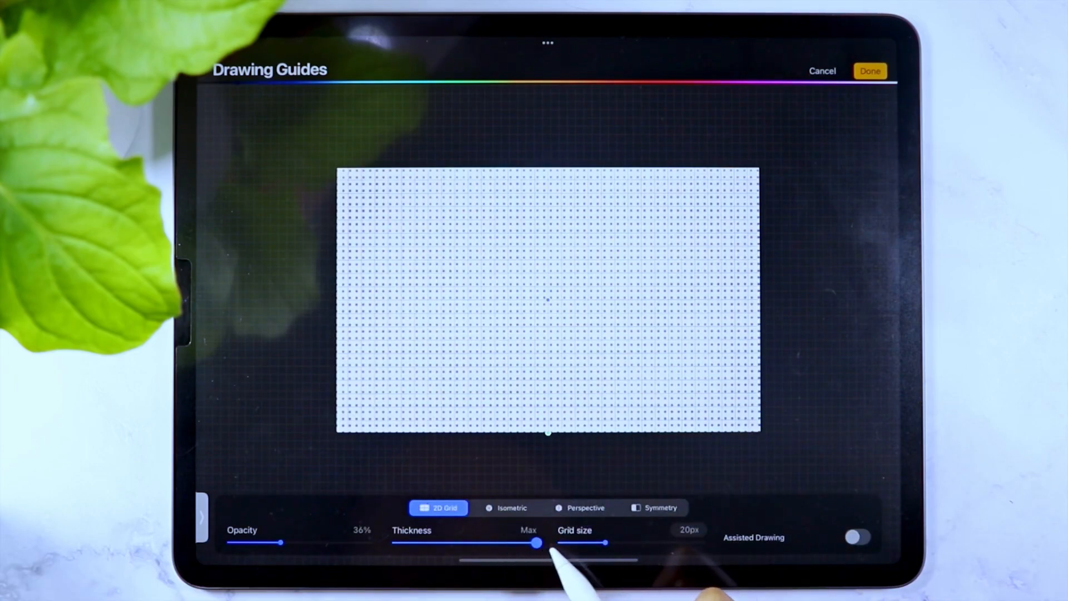
{"action": "left_click_drag", "start_coordinate": [539, 542], "coordinate": [627, 542]}
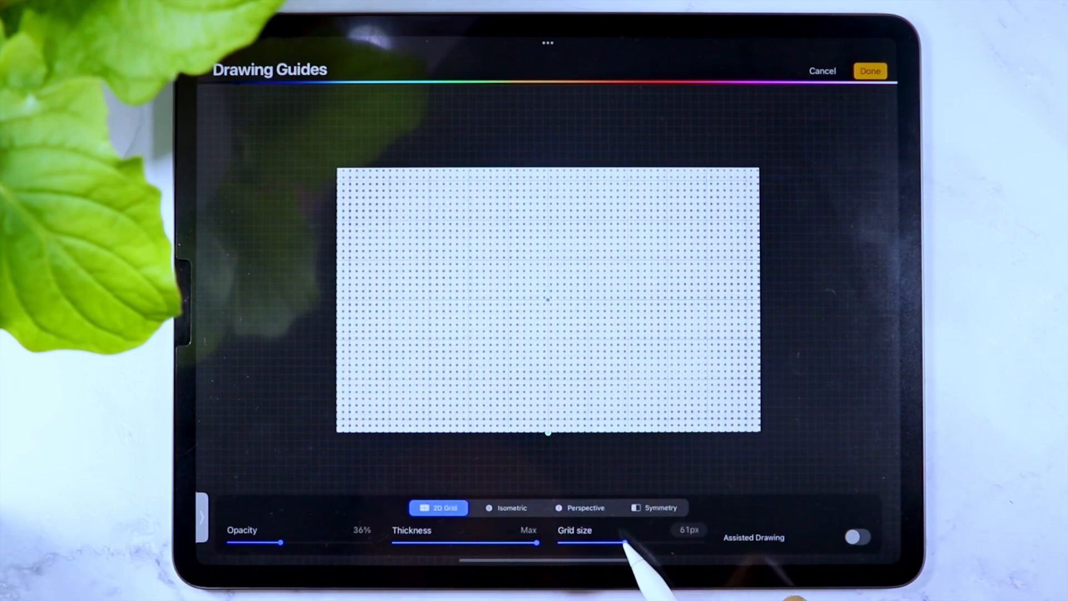
{"action": "left_click", "coordinate": [870, 70]}
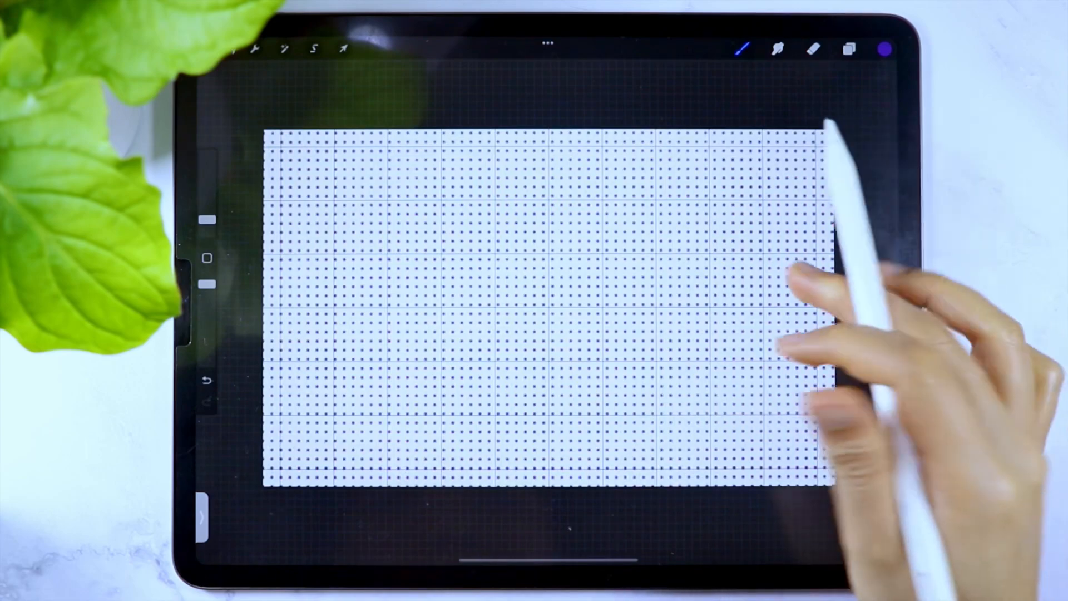
{"action": "left_click", "coordinate": [314, 48]}
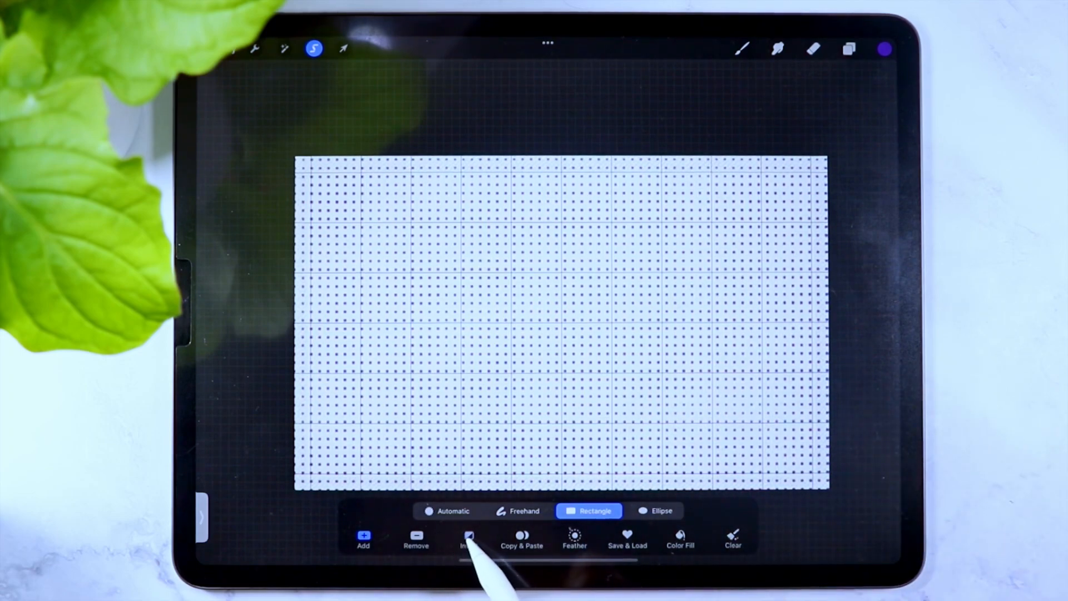
{"action": "left_click", "coordinate": [849, 48]}
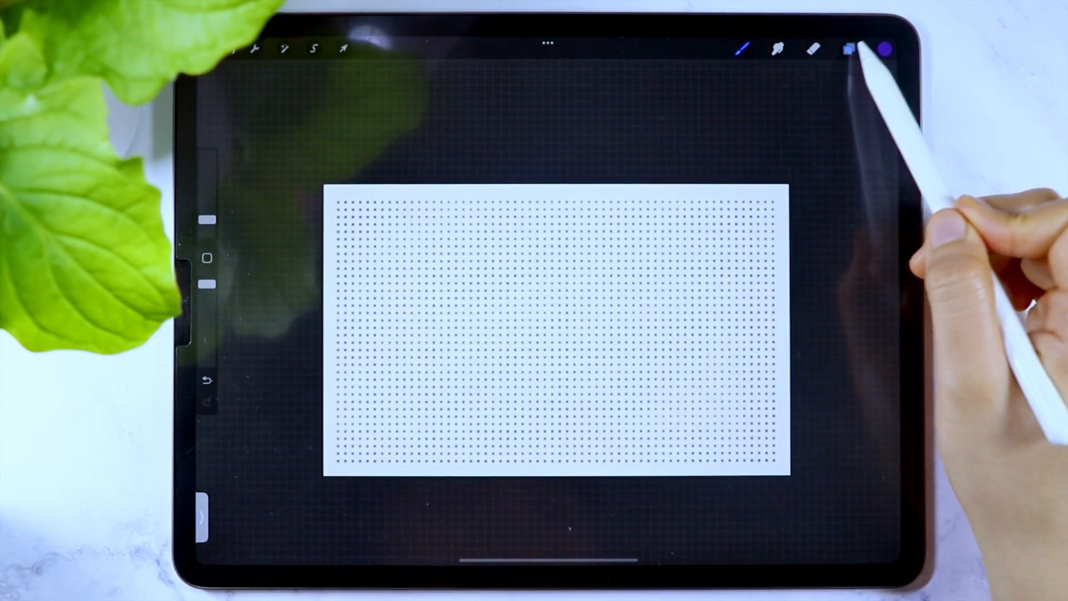
Lower the dot layer to about 49% opacity and share the page as an image
{"action": "left_click", "coordinate": [849, 48]}
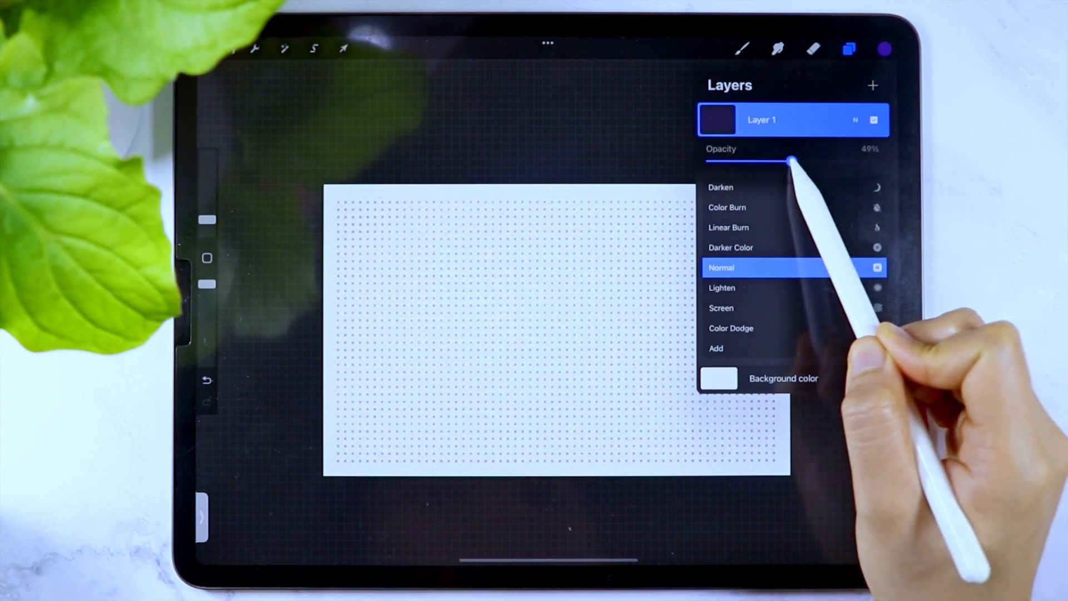
{"action": "left_click_drag", "start_coordinate": [790, 160], "coordinate": [725, 160]}
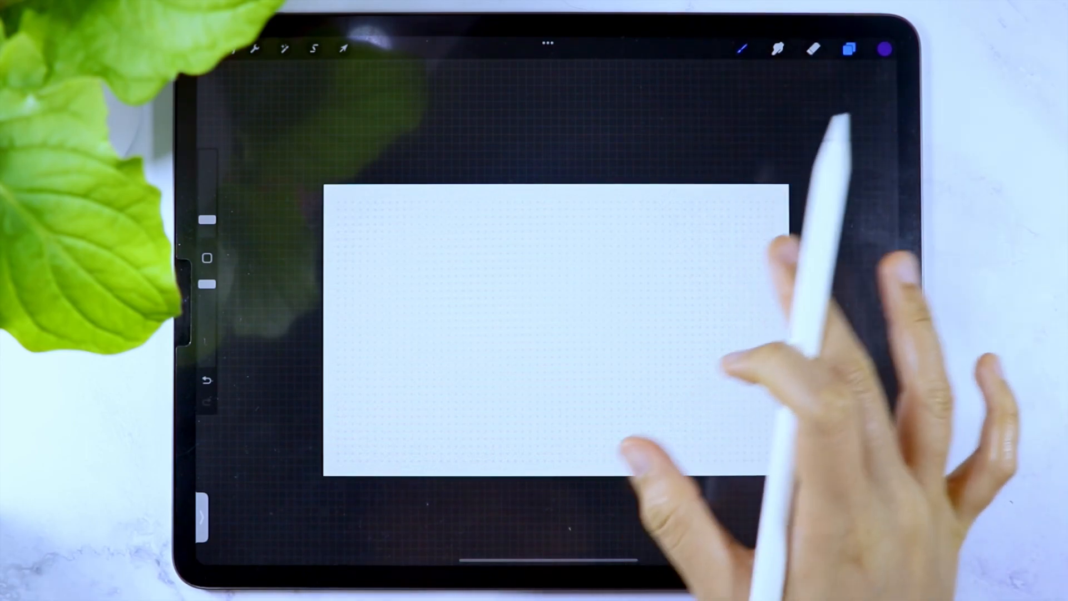
{"action": "left_click", "coordinate": [256, 48]}
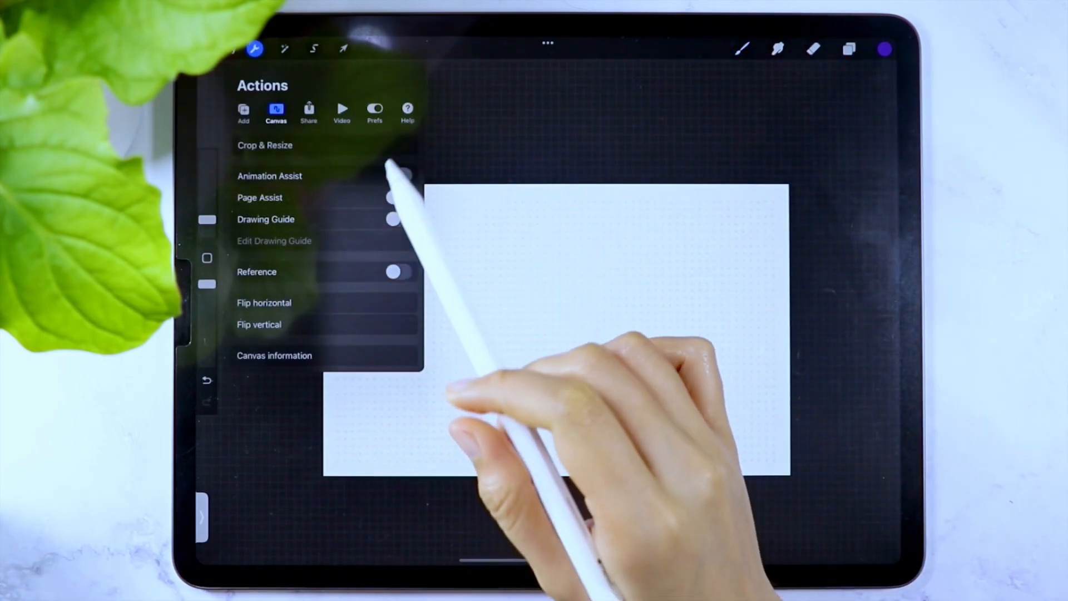
{"action": "left_click", "coordinate": [308, 111]}
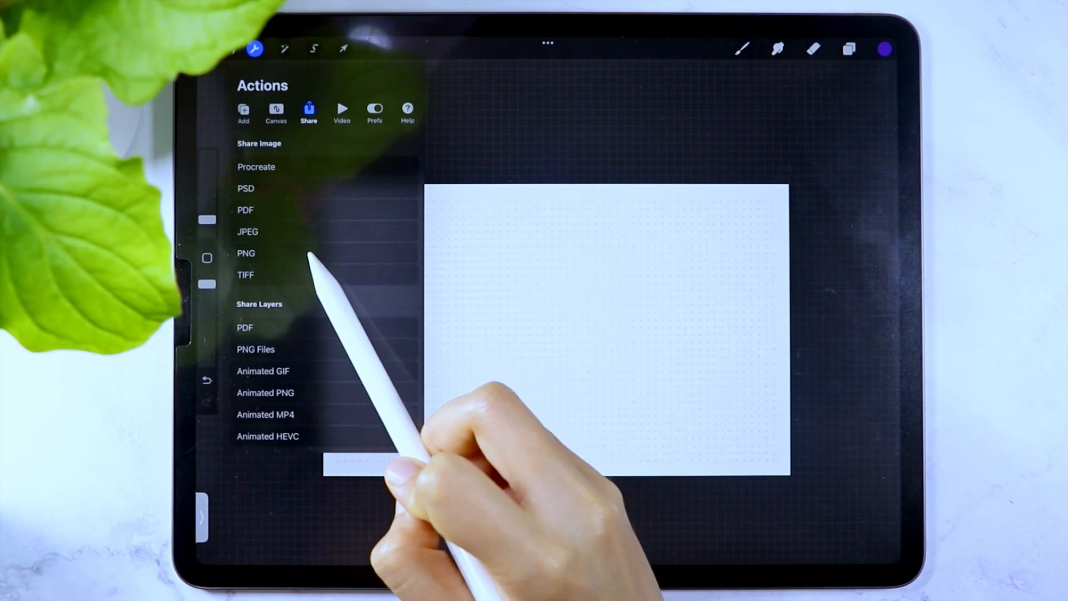
{"action": "left_click", "coordinate": [246, 252]}
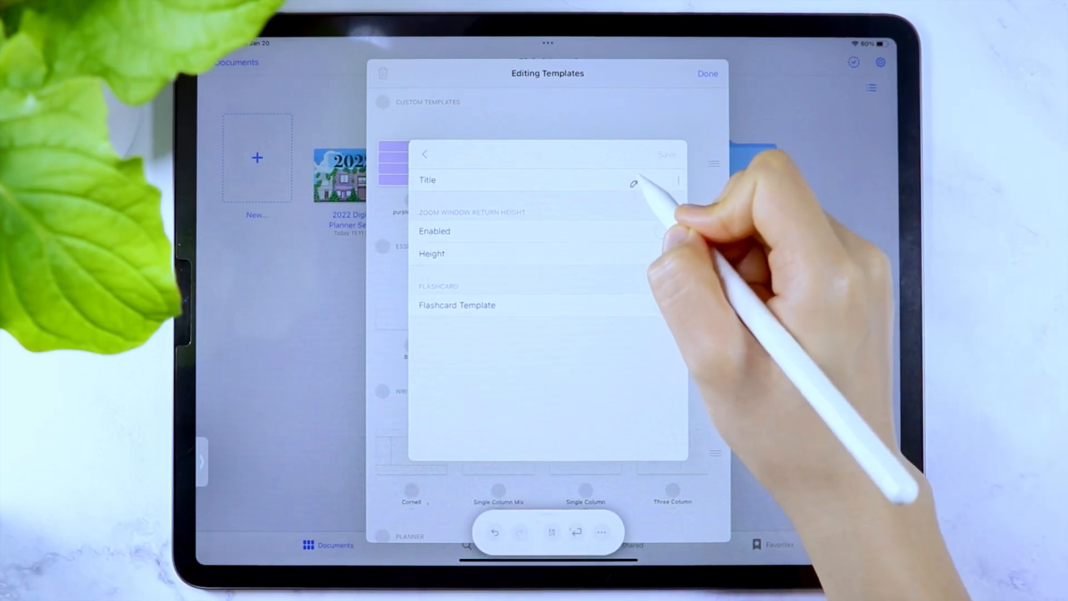
Name the new custom template 'dotted' and choose it for a new page
{"action": "type", "text": "dotted, purple"}
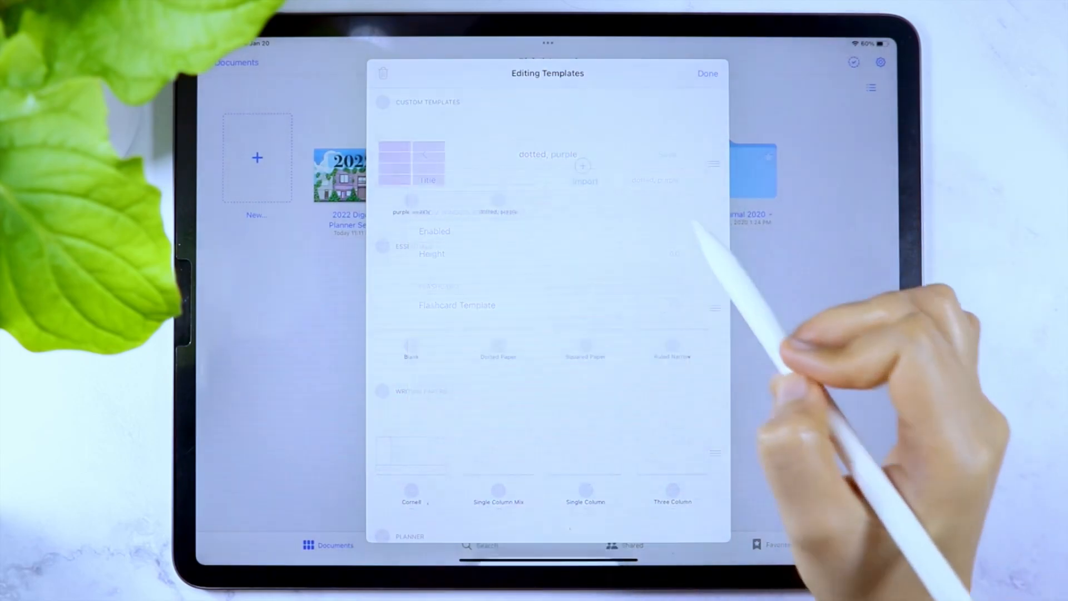
{"action": "left_click", "coordinate": [708, 73]}
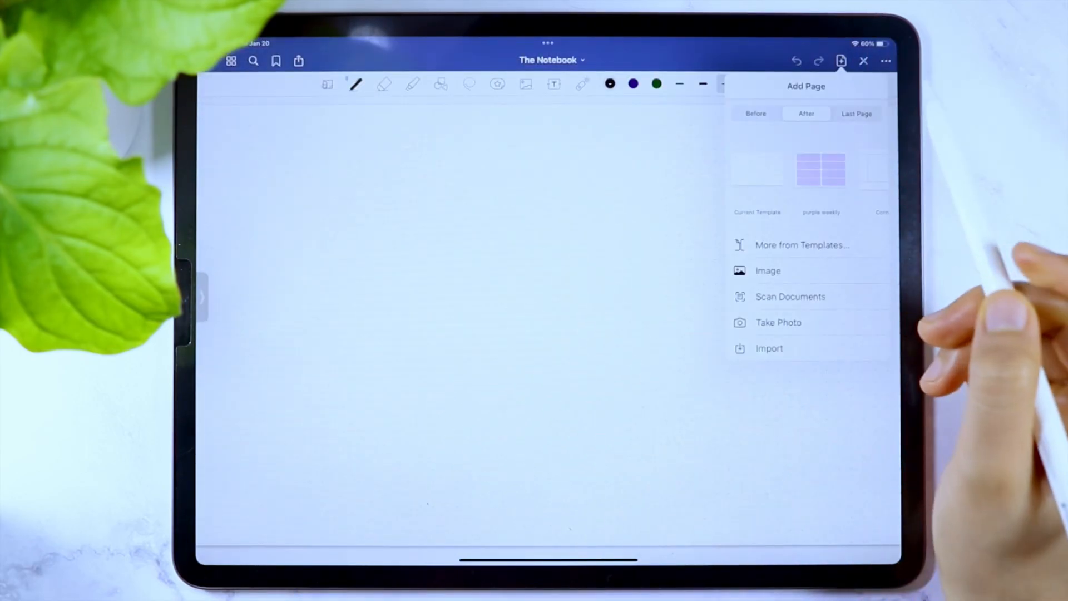
{"action": "left_click", "coordinate": [803, 245]}
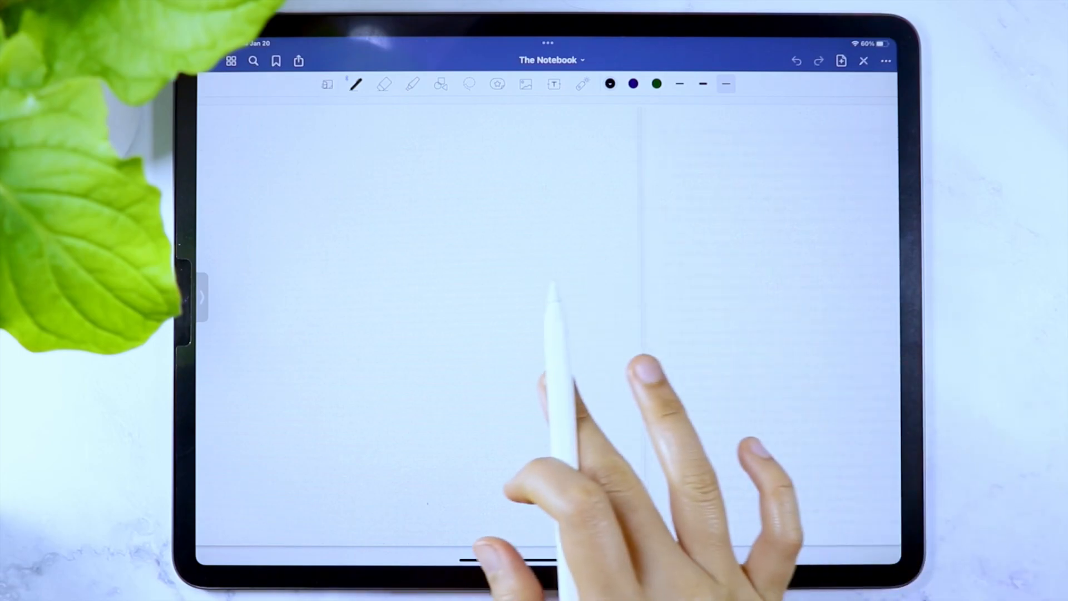
Switch to the 2022 Digital Planner Setup notebook and jump to the lilac boxes page via thumbnails
{"action": "left_click", "coordinate": [232, 60]}
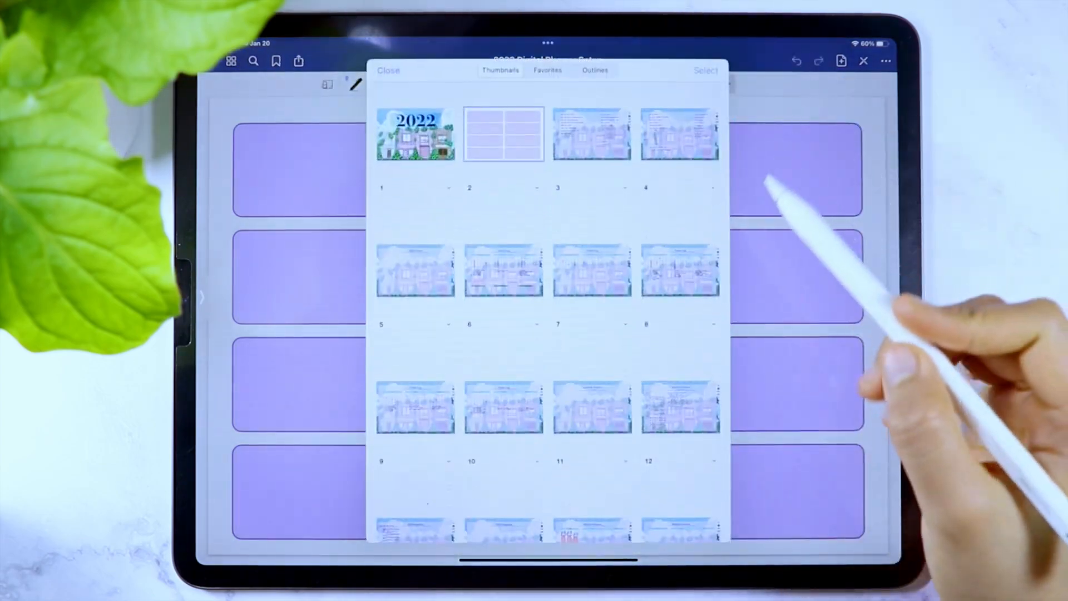
{"action": "scroll", "scroll_direction": "down", "scroll_amount": 3}
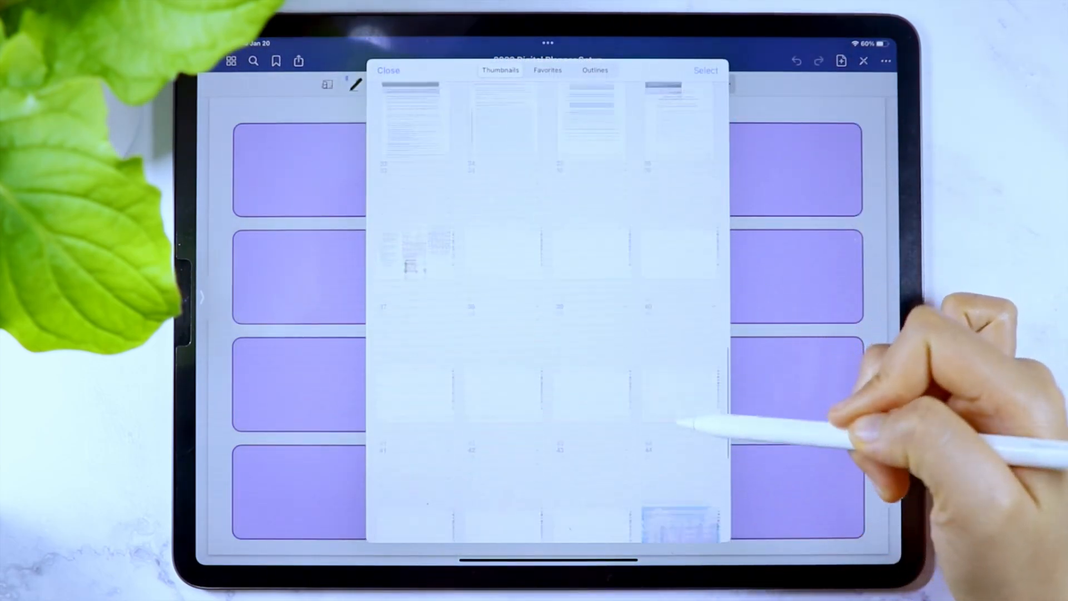
{"action": "left_click", "coordinate": [389, 70]}
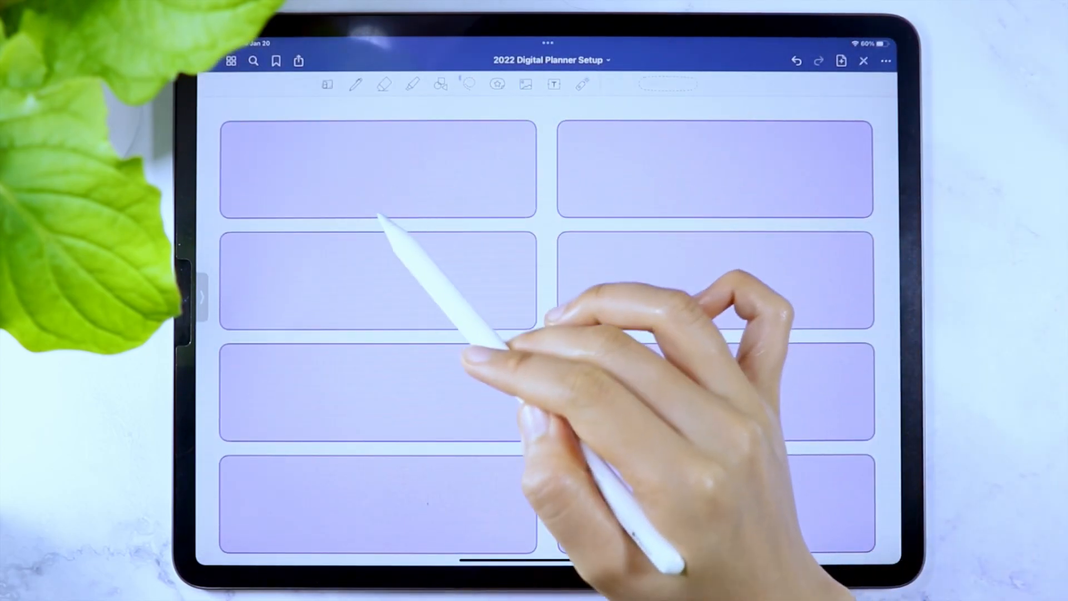
Set the Lasso to capture handwriting and images but not text boxes, then loop around part of the page
{"action": "left_click", "coordinate": [468, 84]}
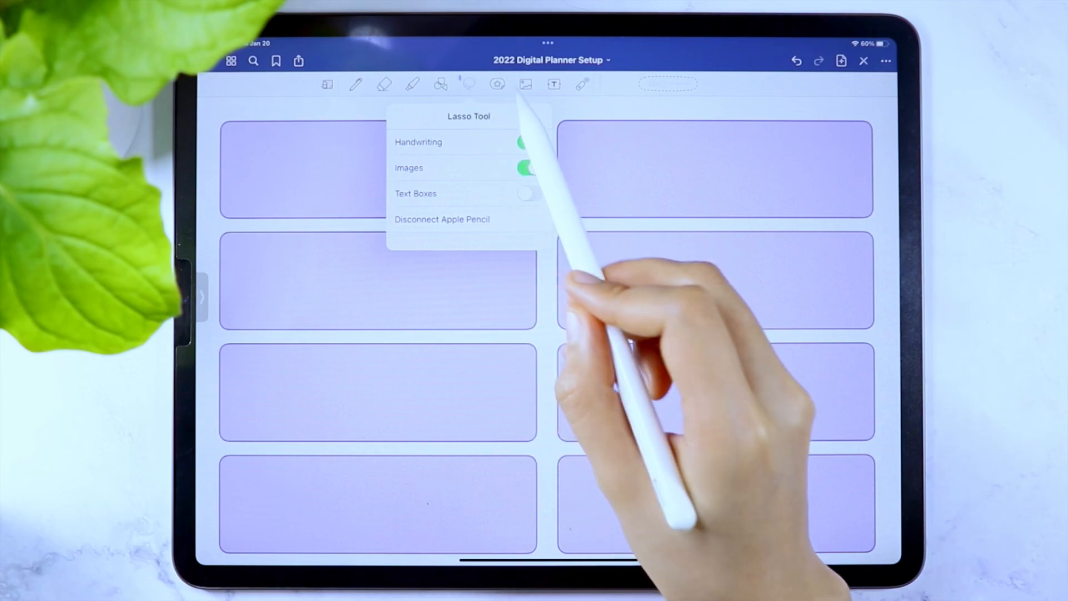
{"action": "left_click", "coordinate": [529, 168]}
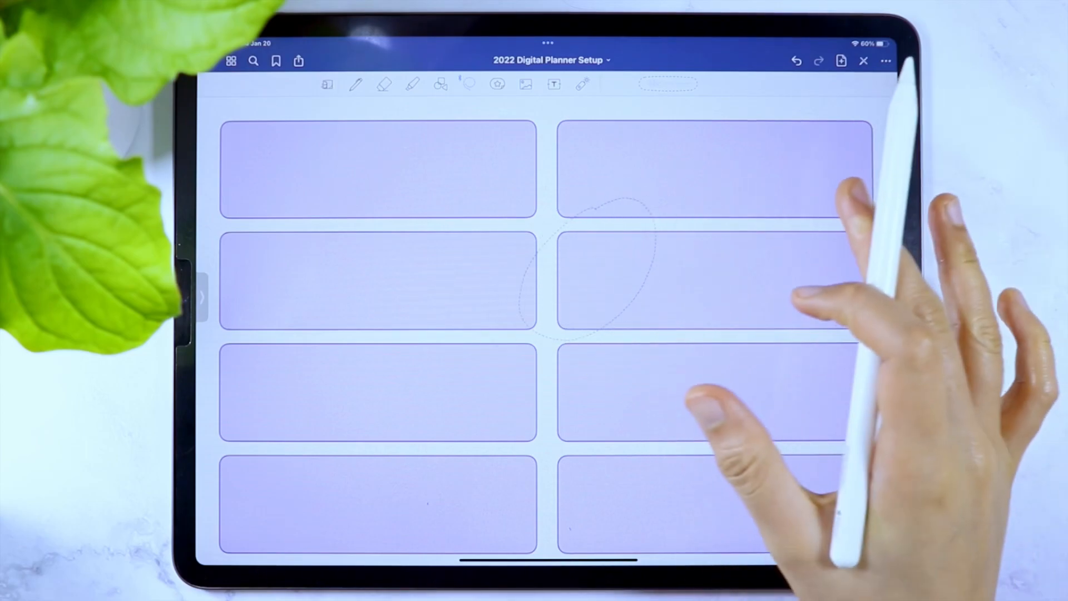
{"action": "left_click", "coordinate": [441, 85]}
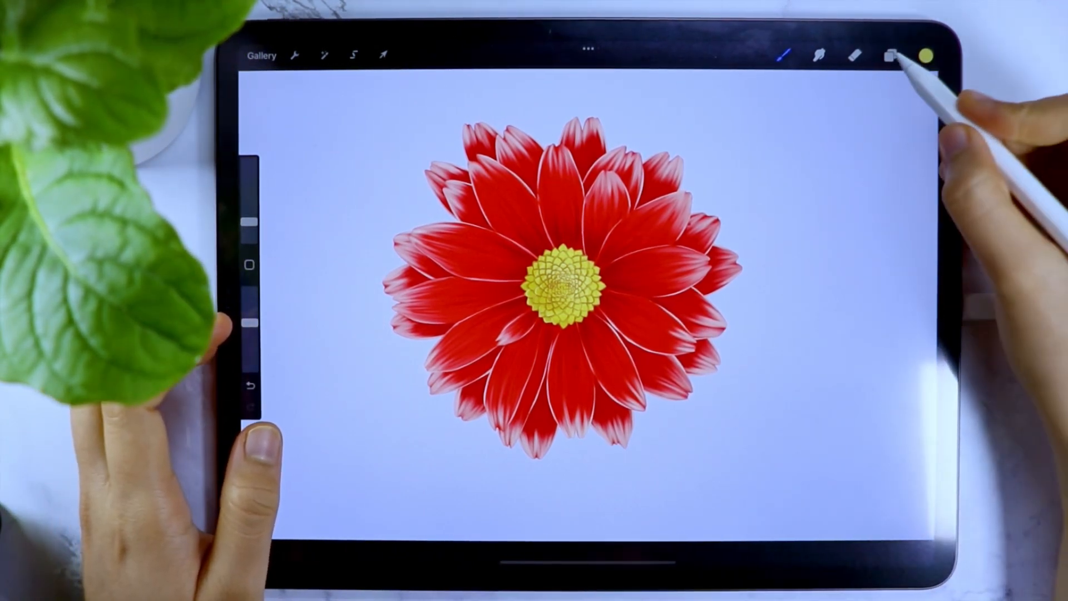
Duplicate the daisy and move the copies toward the lower right to fill the canvas
{"action": "left_click", "coordinate": [892, 55]}
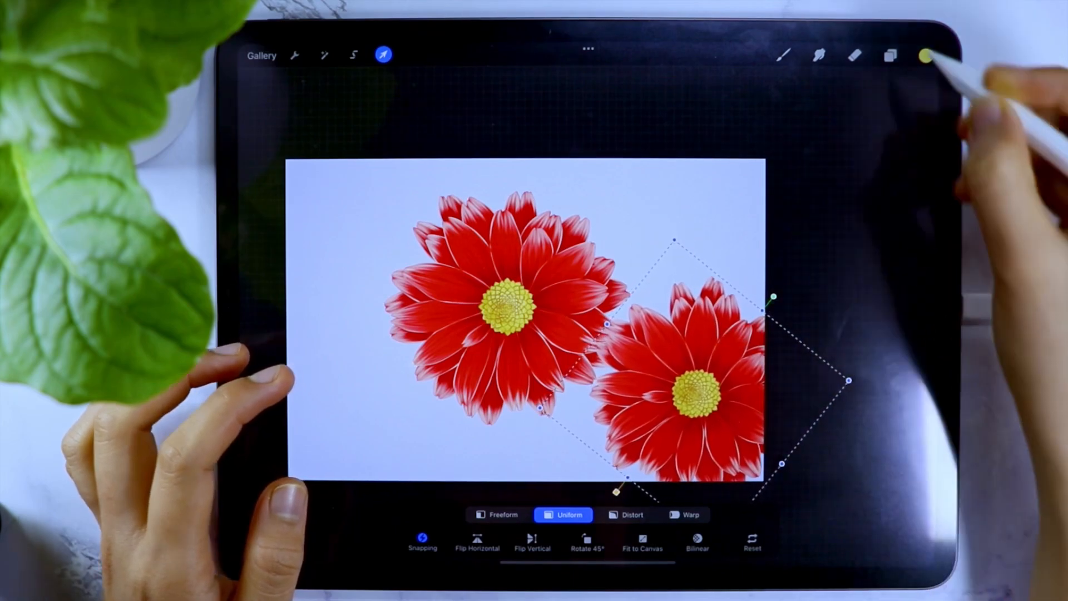
{"action": "left_click_drag", "start_coordinate": [681, 375], "coordinate": [681, 238]}
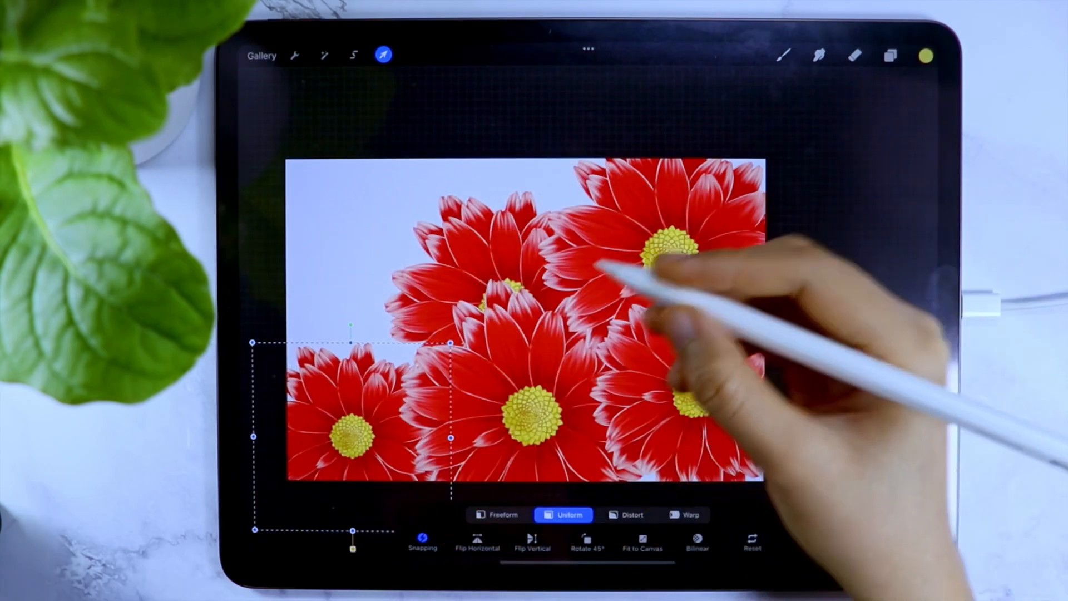
{"action": "left_click", "coordinate": [891, 56]}
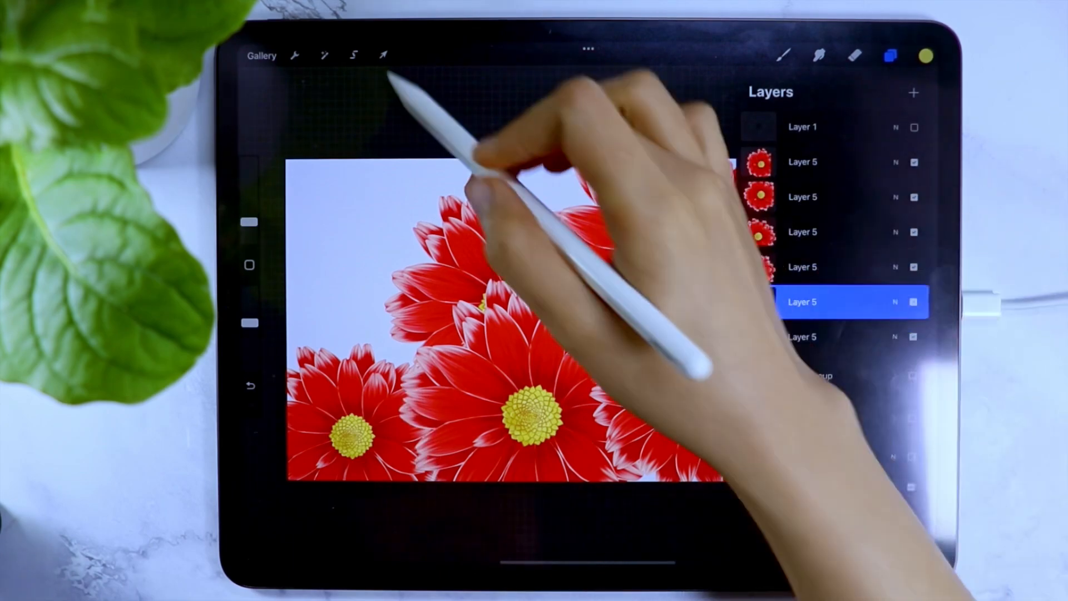
{"action": "left_click", "coordinate": [383, 56]}
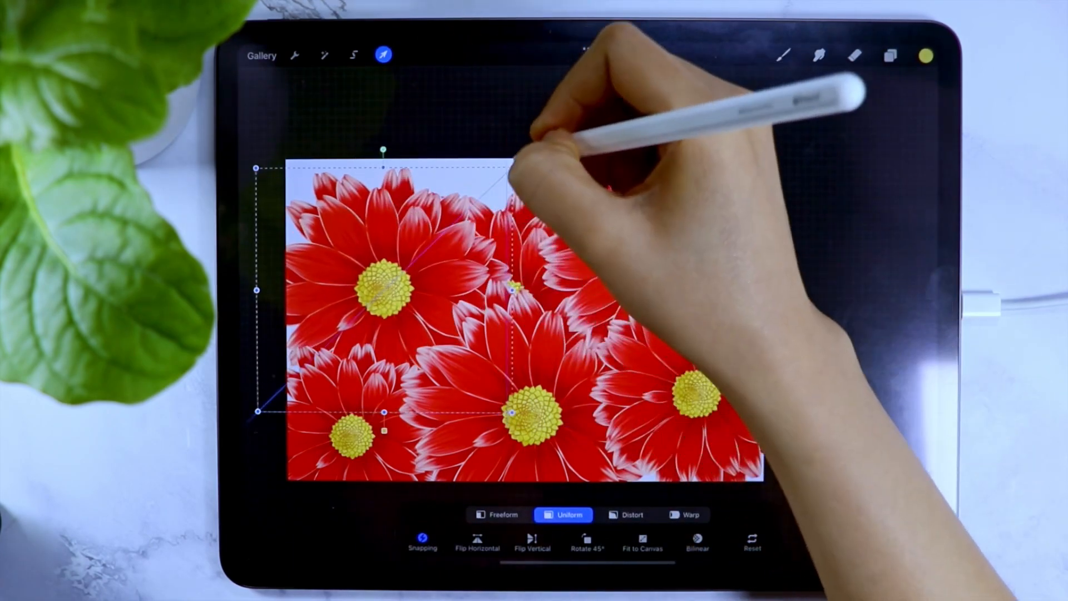
Hide and re-show a lower daisy layer to check for gaps between copies
{"action": "left_click", "coordinate": [889, 55]}
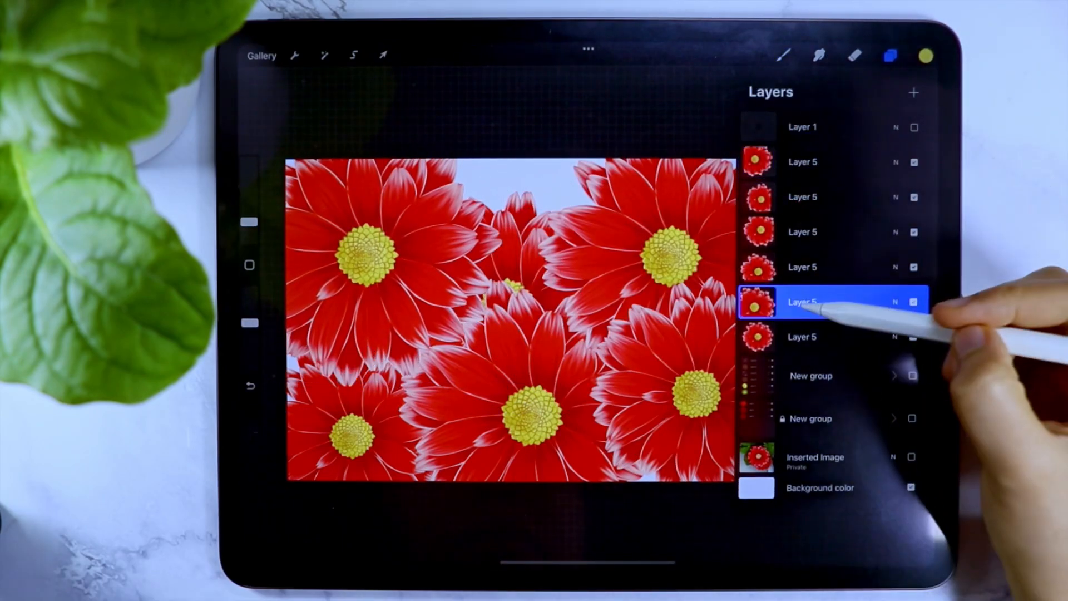
{"action": "left_click", "coordinate": [802, 336]}
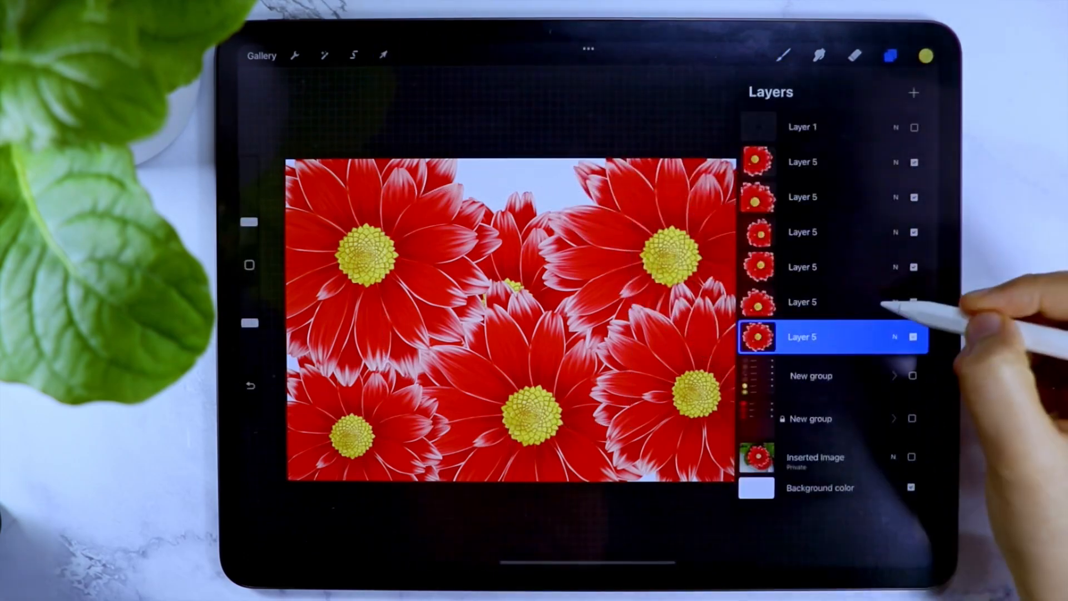
{"action": "left_click", "coordinate": [382, 55]}
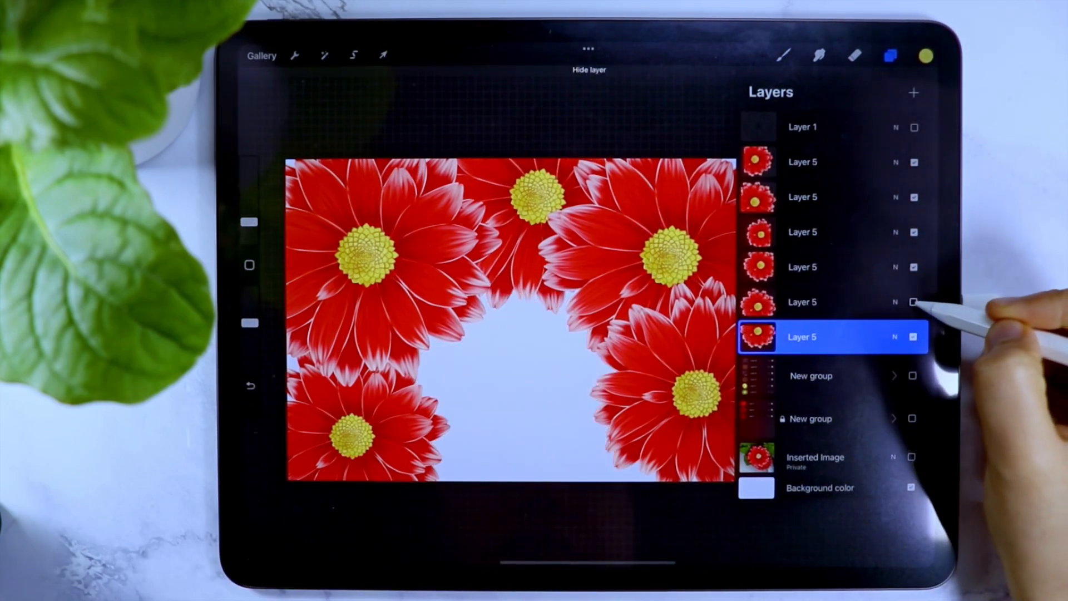
{"action": "left_click", "coordinate": [913, 302]}
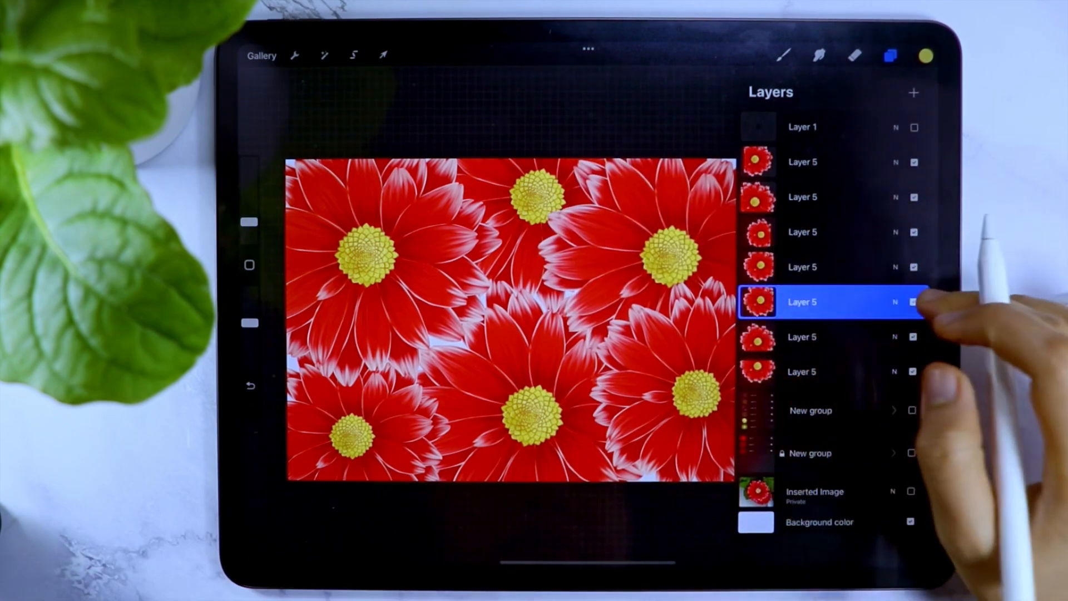
Fill duplicated daisy layers with dark red and soften them with Gaussian blur as shadows
{"action": "left_click", "coordinate": [353, 55]}
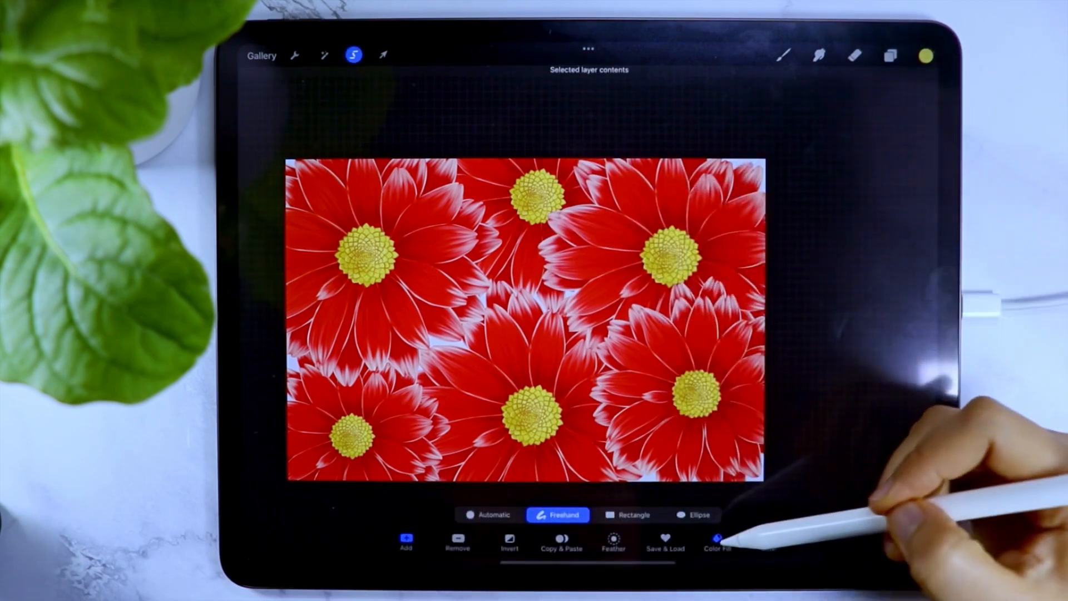
{"action": "left_click", "coordinate": [924, 56]}
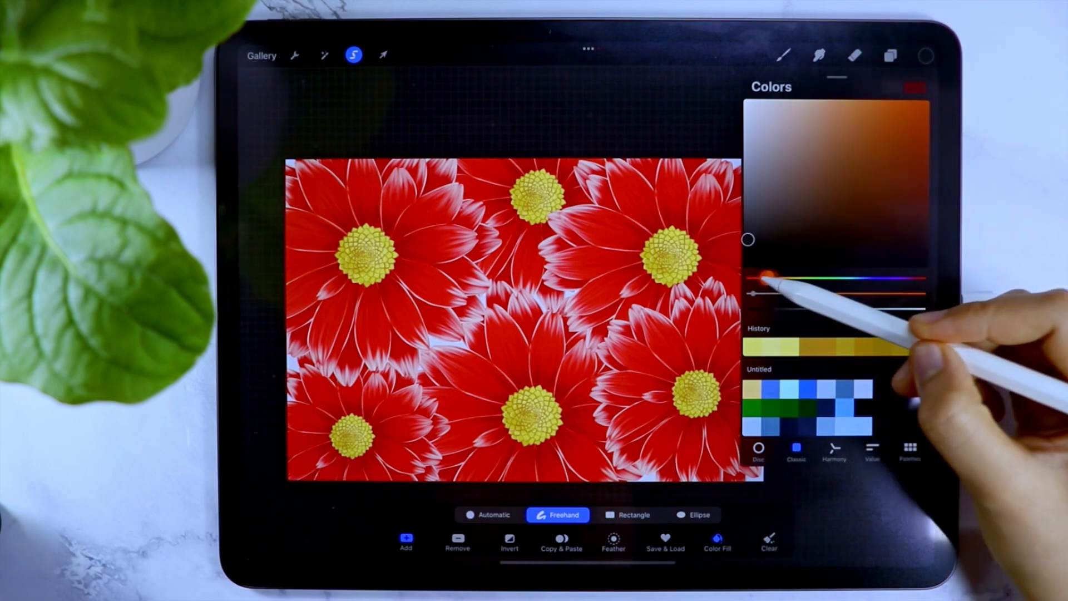
{"action": "left_click", "coordinate": [889, 56]}
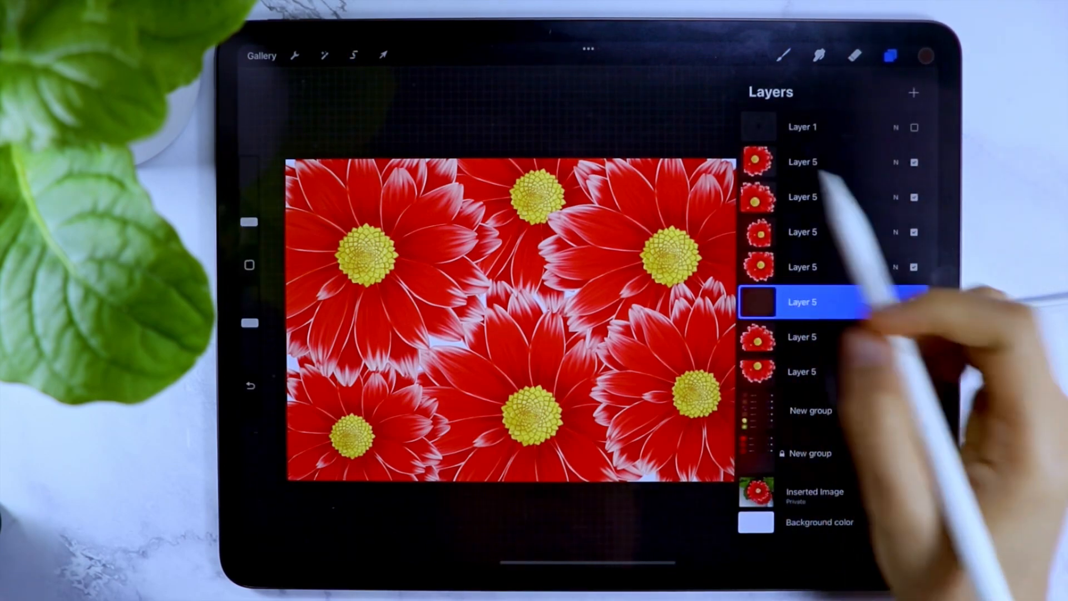
{"action": "left_click", "coordinate": [326, 56]}
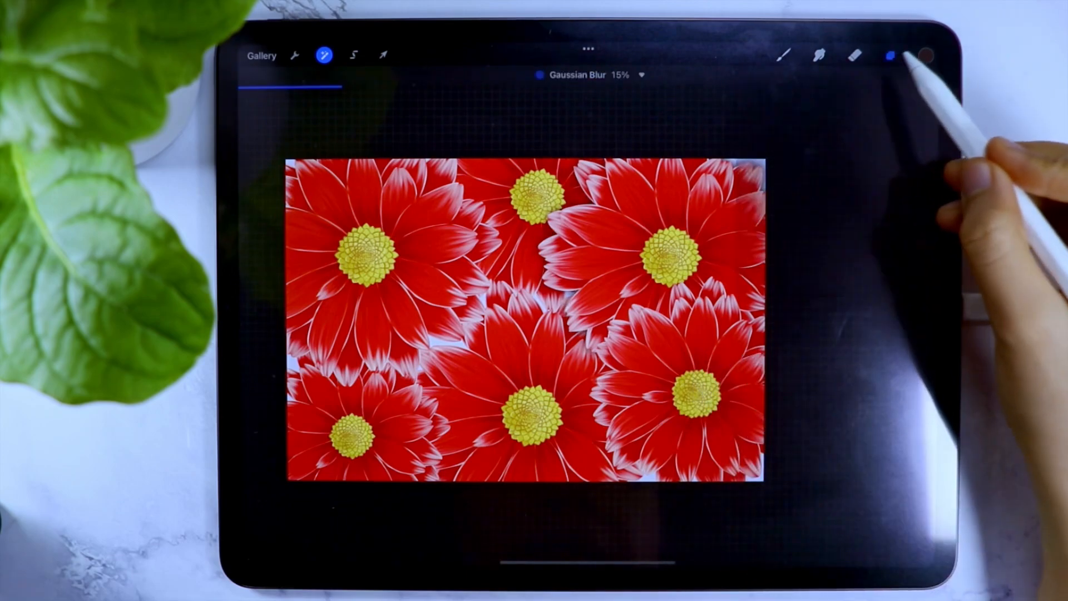
{"action": "left_click", "coordinate": [894, 55]}
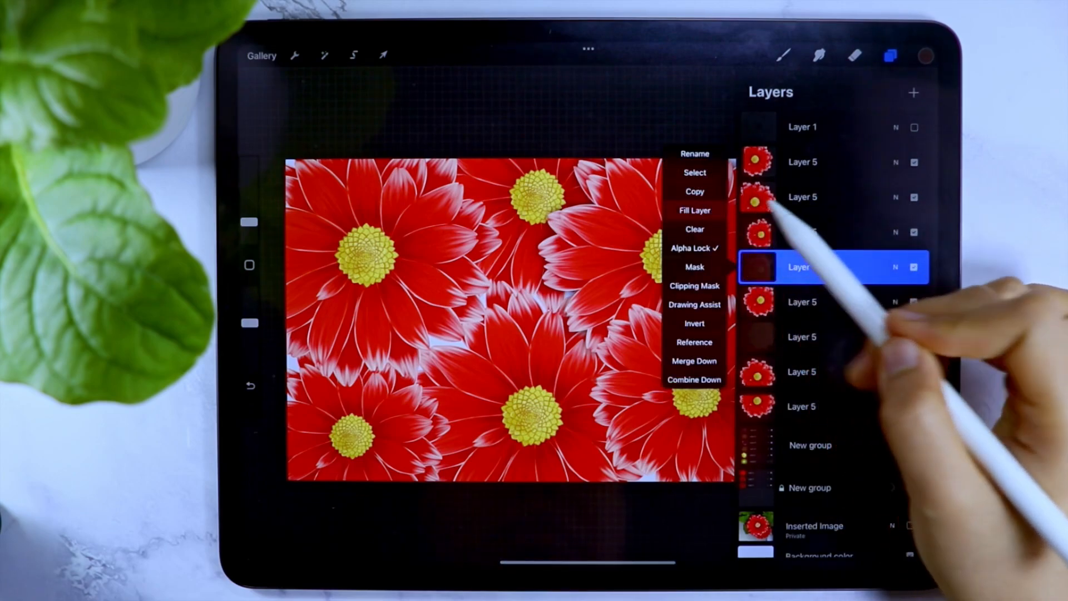
{"action": "left_click", "coordinate": [324, 56]}
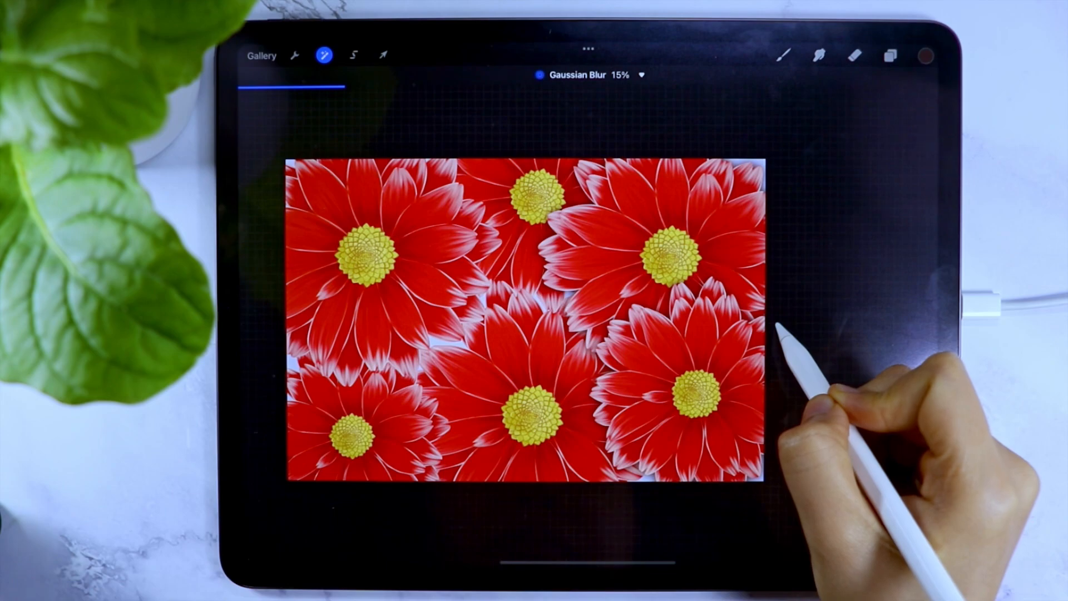
{"action": "left_click", "coordinate": [889, 56]}
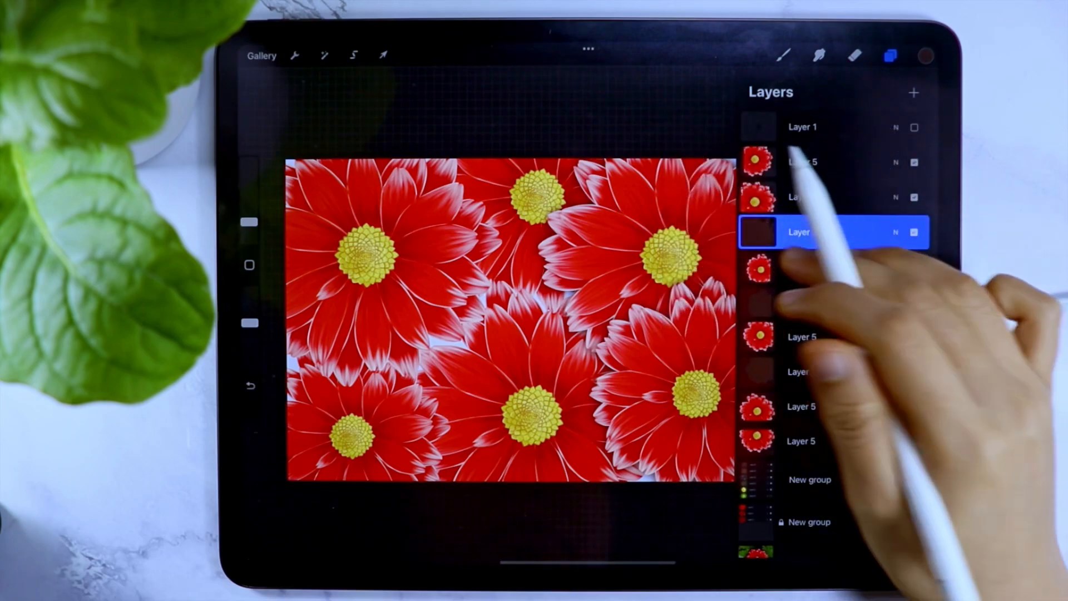
Darken and blur the remaining daisy copies, finishing with a Gaussian blur on the bottom layer
{"action": "left_click", "coordinate": [325, 56]}
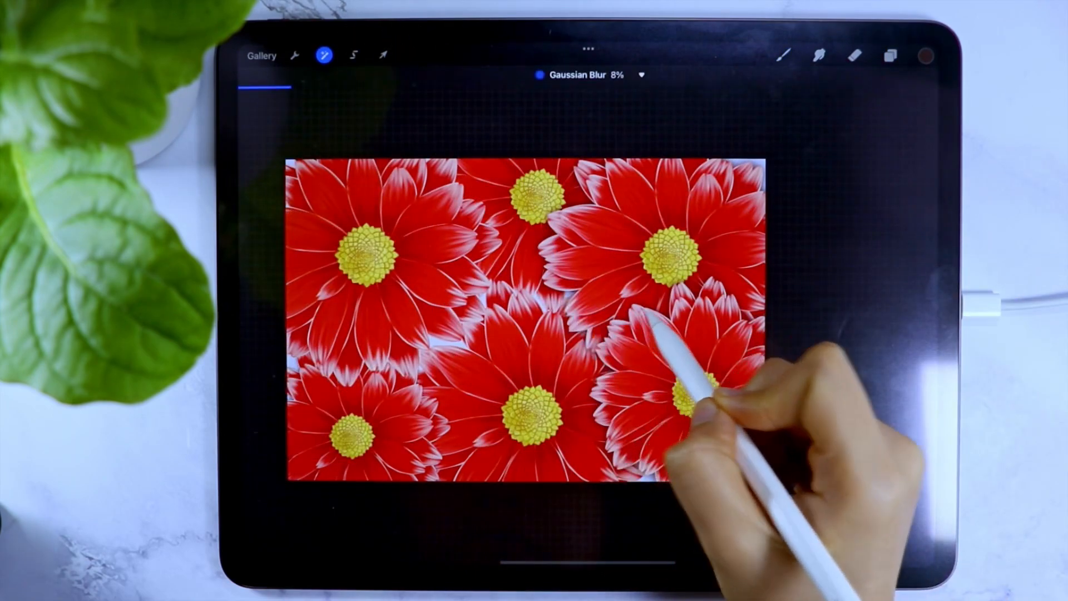
{"action": "left_click", "coordinate": [890, 56]}
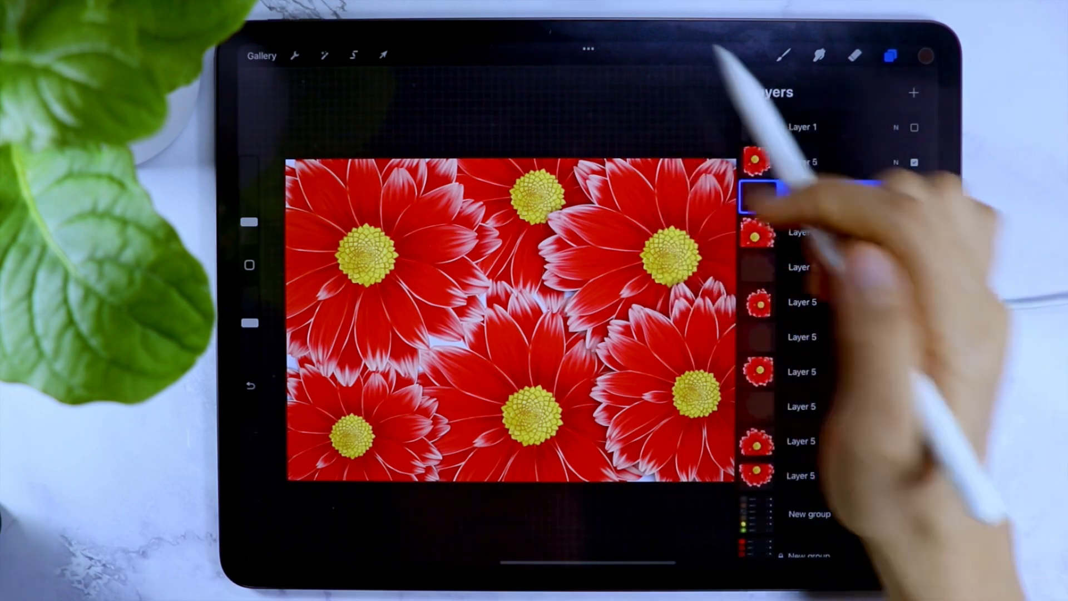
{"action": "left_click", "coordinate": [324, 54]}
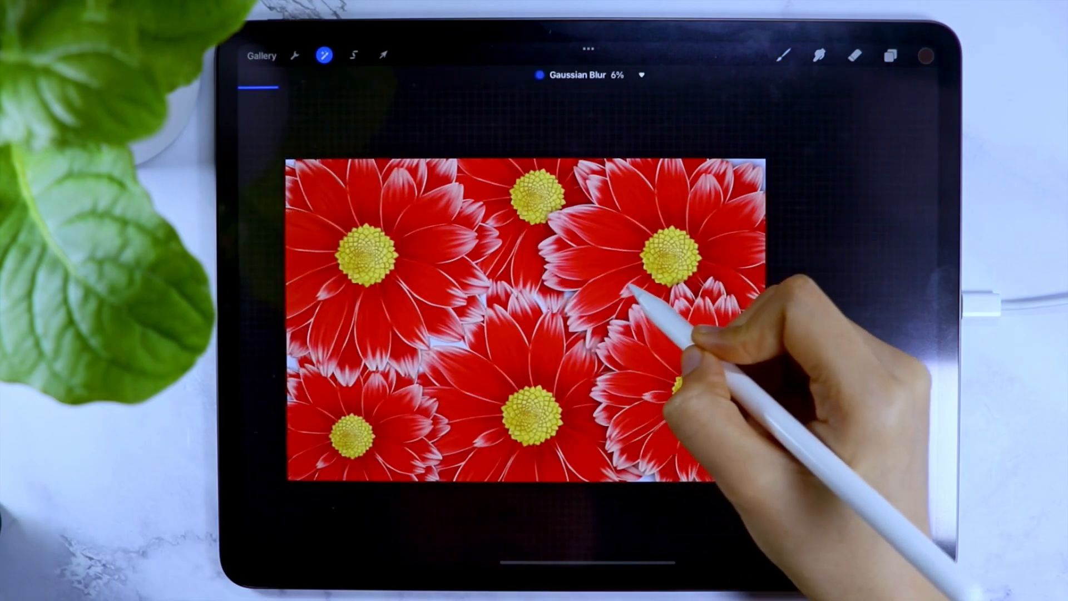
{"action": "left_click", "coordinate": [887, 55]}
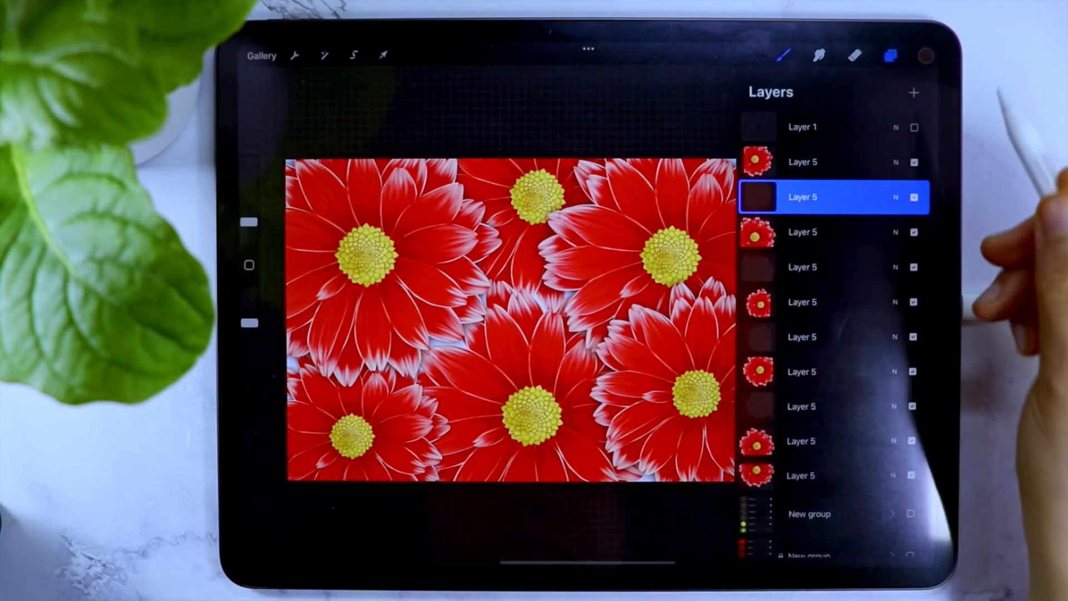
{"action": "left_click", "coordinate": [800, 475]}
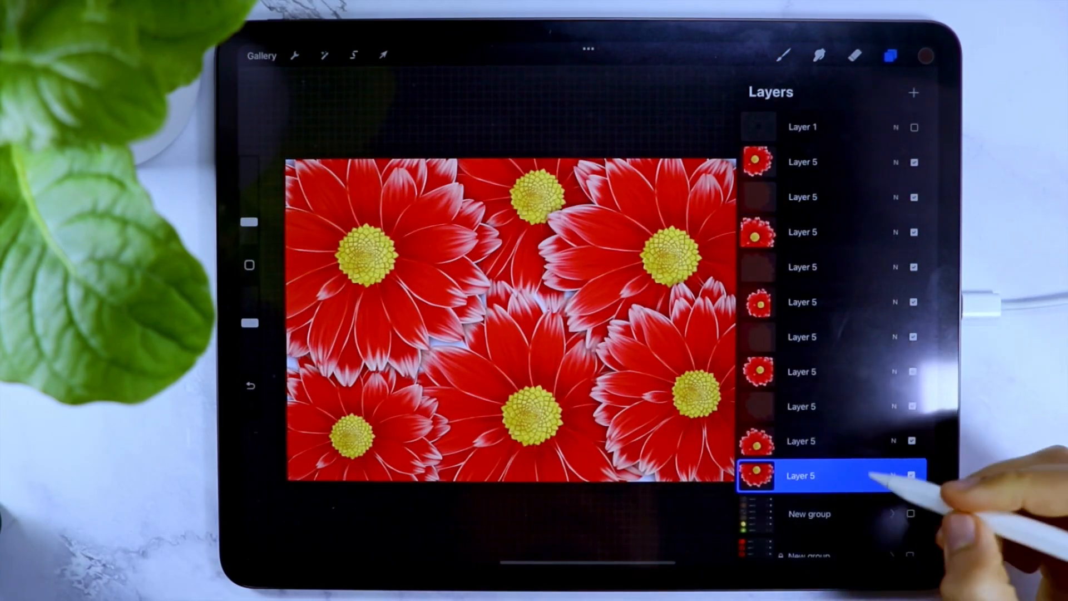
{"action": "left_click", "coordinate": [800, 475]}
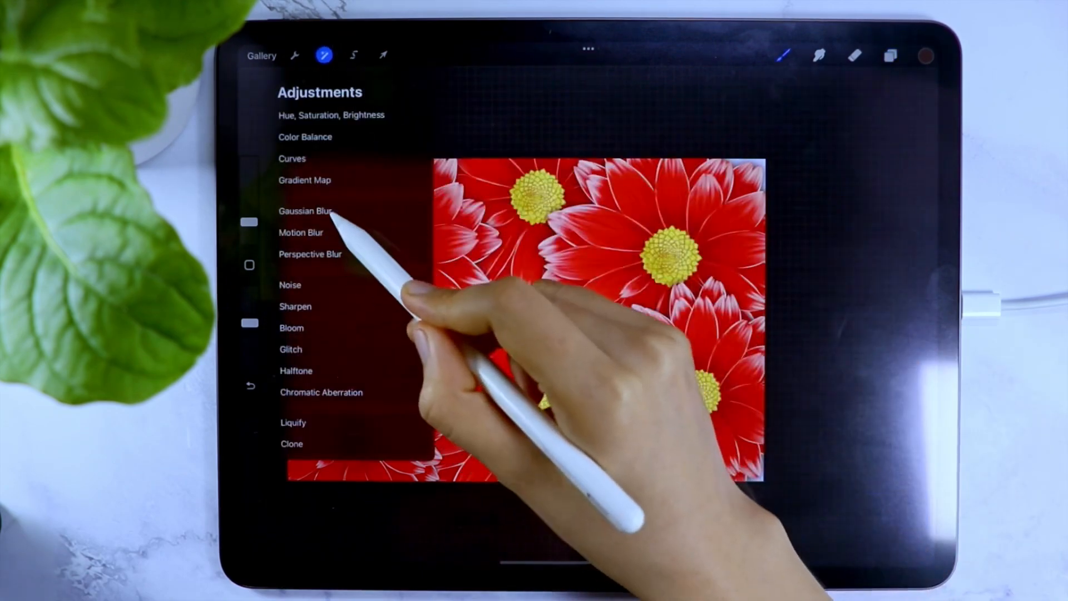
{"action": "left_click", "coordinate": [305, 210]}
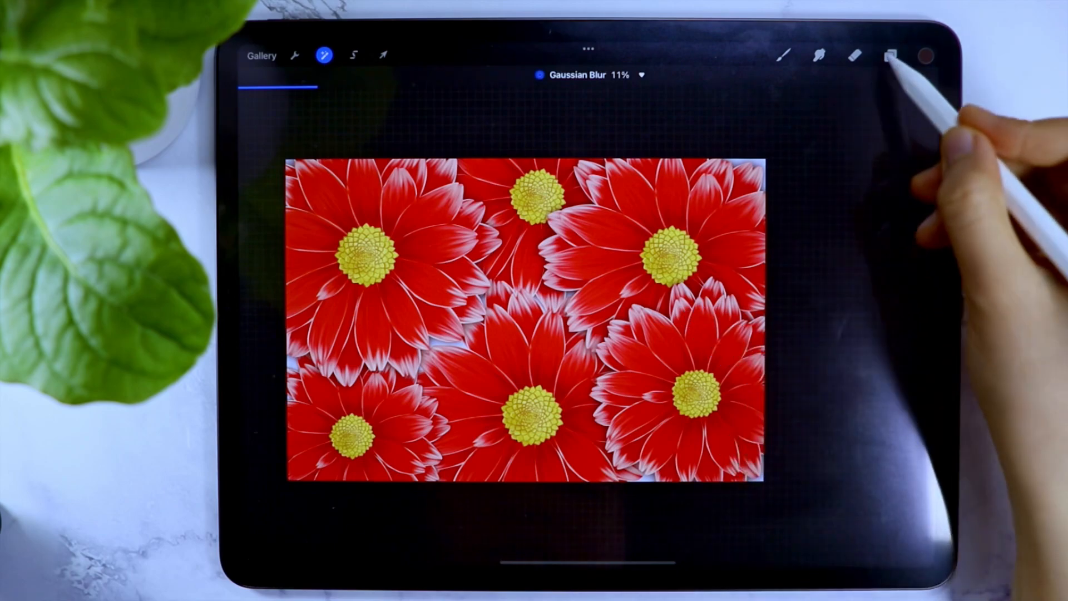
Change the canvas background to pale blue and share the daisy pattern as an image
{"action": "left_click", "coordinate": [893, 55]}
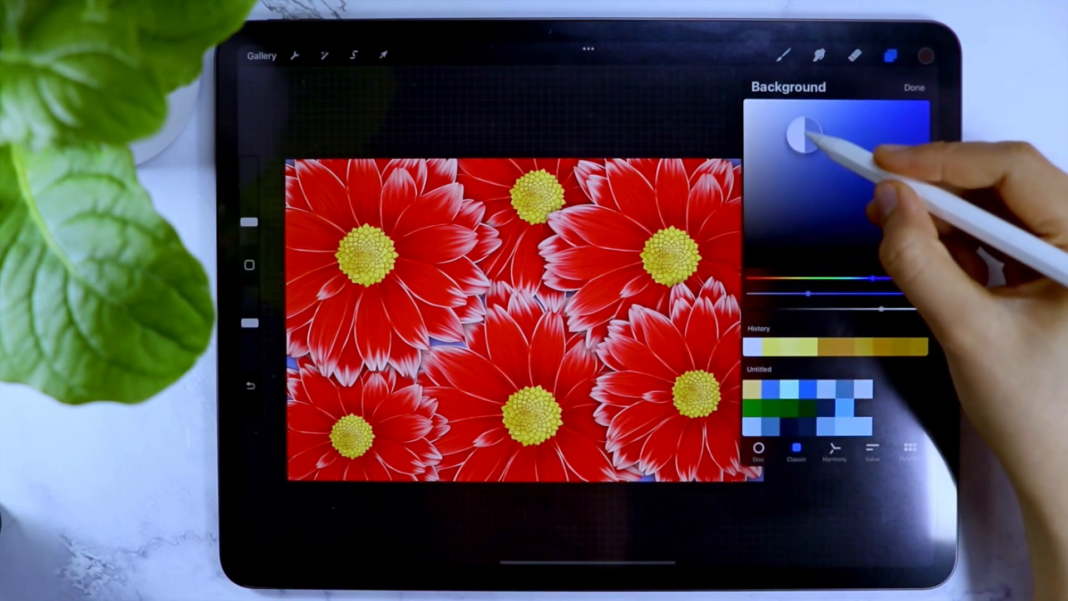
{"action": "left_click_drag", "start_coordinate": [801, 132], "coordinate": [780, 110]}
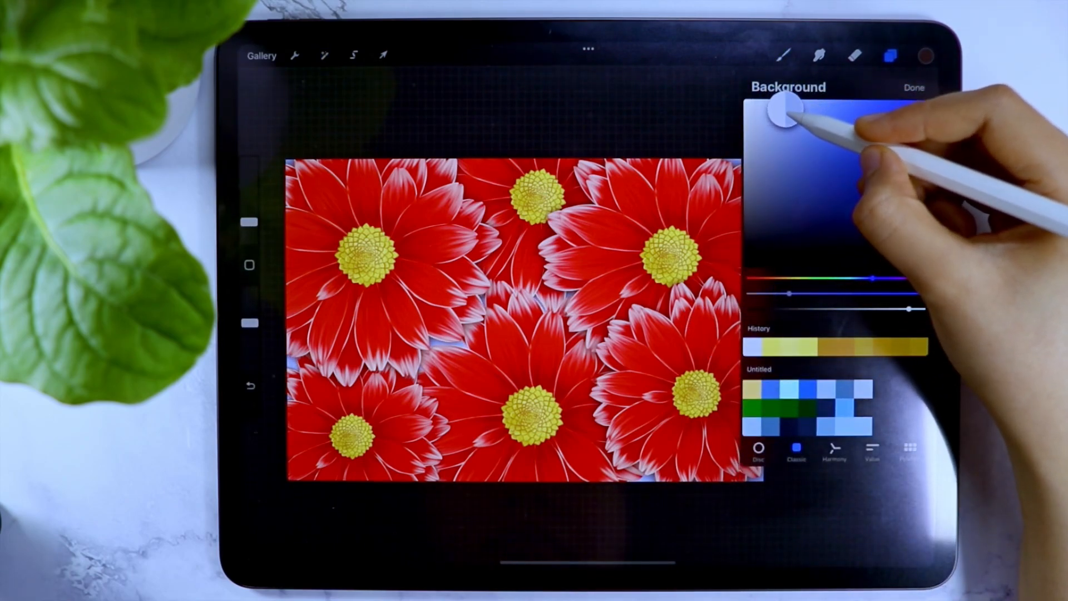
{"action": "left_click", "coordinate": [888, 55]}
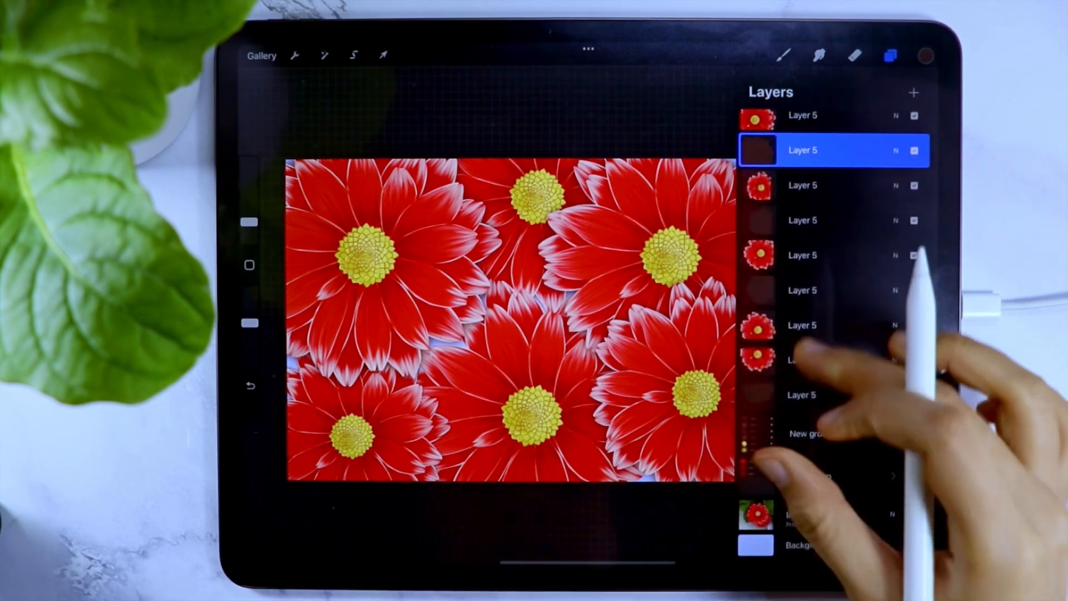
{"action": "left_click", "coordinate": [296, 56]}
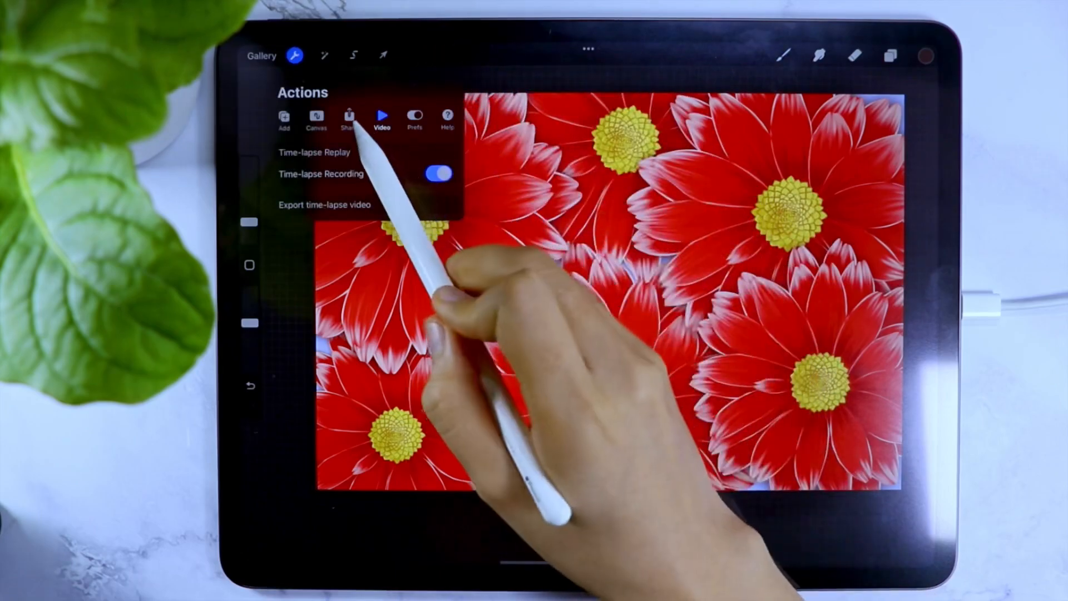
{"action": "left_click", "coordinate": [324, 204]}
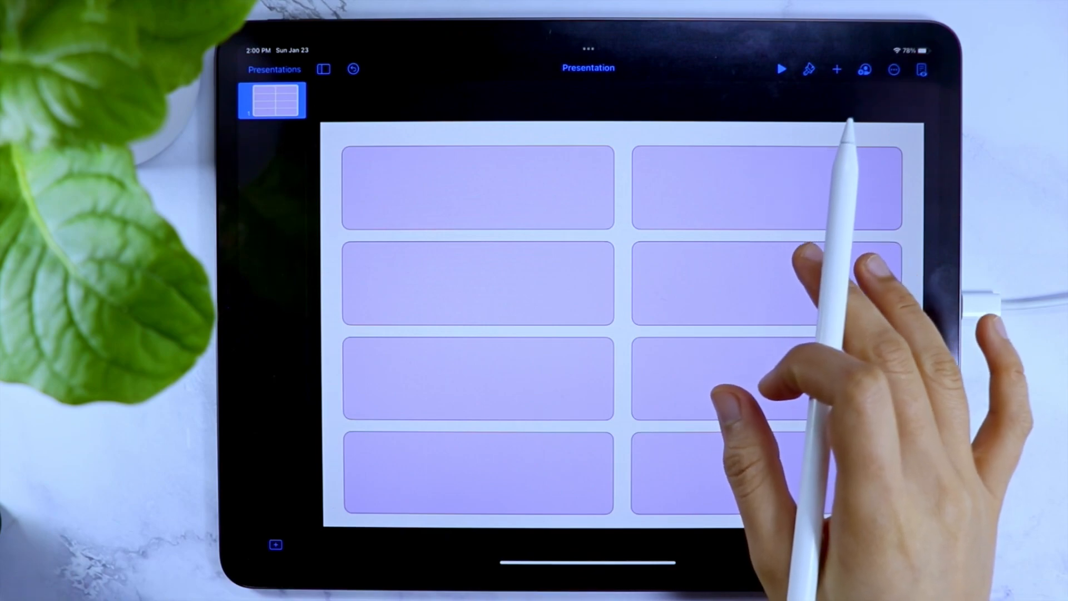
Duplicate the planner slide, clear its boxes and insert the daisy pattern image
{"action": "left_click", "coordinate": [271, 100]}
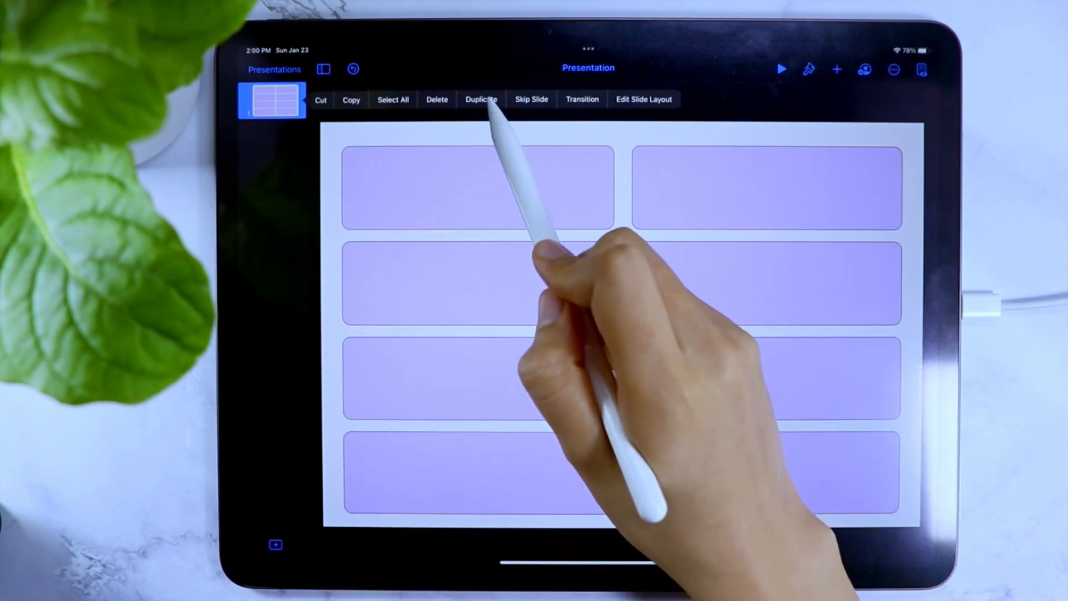
{"action": "left_click", "coordinate": [481, 99]}
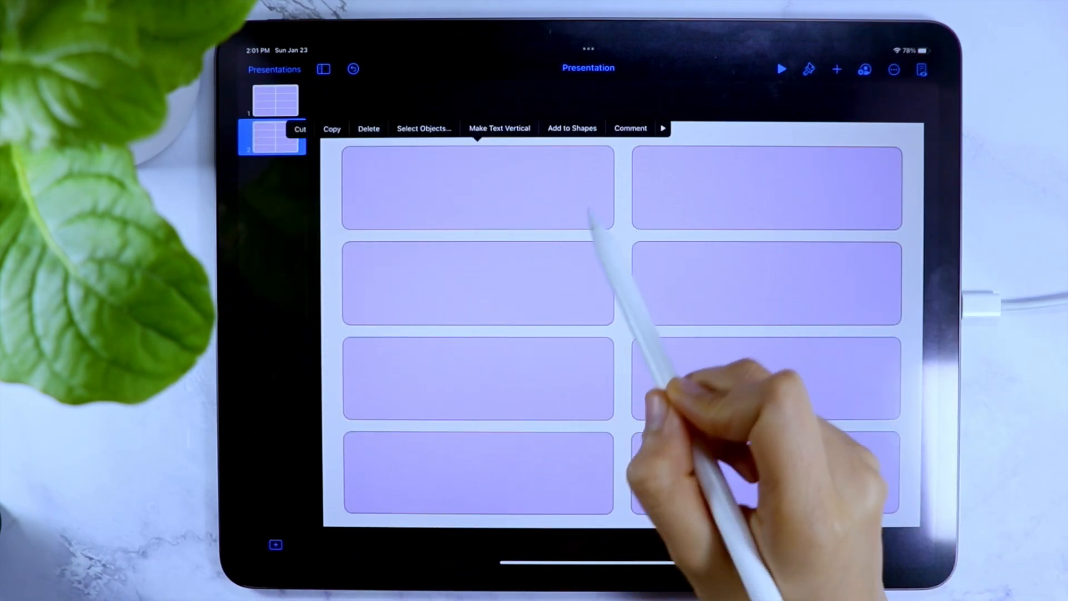
{"action": "left_click", "coordinate": [423, 128]}
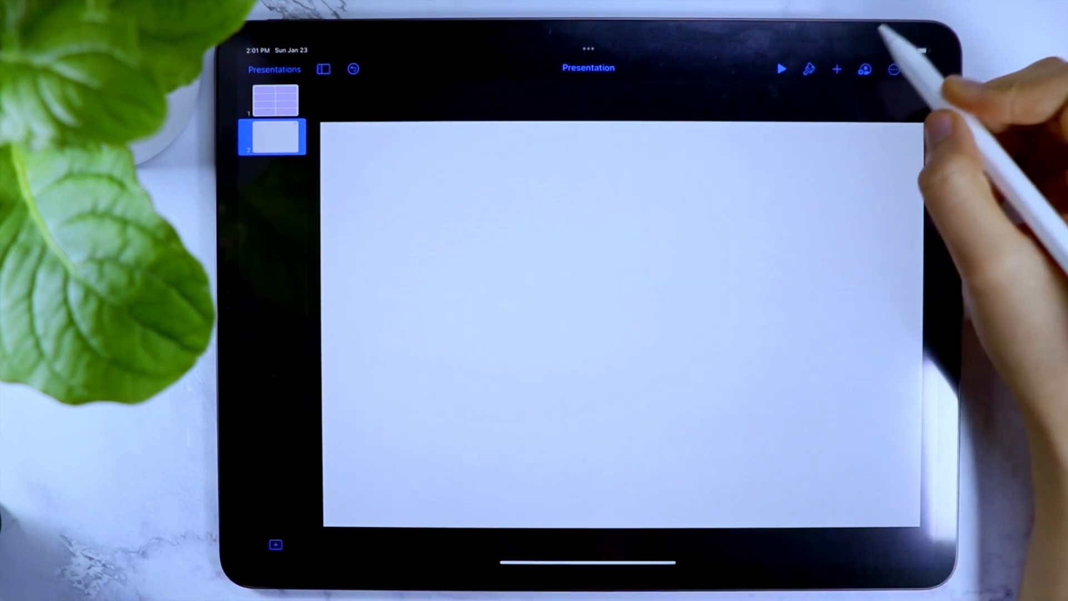
{"action": "left_click", "coordinate": [837, 69]}
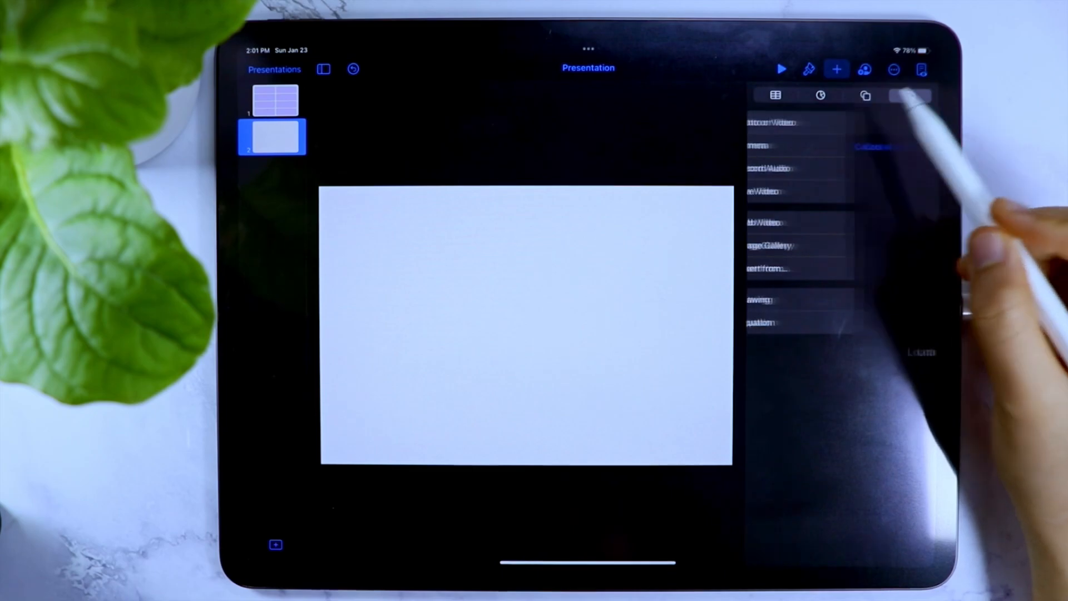
{"action": "left_click", "coordinate": [844, 194]}
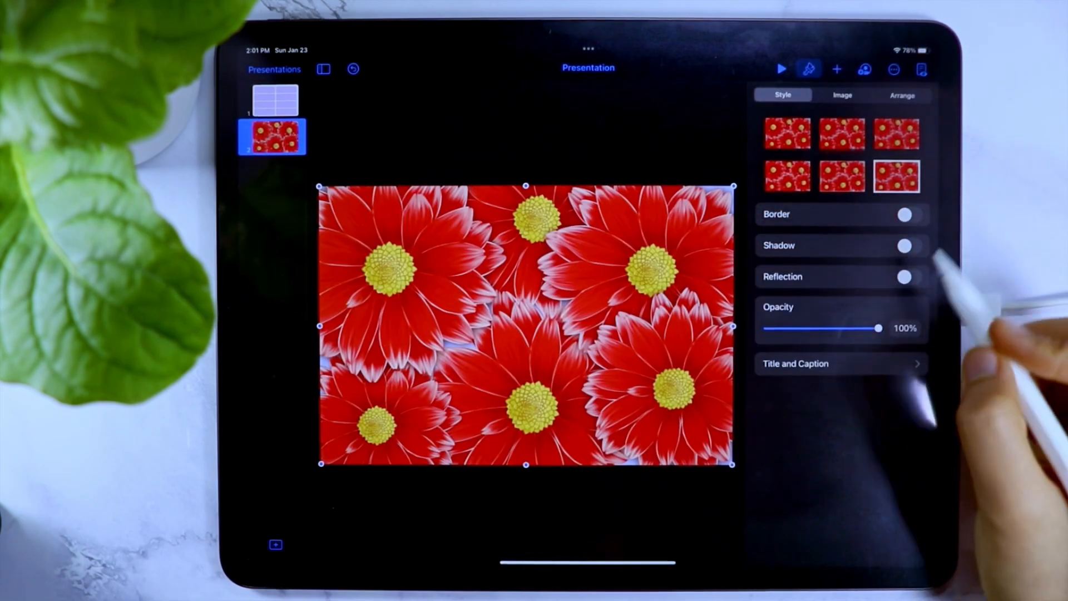
Fade the daisy image to about 56% opacity and start adding a table
{"action": "left_click_drag", "start_coordinate": [881, 328], "coordinate": [828, 328]}
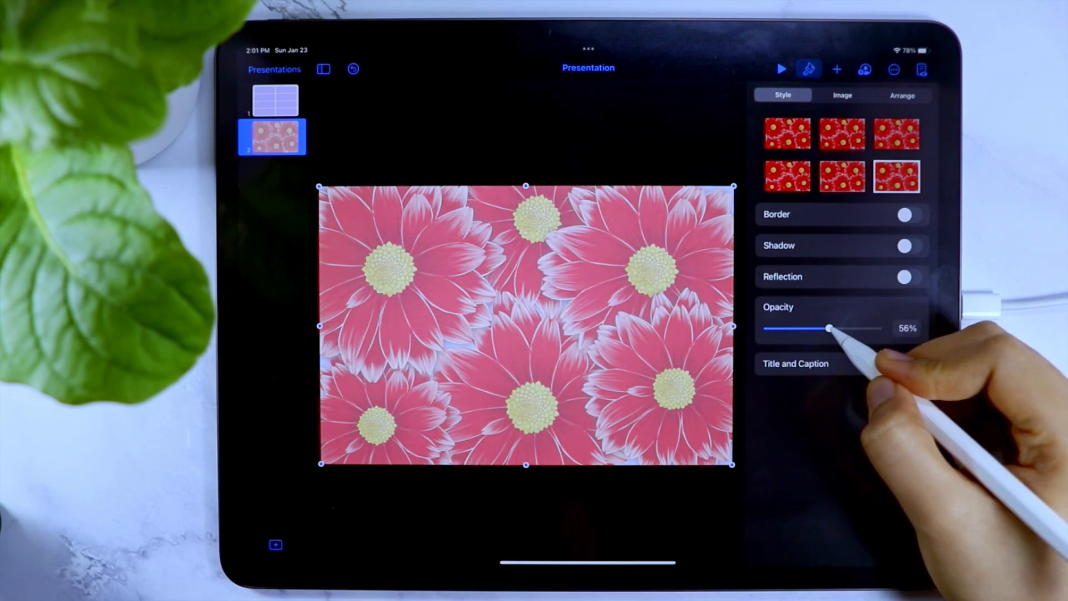
{"action": "left_click_drag", "start_coordinate": [827, 329], "coordinate": [803, 330]}
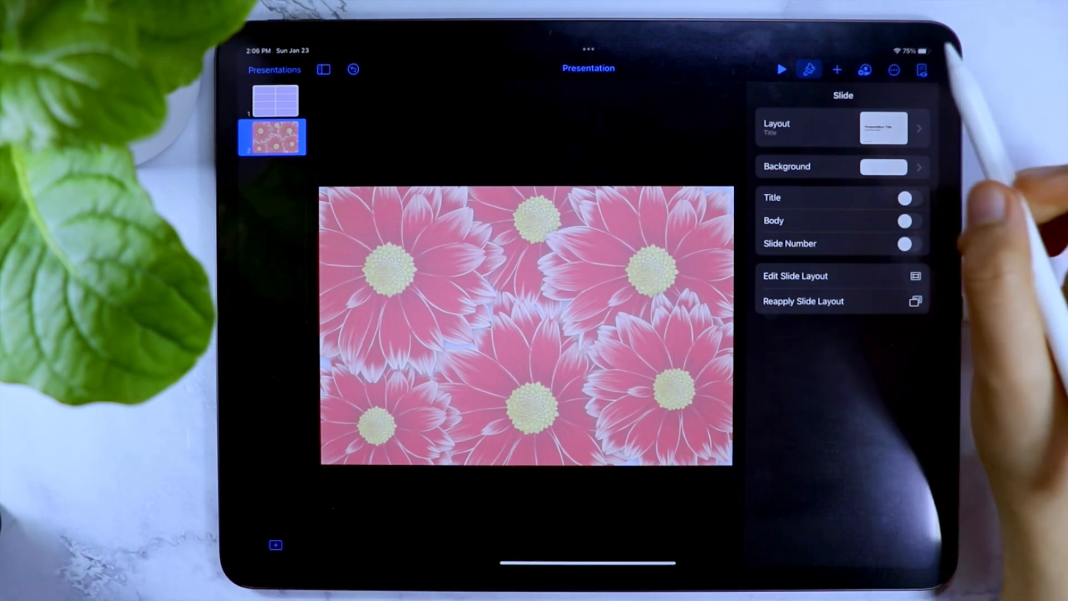
{"action": "left_click", "coordinate": [836, 69]}
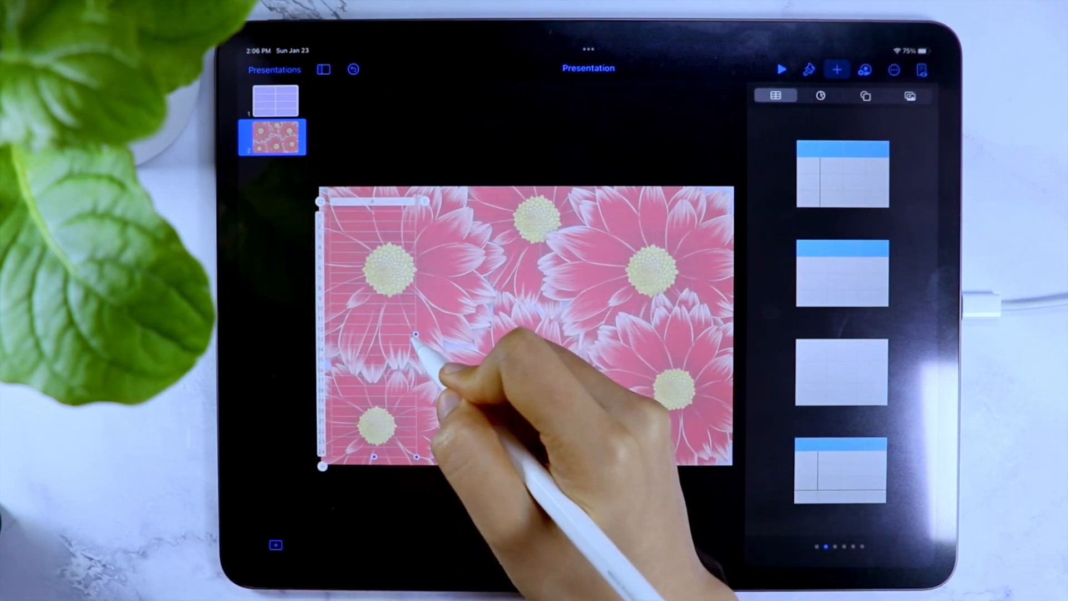
Give the table cells coloured thin 1 pt borders
{"action": "left_click", "coordinate": [809, 69]}
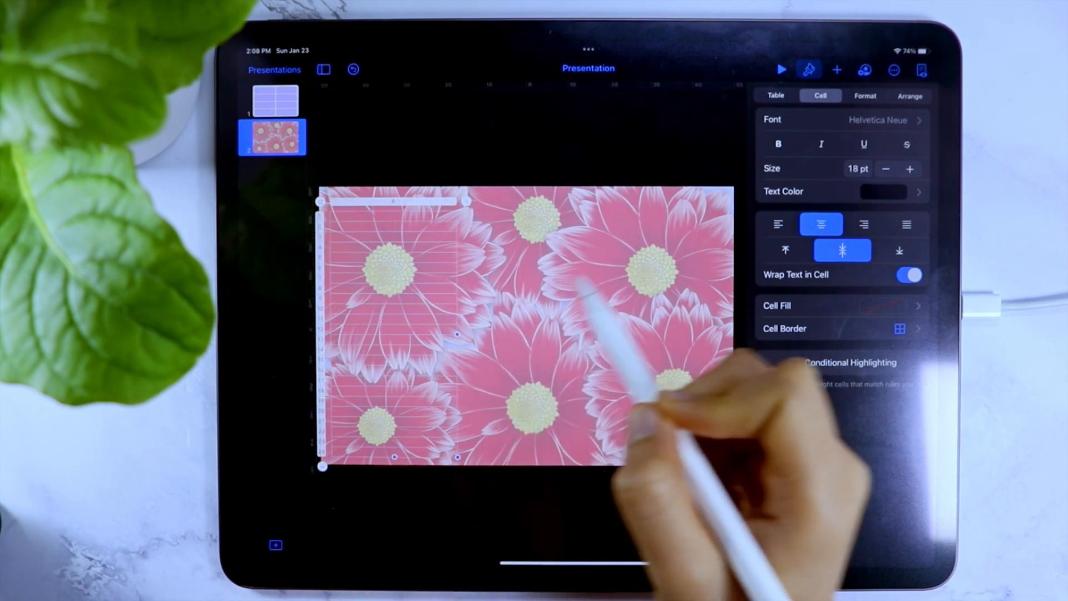
{"action": "left_click", "coordinate": [784, 329]}
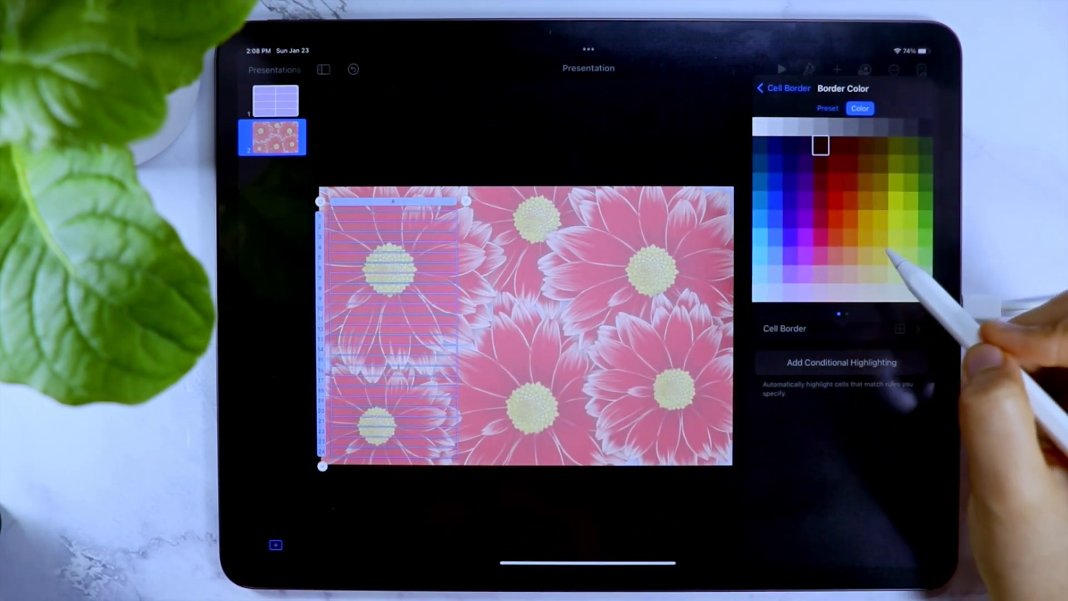
{"action": "left_click", "coordinate": [782, 88]}
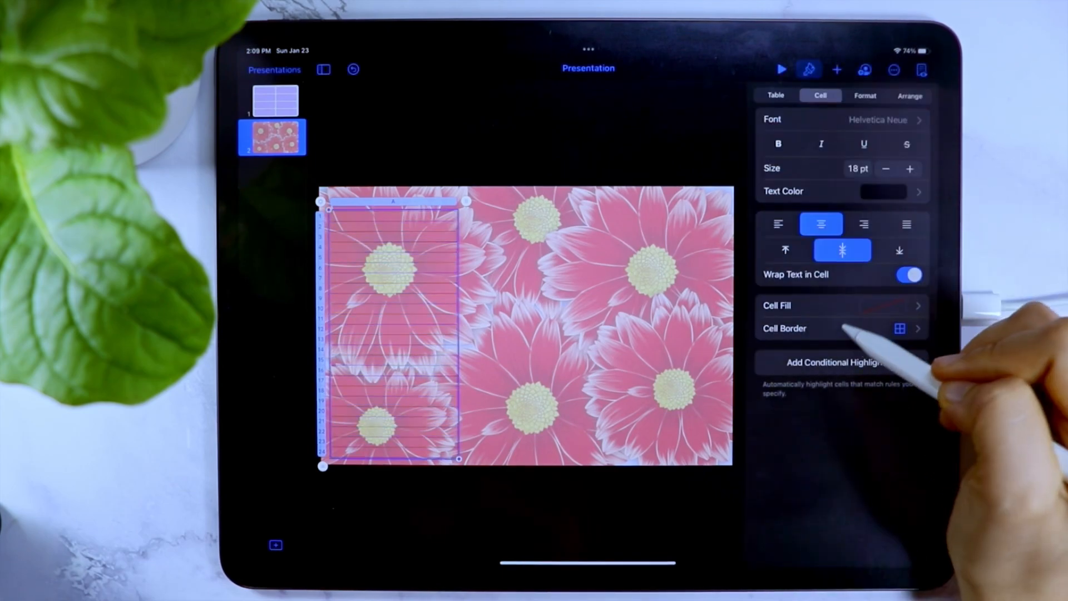
{"action": "left_click", "coordinate": [841, 328]}
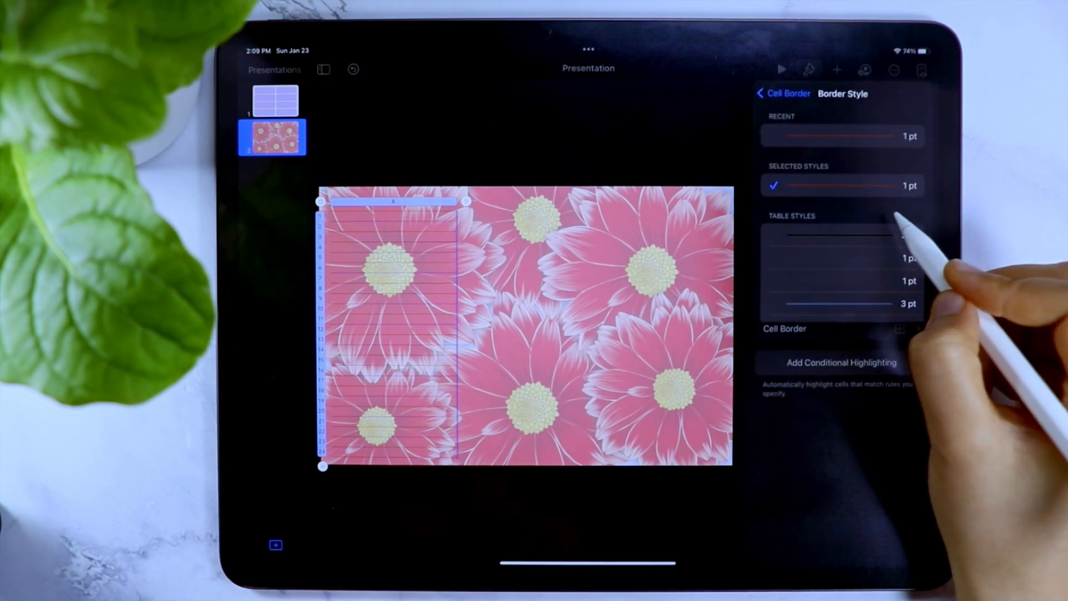
{"action": "left_click", "coordinate": [784, 93]}
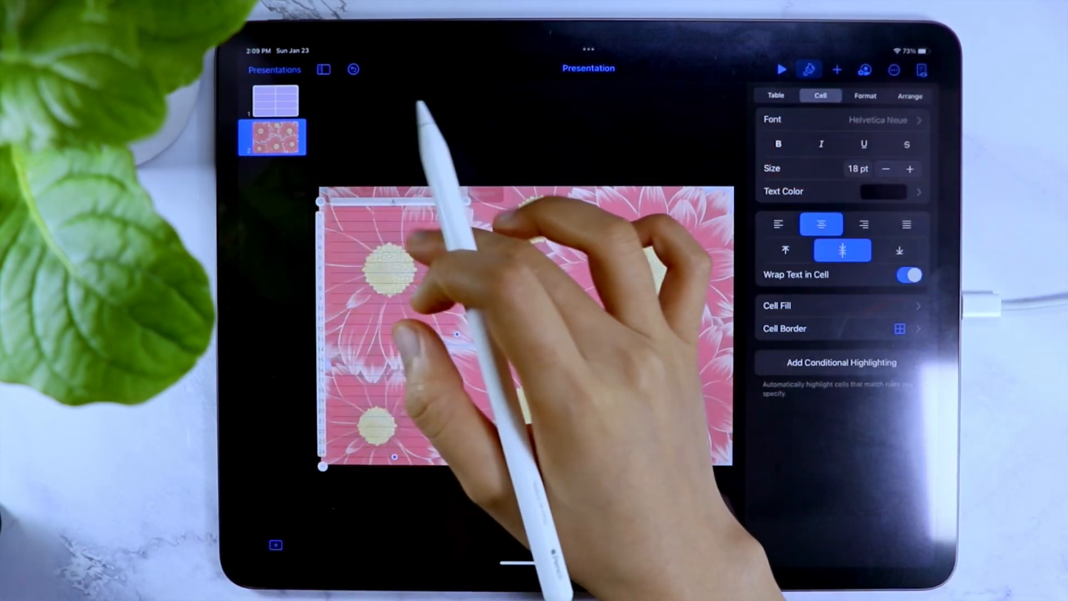
Set the cells to Baskerville and reduce the text size of the half-hour times
{"action": "left_click", "coordinate": [778, 224]}
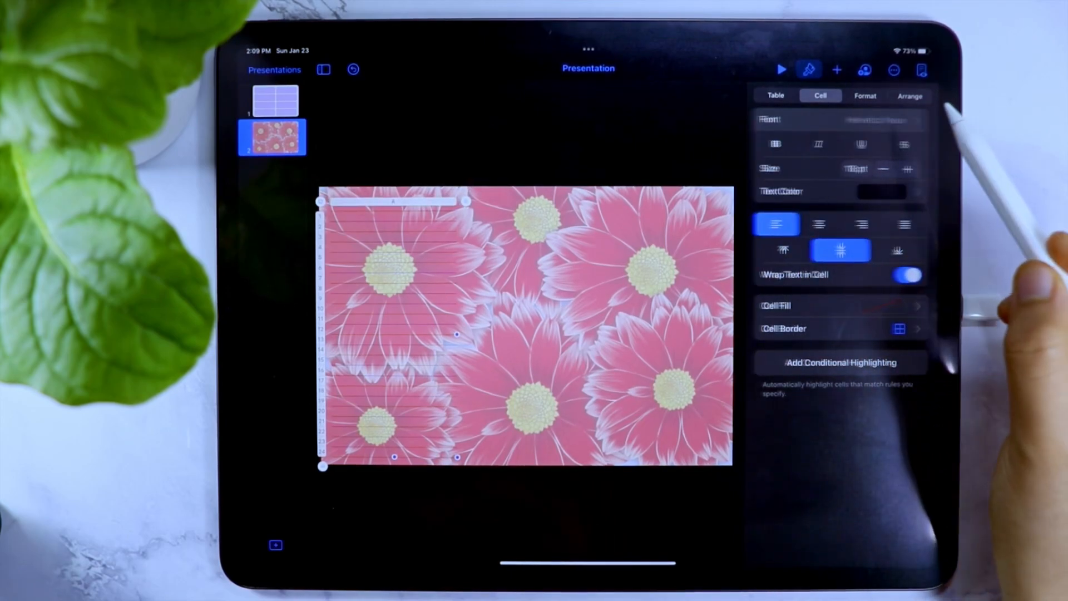
{"action": "left_click", "coordinate": [818, 120]}
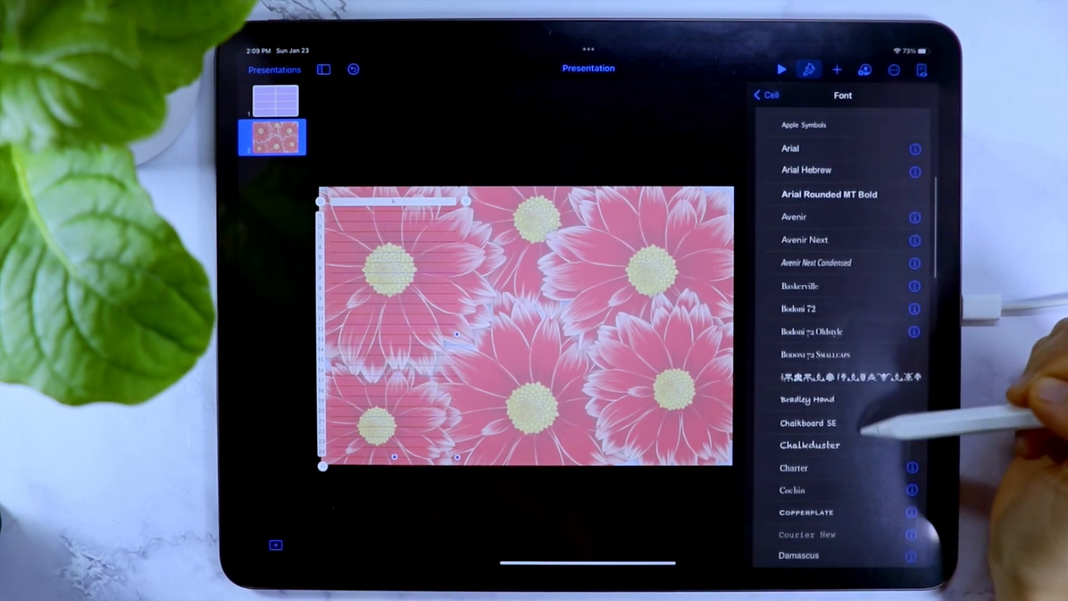
{"action": "scroll", "scroll_direction": "down", "scroll_amount": 3}
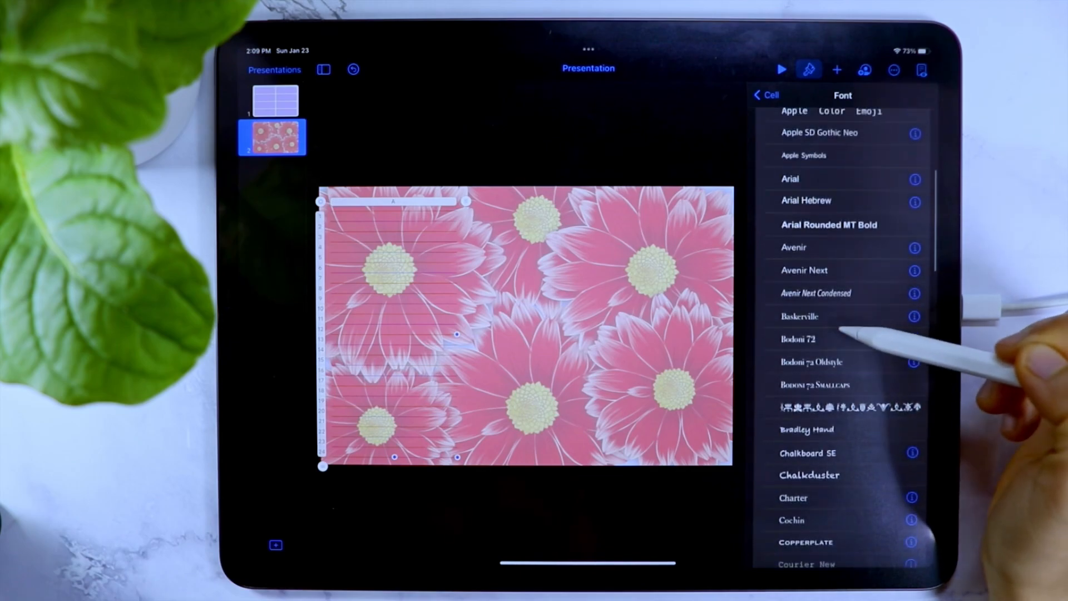
{"action": "left_click", "coordinate": [799, 316]}
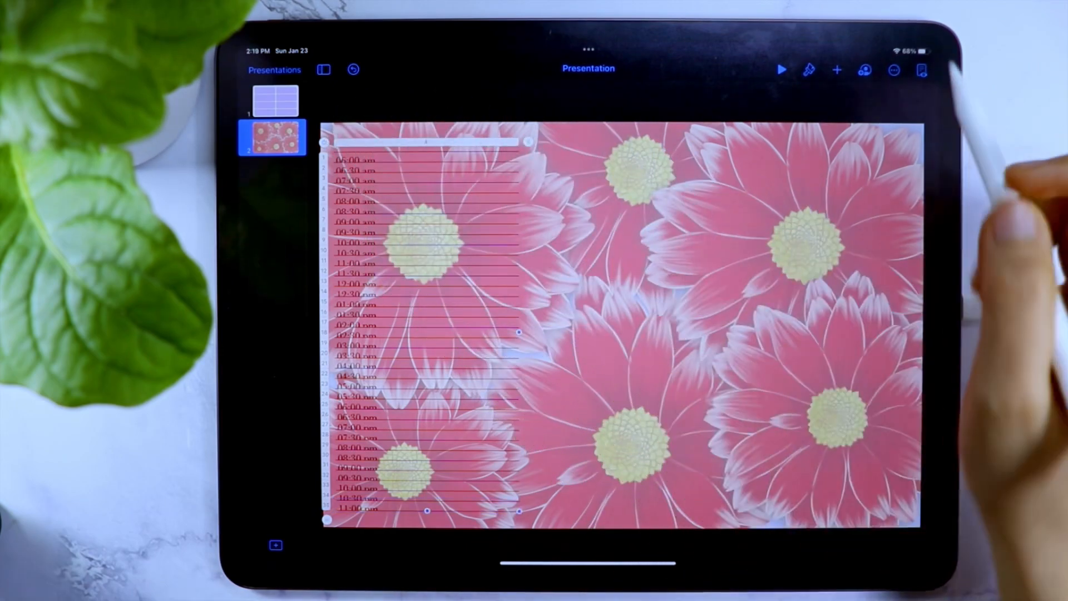
{"action": "left_click", "coordinate": [809, 69]}
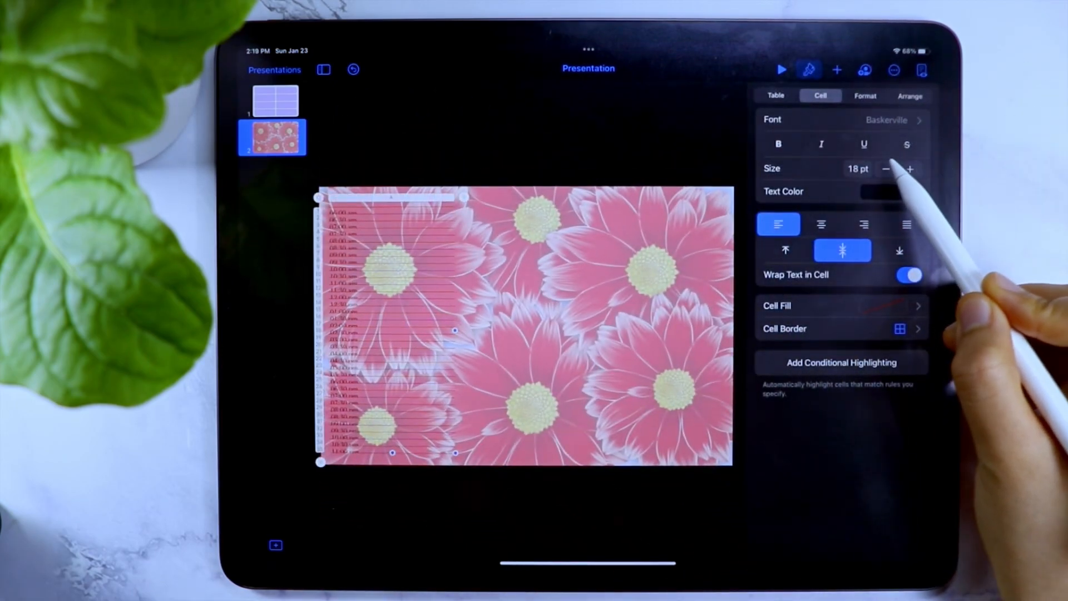
{"action": "left_click", "coordinate": [887, 168]}
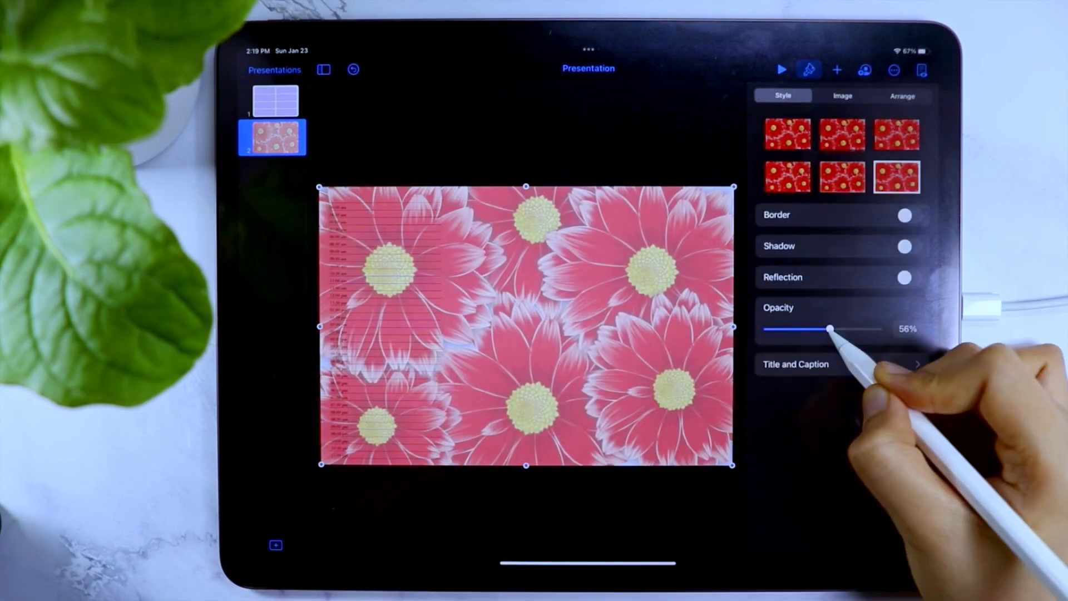
Raise the daisy image's opacity to 59% and insert a rounded rectangle over the table
{"action": "left_click_drag", "start_coordinate": [830, 329], "coordinate": [834, 330]}
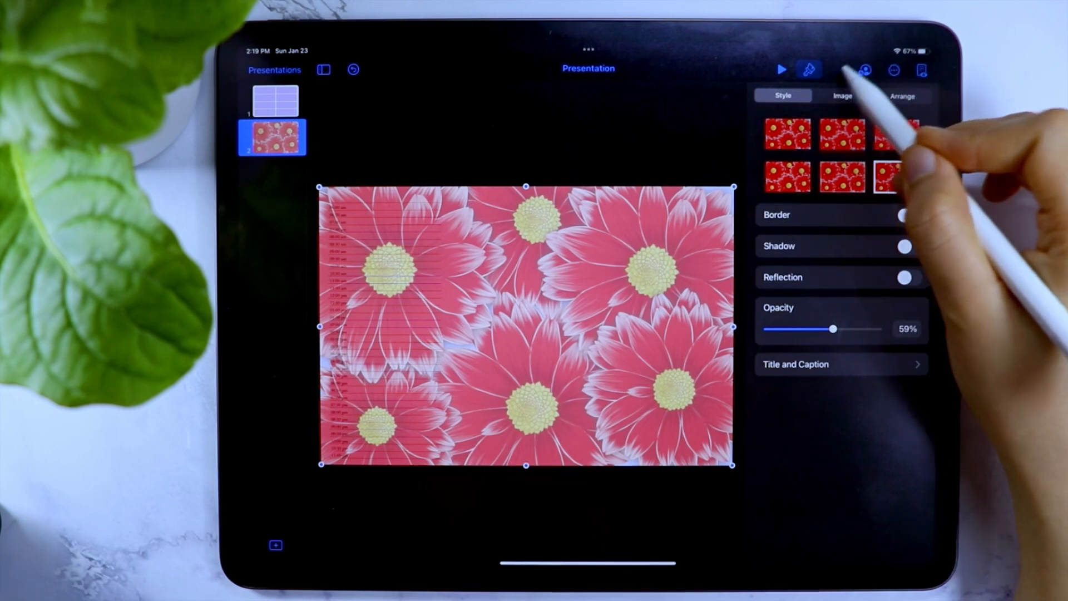
{"action": "left_click", "coordinate": [837, 69]}
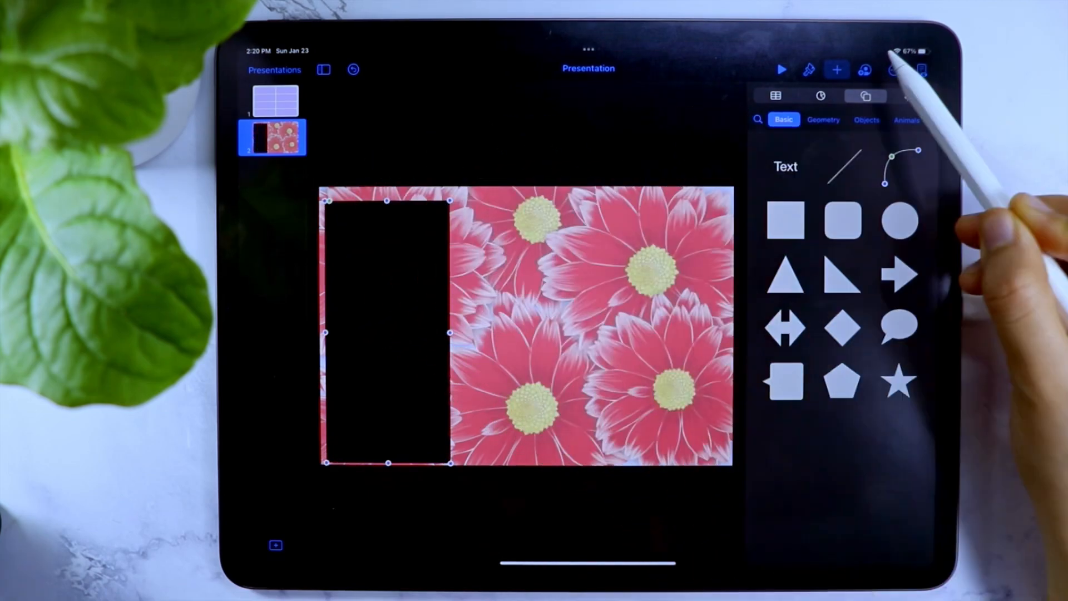
Send the schedule rectangle behind the table, restyle it pale pink and lock it in place
{"action": "left_click", "coordinate": [809, 69]}
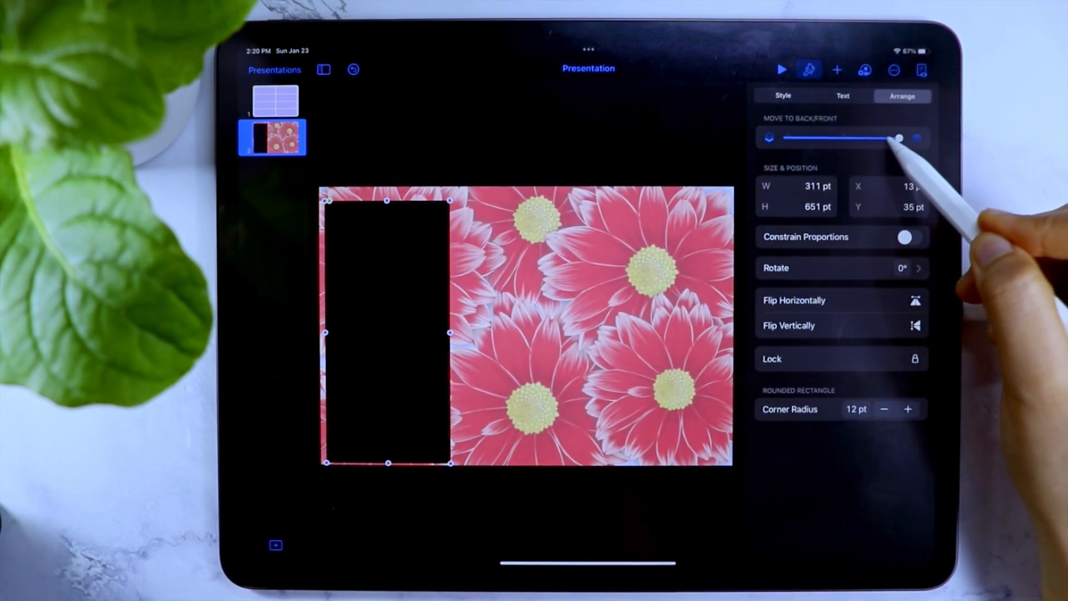
{"action": "left_click_drag", "start_coordinate": [899, 138], "coordinate": [842, 138]}
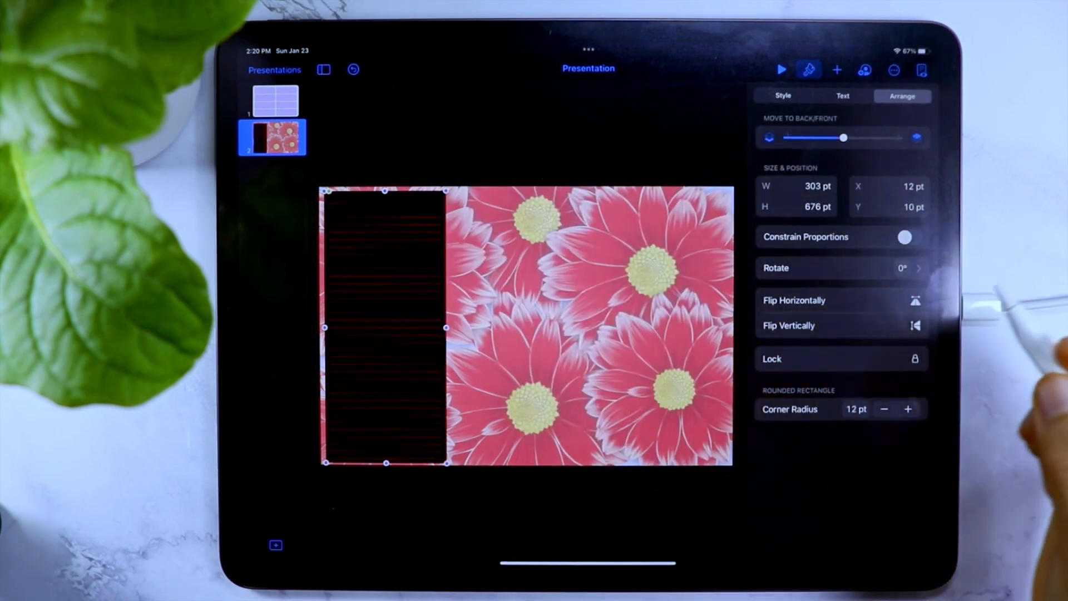
{"action": "left_click", "coordinate": [782, 96]}
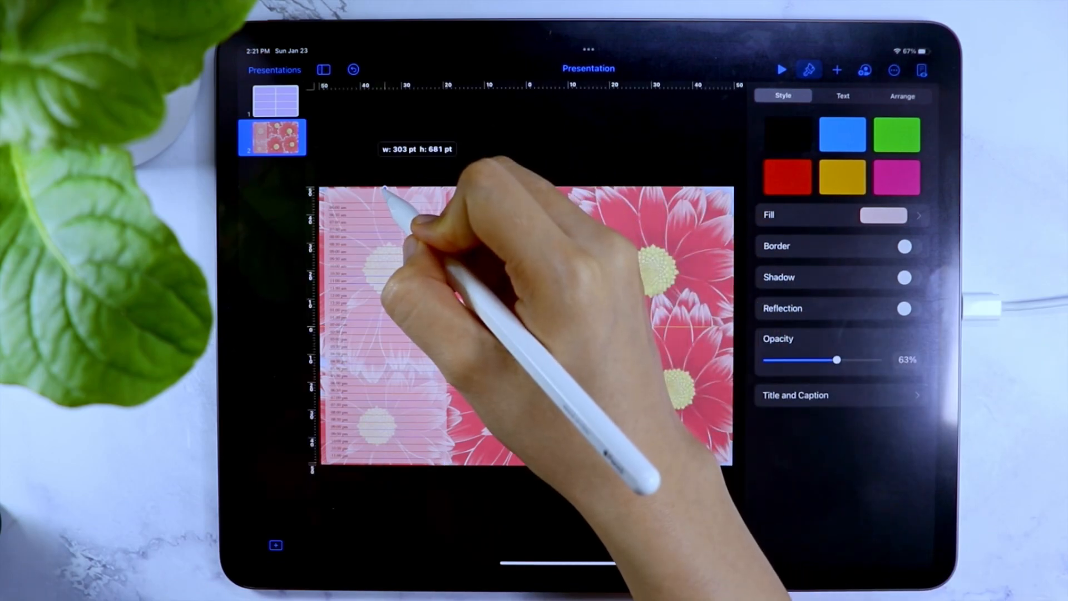
{"action": "left_click", "coordinate": [902, 96]}
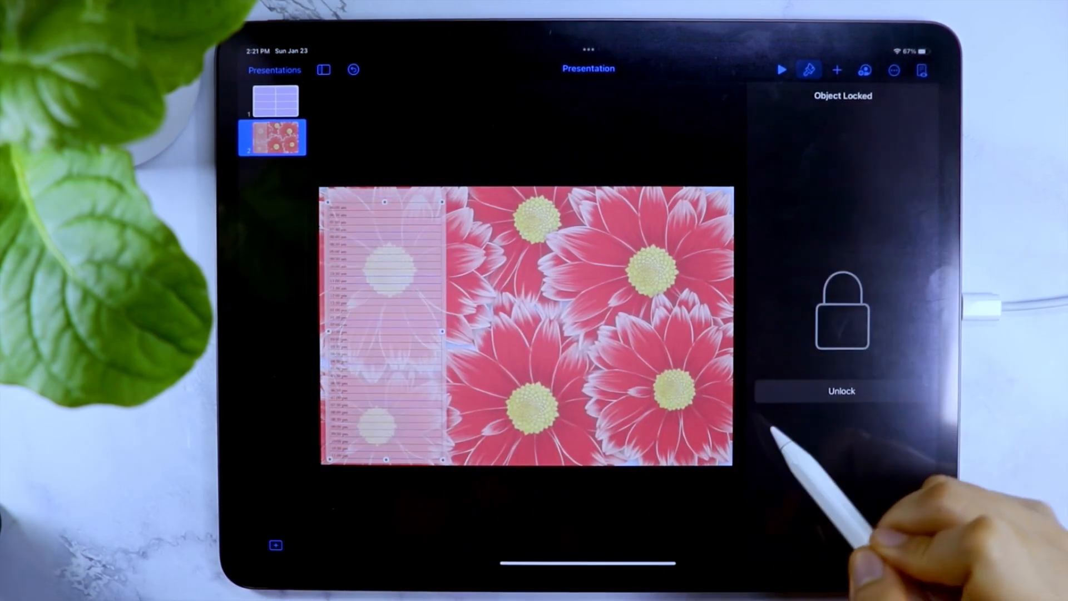
{"action": "left_click", "coordinate": [841, 390]}
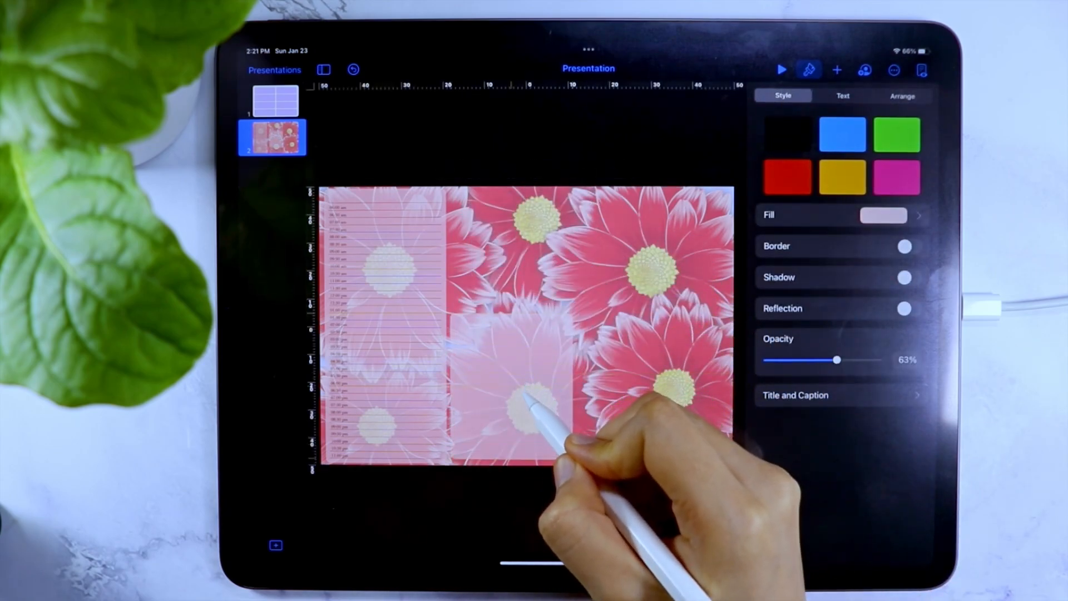
{"action": "left_click", "coordinate": [514, 395]}
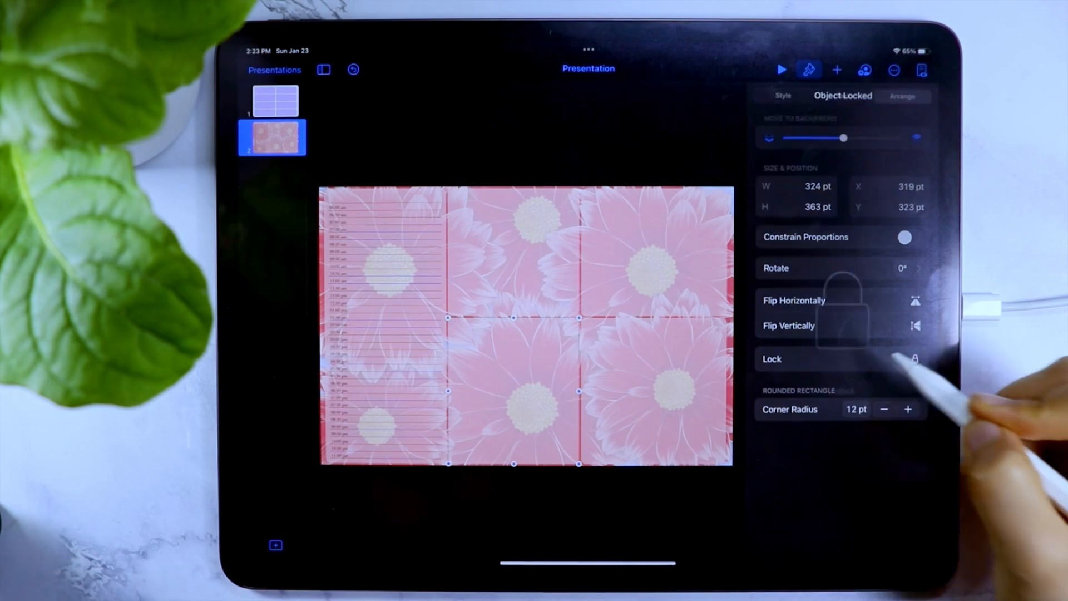
Insert a plain table into the top middle daisy panel
{"action": "left_click", "coordinate": [773, 360]}
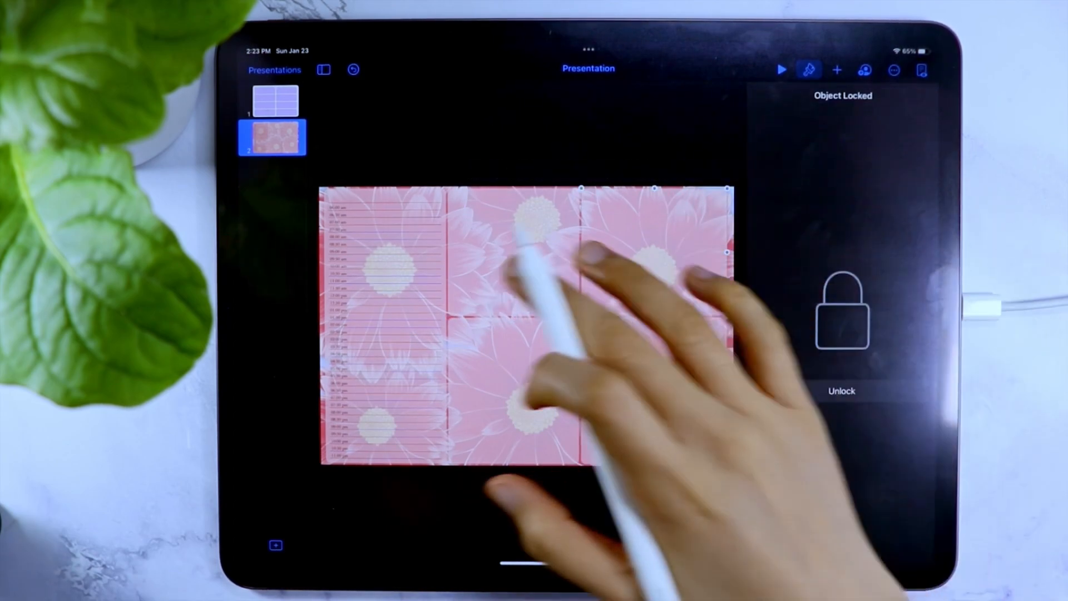
{"action": "left_click", "coordinate": [837, 69]}
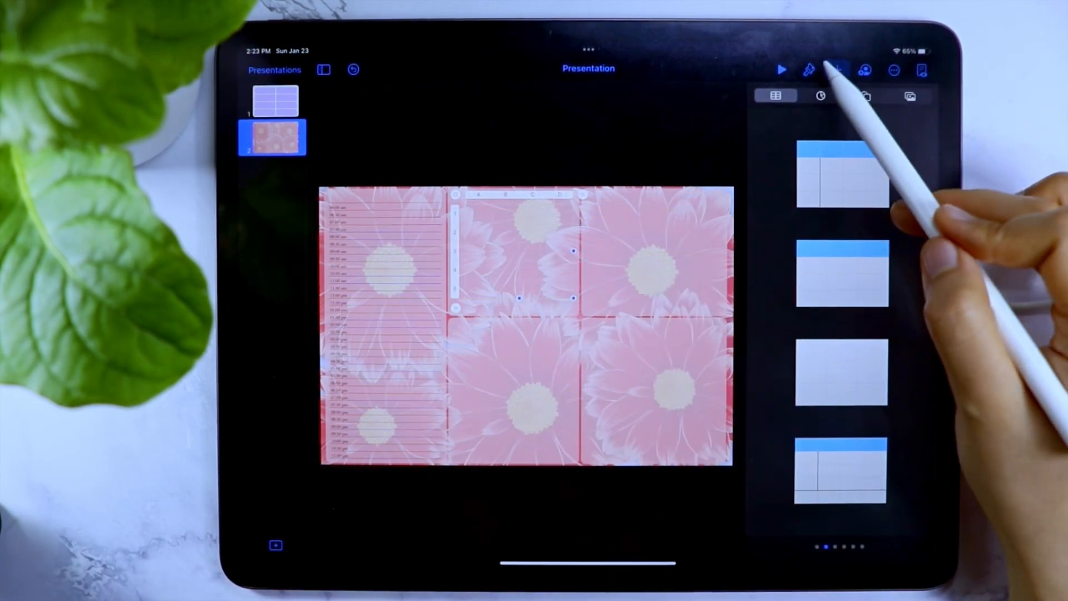
{"action": "left_click", "coordinate": [811, 69]}
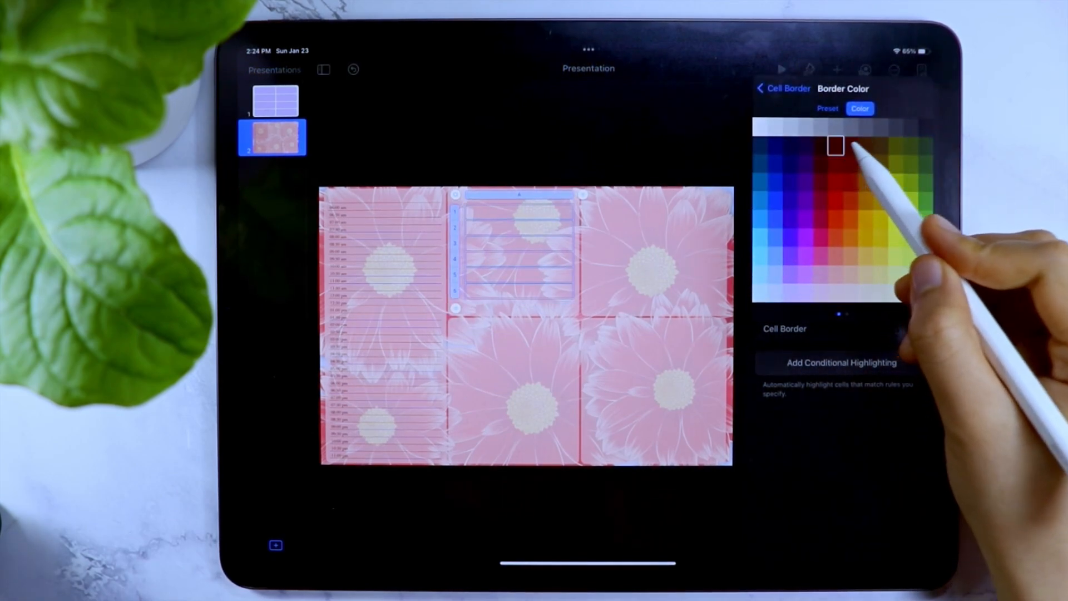
Give the table thin dark red border lines
{"action": "left_click", "coordinate": [780, 89]}
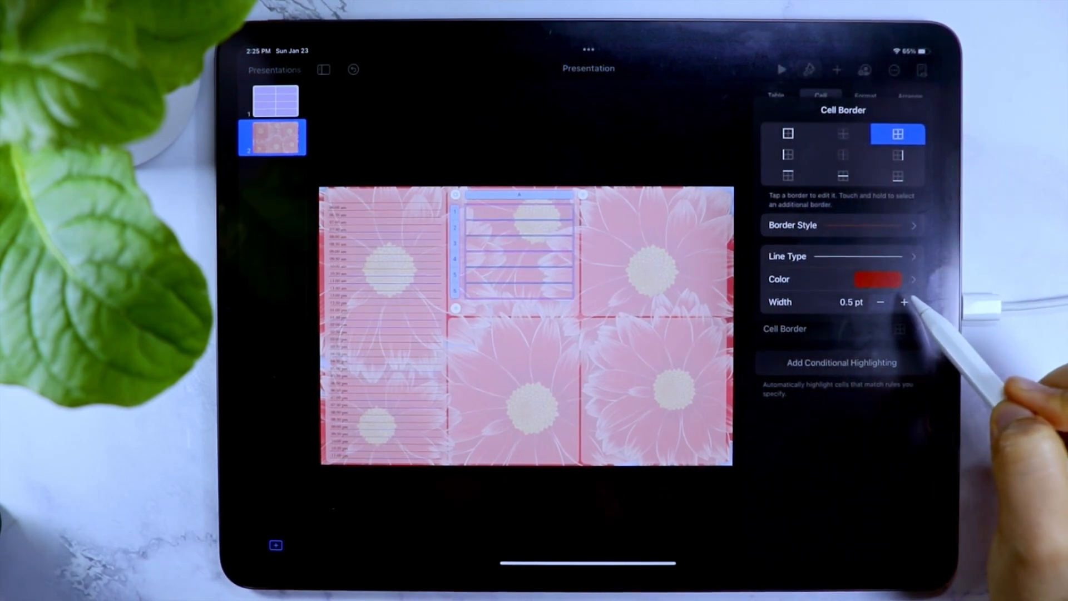
{"action": "left_click", "coordinate": [905, 302]}
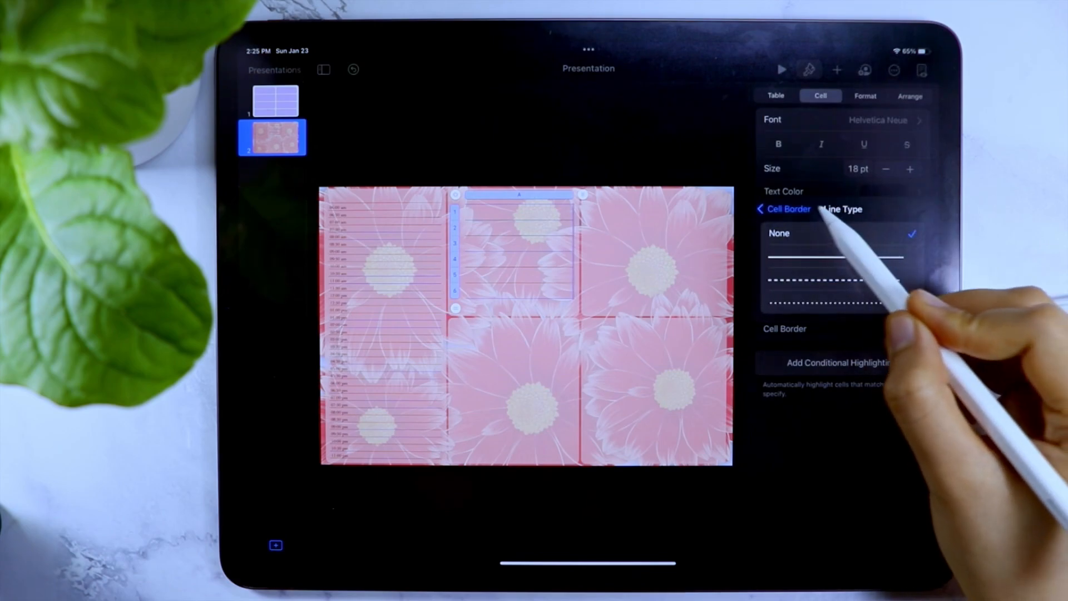
{"action": "left_click", "coordinate": [760, 210]}
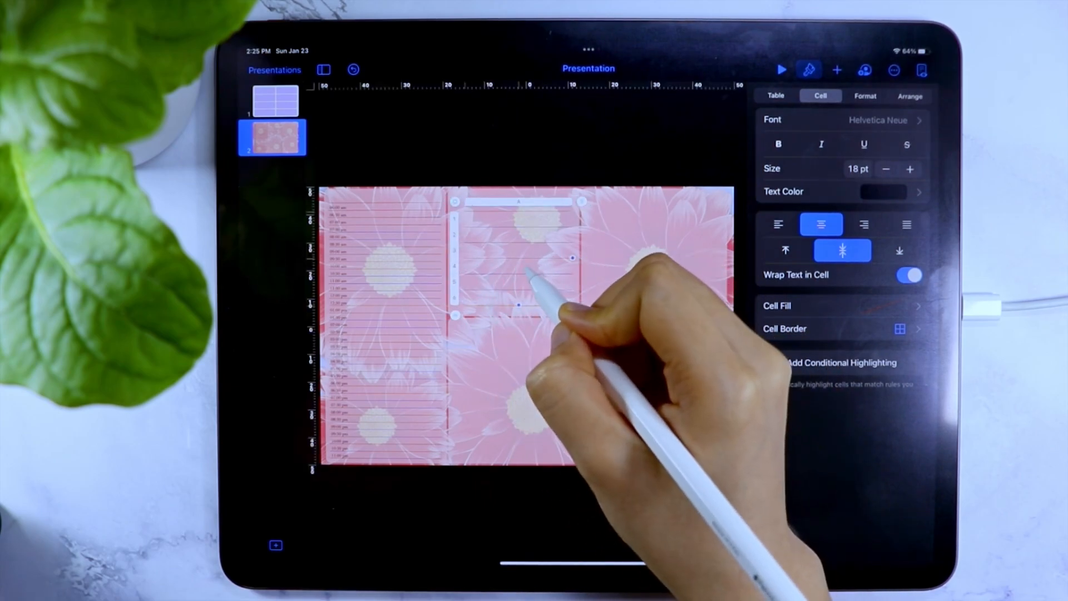
{"action": "left_click", "coordinate": [518, 272]}
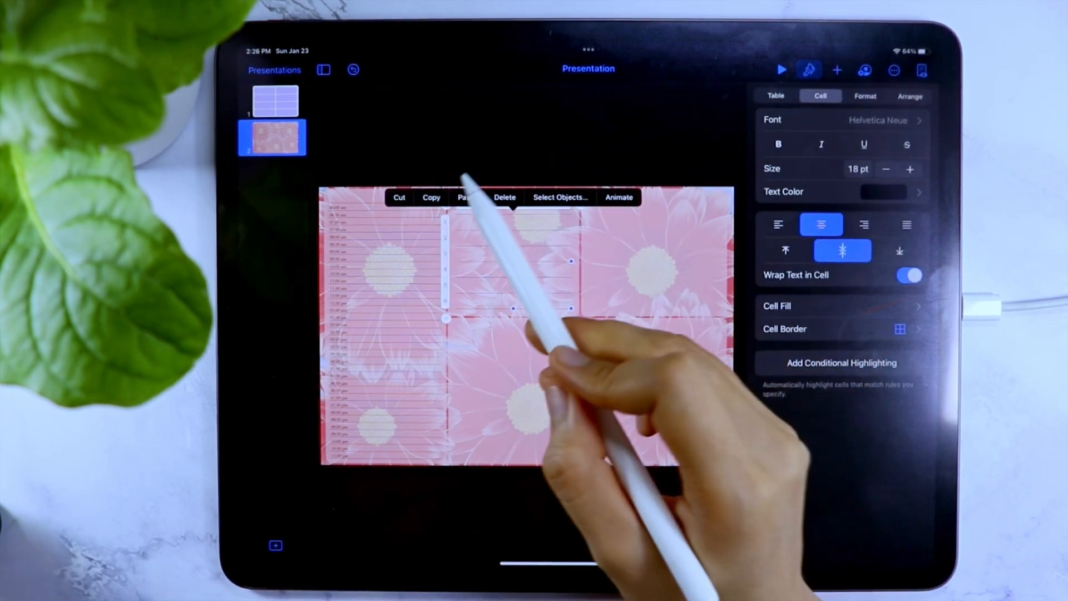
Copy the lined table into the lower panels and lock a table in place
{"action": "left_click", "coordinate": [775, 95]}
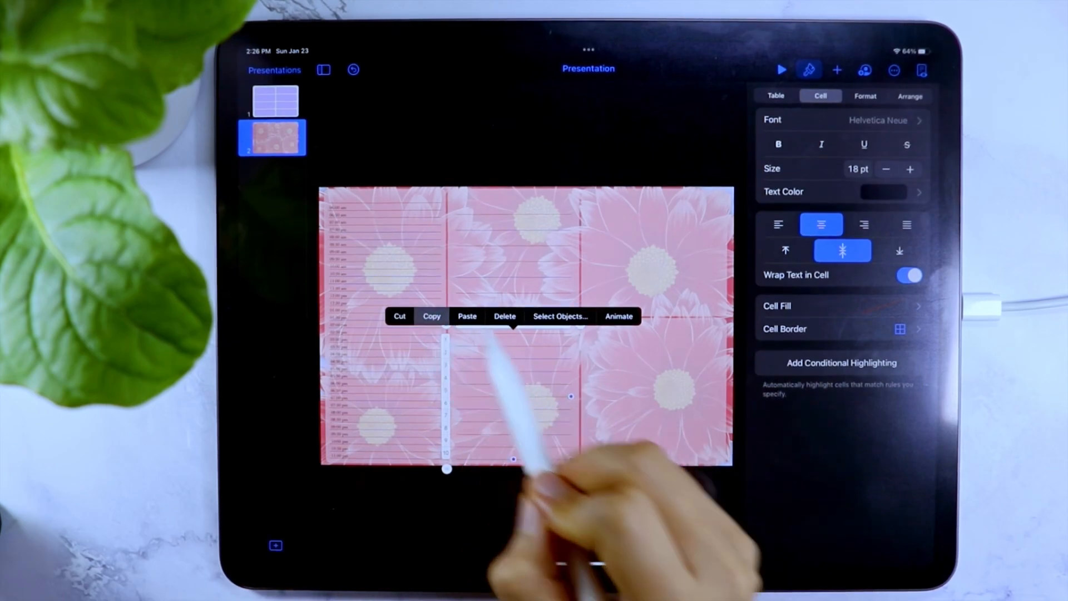
{"action": "left_click", "coordinate": [774, 95]}
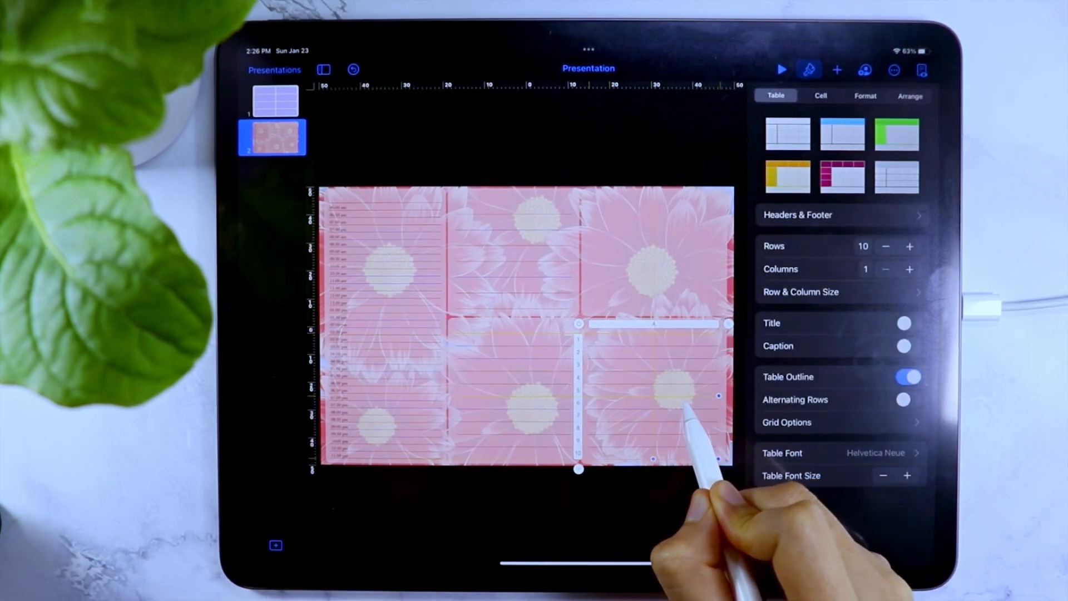
{"action": "left_click", "coordinate": [671, 391]}
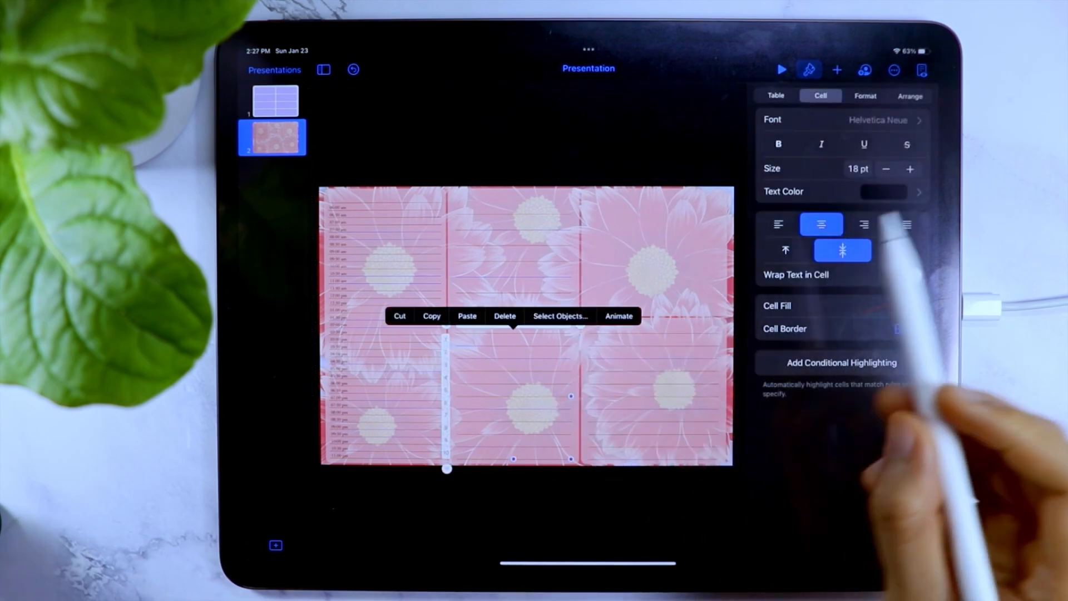
{"action": "left_click", "coordinate": [911, 95]}
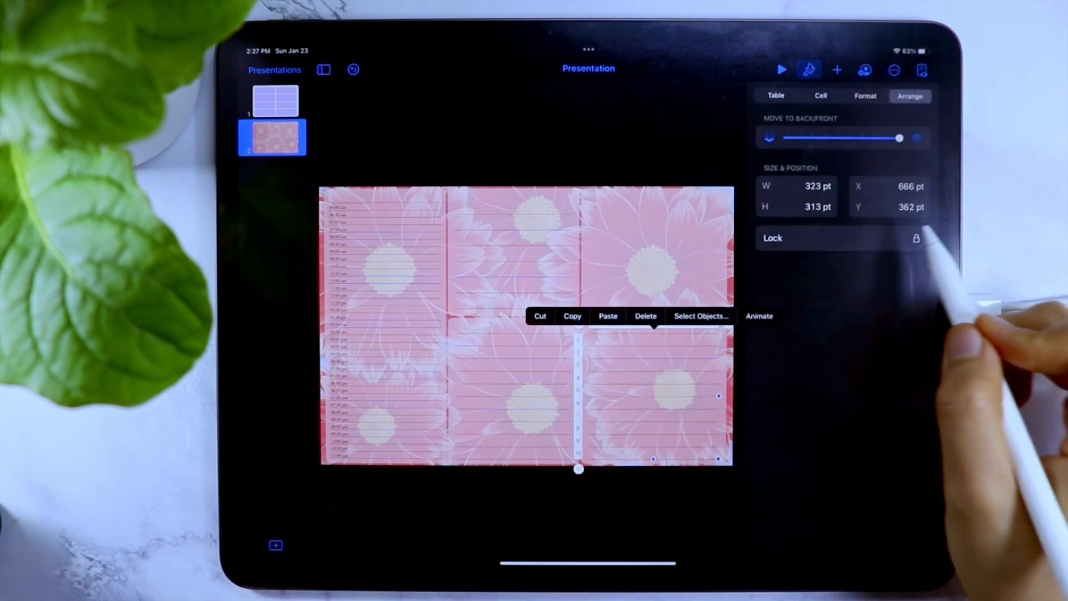
{"action": "left_click", "coordinate": [774, 238]}
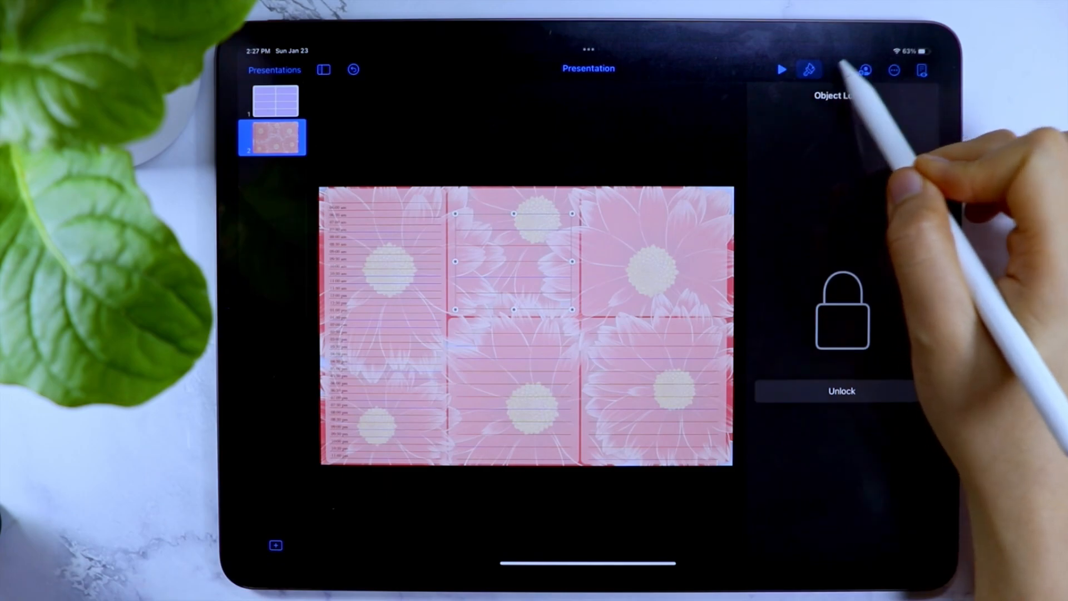
{"action": "left_click", "coordinate": [837, 69]}
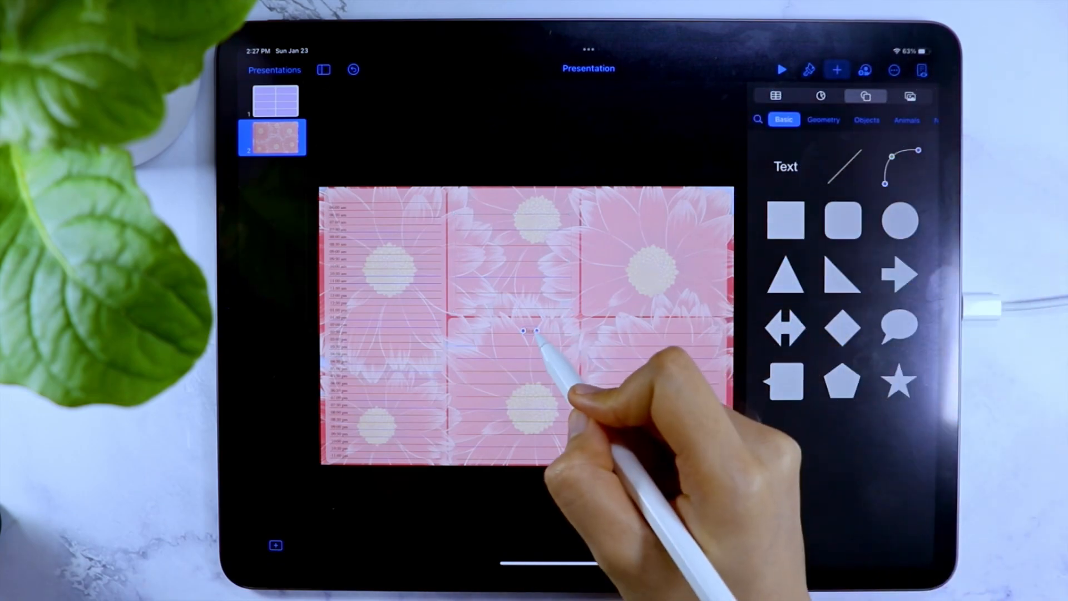
Add an enlarged dark red Baskerville heading reading 'My priorities'
{"action": "left_click", "coordinate": [532, 333]}
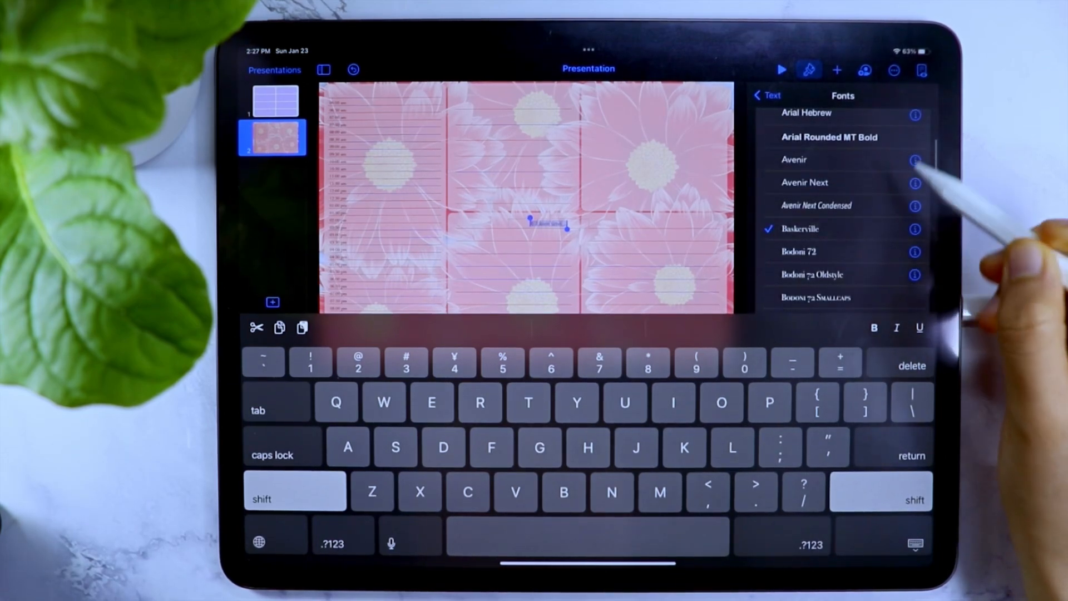
{"action": "left_click", "coordinate": [773, 95]}
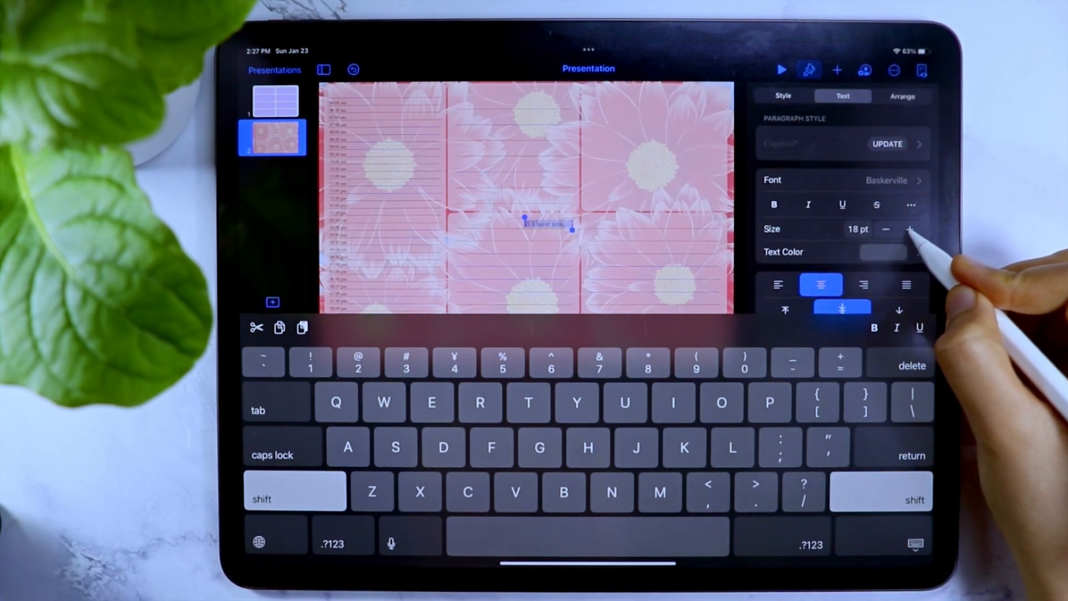
{"action": "left_click", "coordinate": [883, 253]}
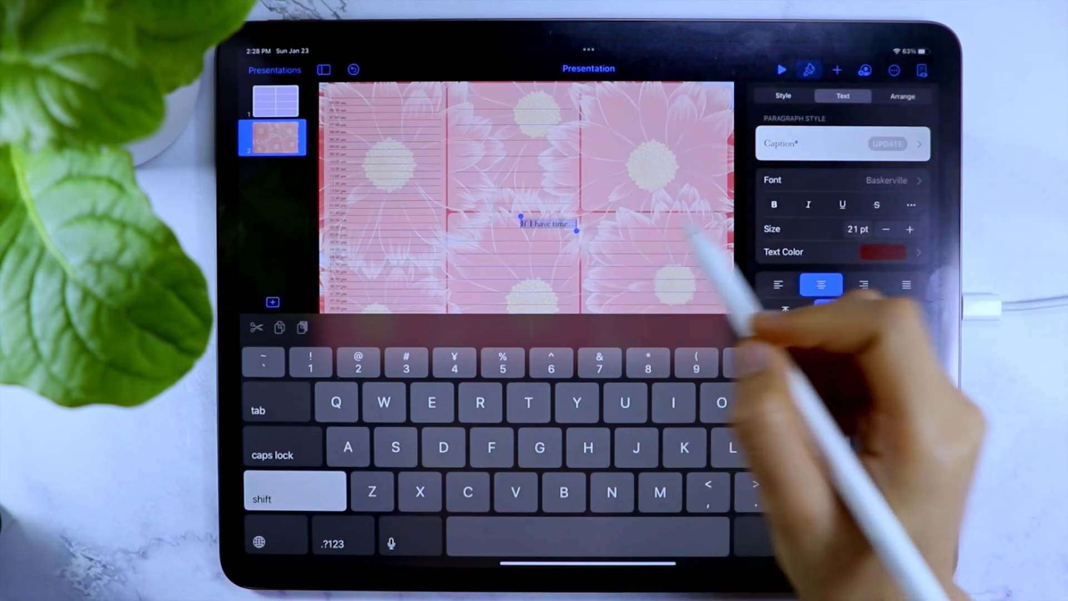
{"action": "left_click", "coordinate": [903, 96]}
{"action": "type", "text": "My"}
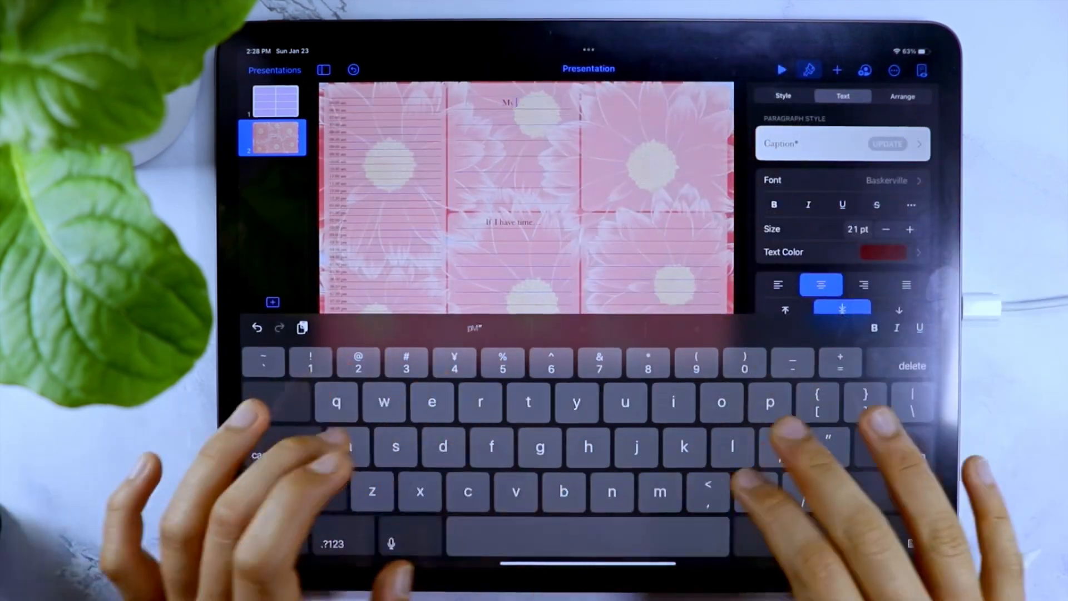
{"action": "type", "text": "priorities"}
{"action": "left_click", "coordinate": [659, 222]}
{"action": "type", "text": "Scribbles"}
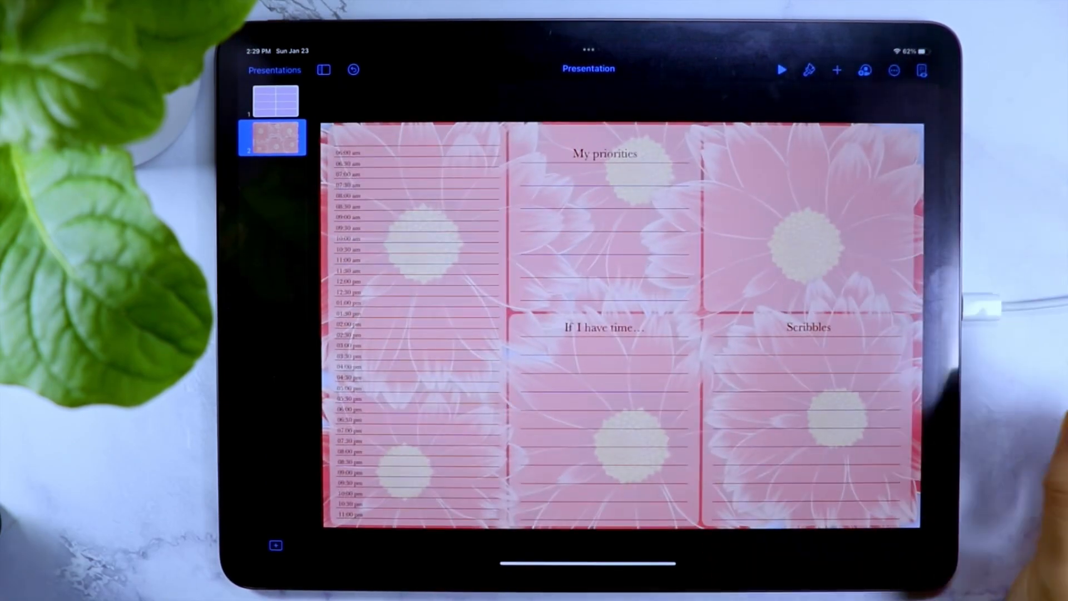
Export the planner presentation, choosing the export file format
{"action": "left_click", "coordinate": [893, 69]}
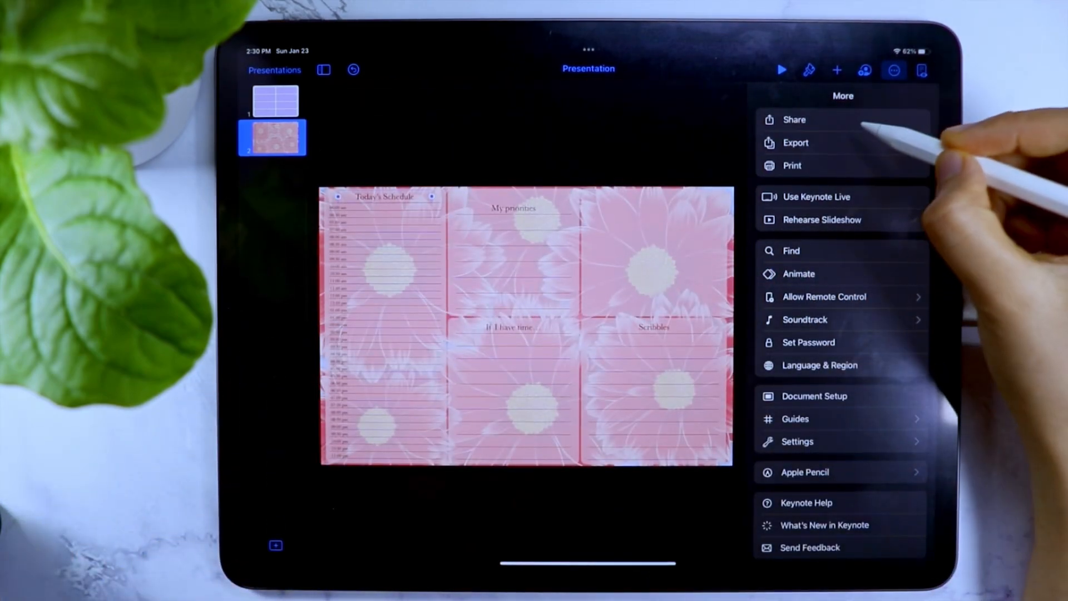
{"action": "left_click", "coordinate": [795, 142]}
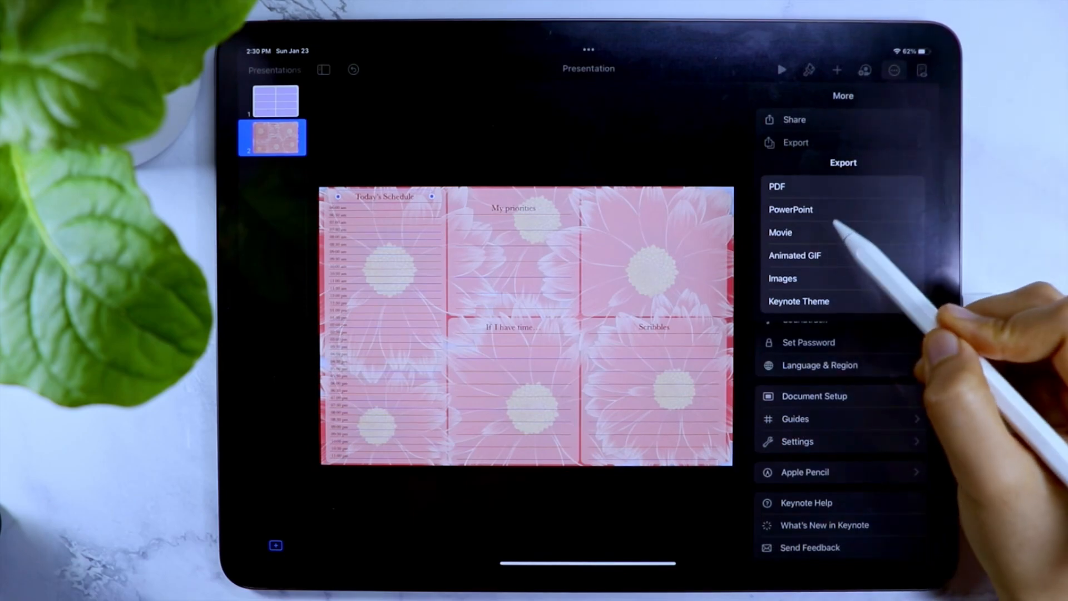
{"action": "left_click", "coordinate": [782, 278]}
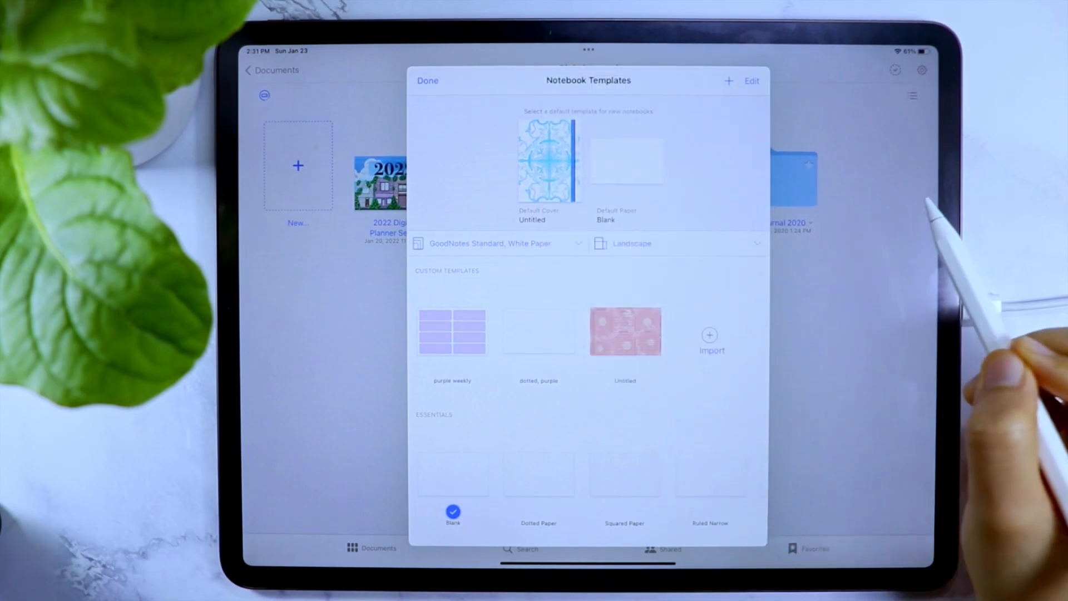
Rename the untitled custom template to 'Floral Daily'
{"action": "left_click", "coordinate": [751, 80]}
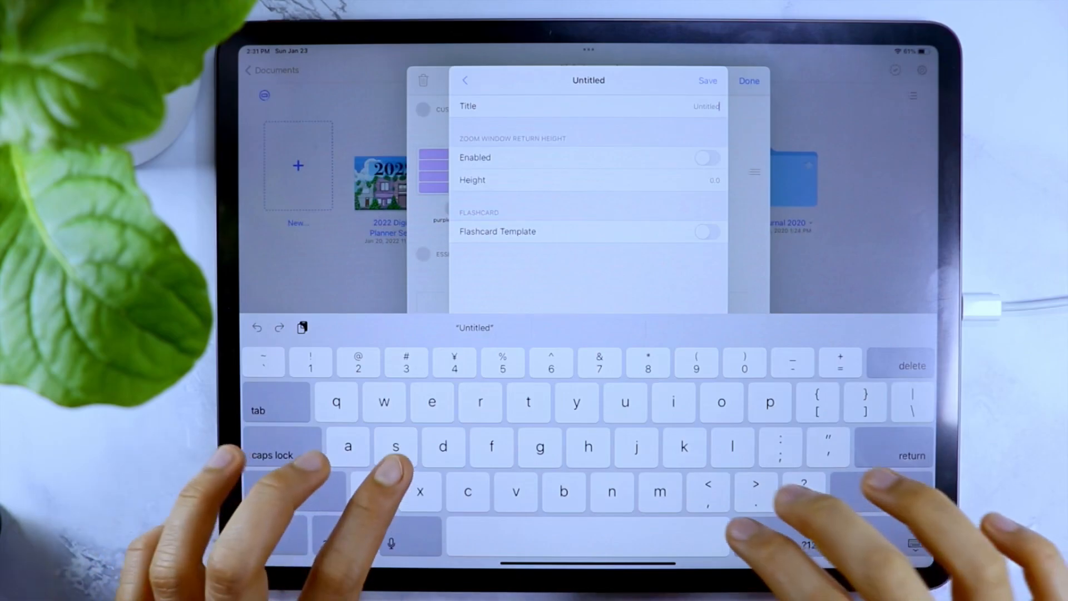
{"action": "type", "text": "Floral Daily"}
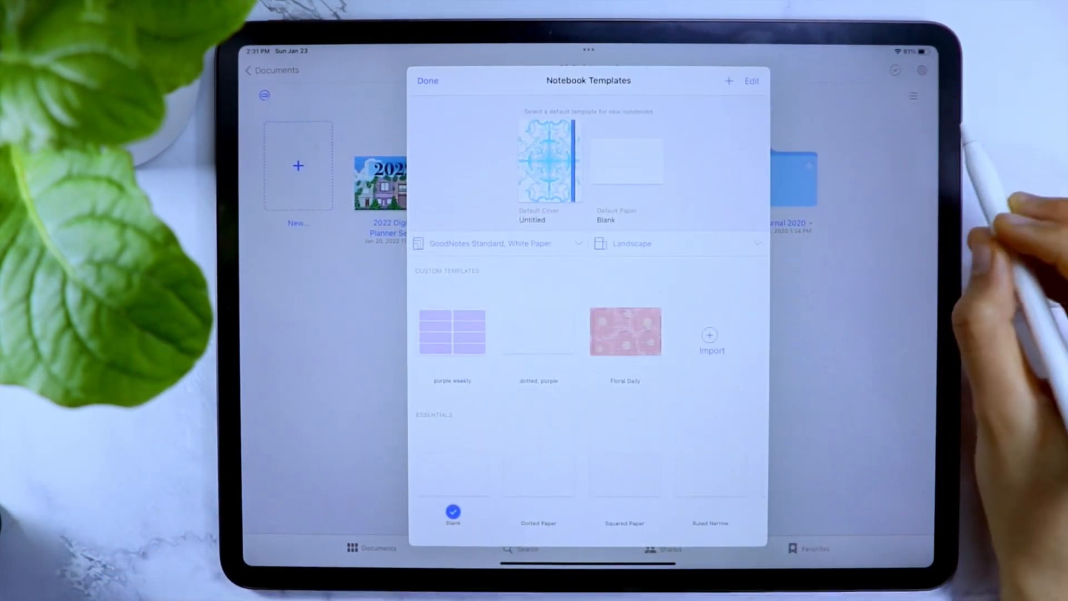
{"action": "left_click", "coordinate": [428, 80]}
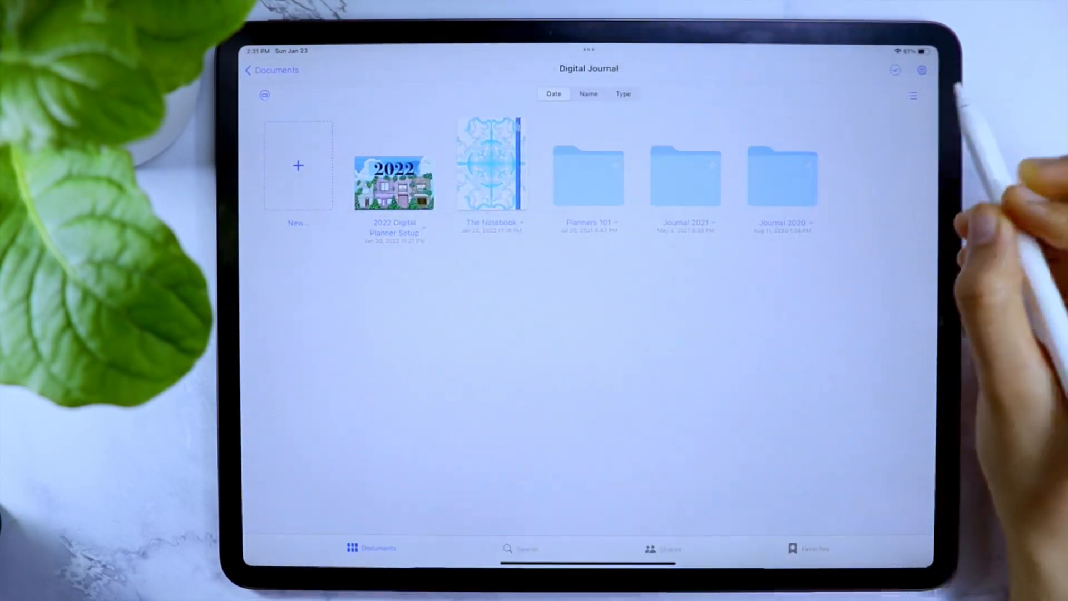
Add a Floral Daily page to the 2022 Digital Planner Setup notebook
{"action": "double_click", "coordinate": [394, 173]}
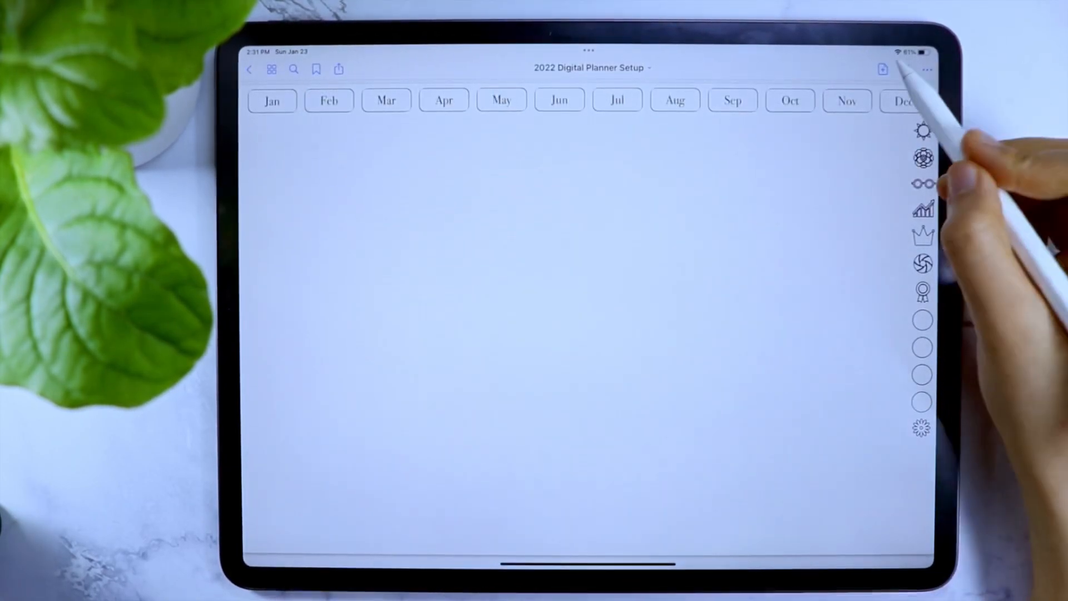
{"action": "left_click", "coordinate": [882, 69]}
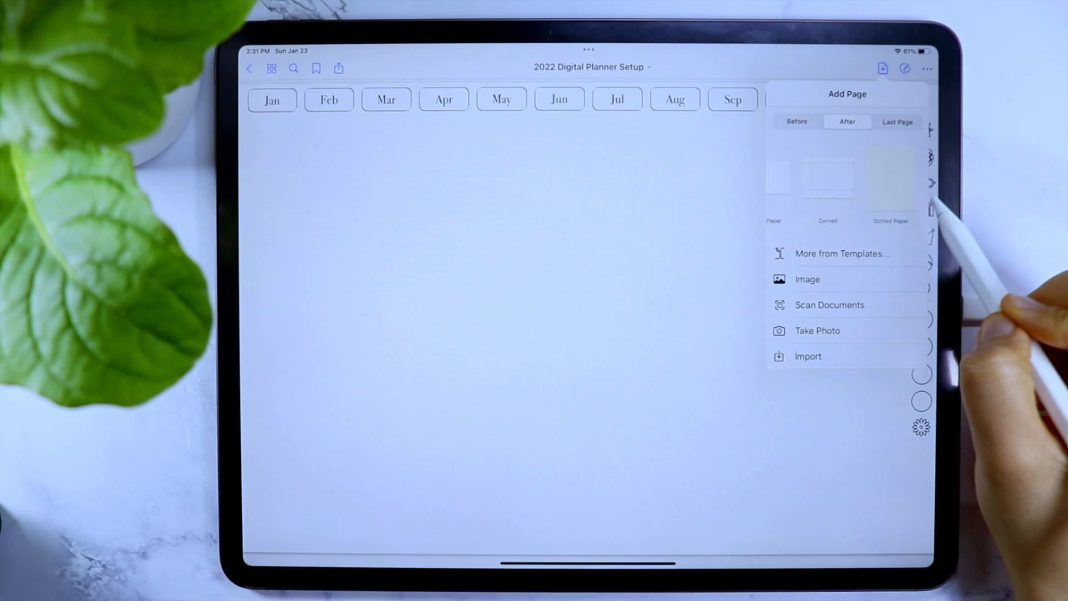
{"action": "left_click", "coordinate": [841, 254]}
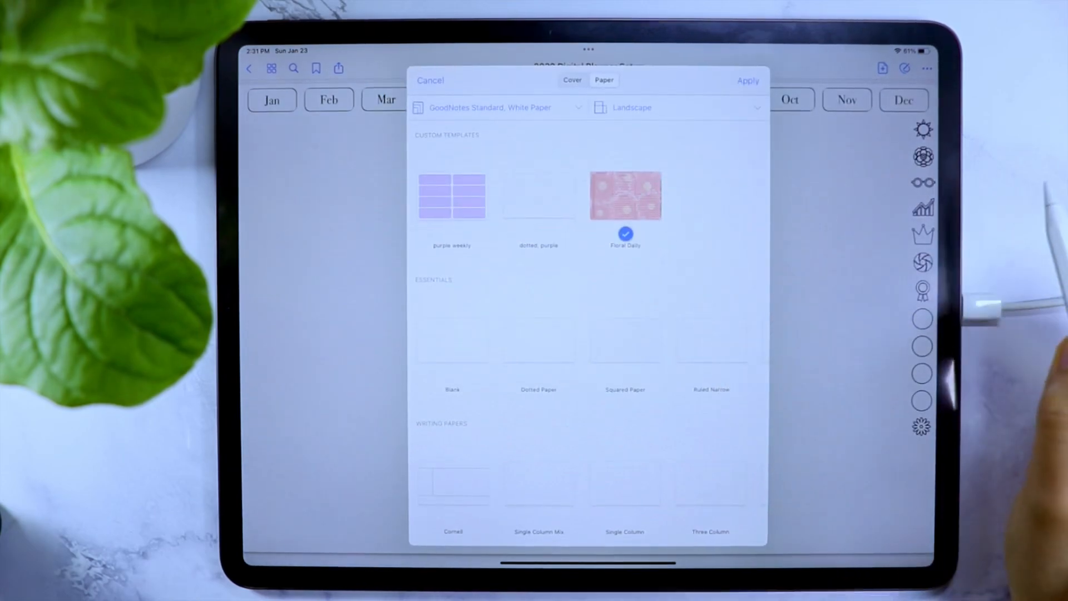
{"action": "left_click", "coordinate": [748, 80]}
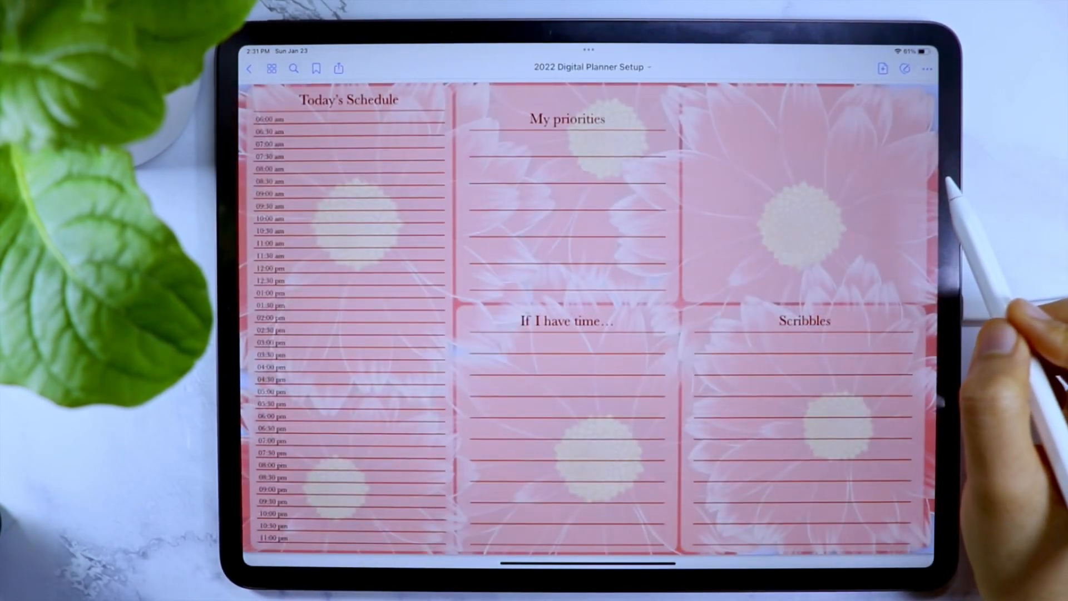